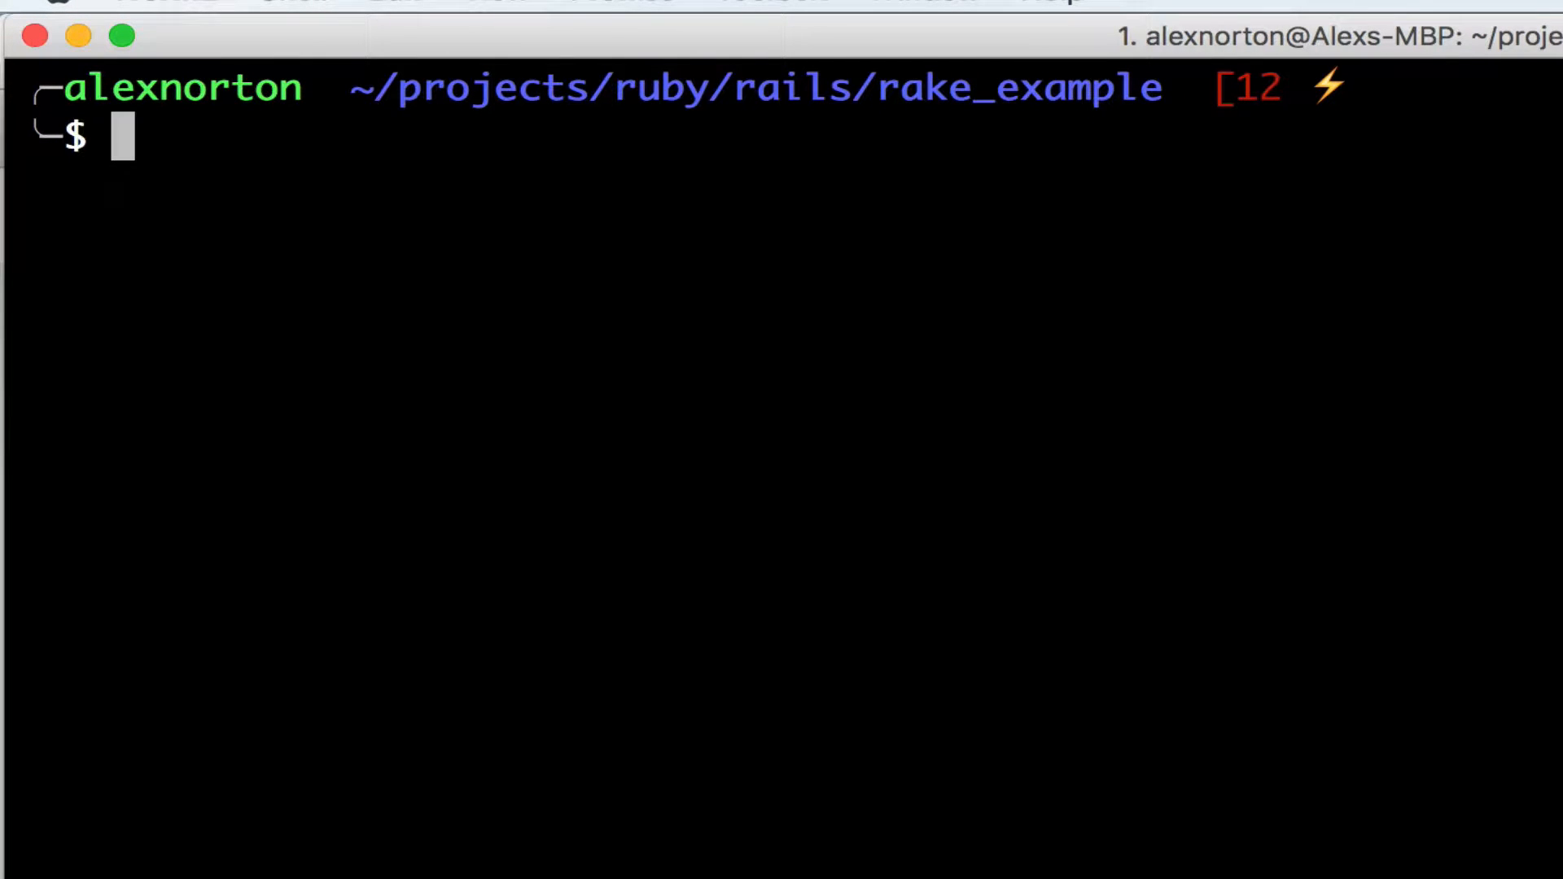
Step: Check the Rails version with `rails -v`, then run `rake db:migrate` in the rake_example project
type("rails")
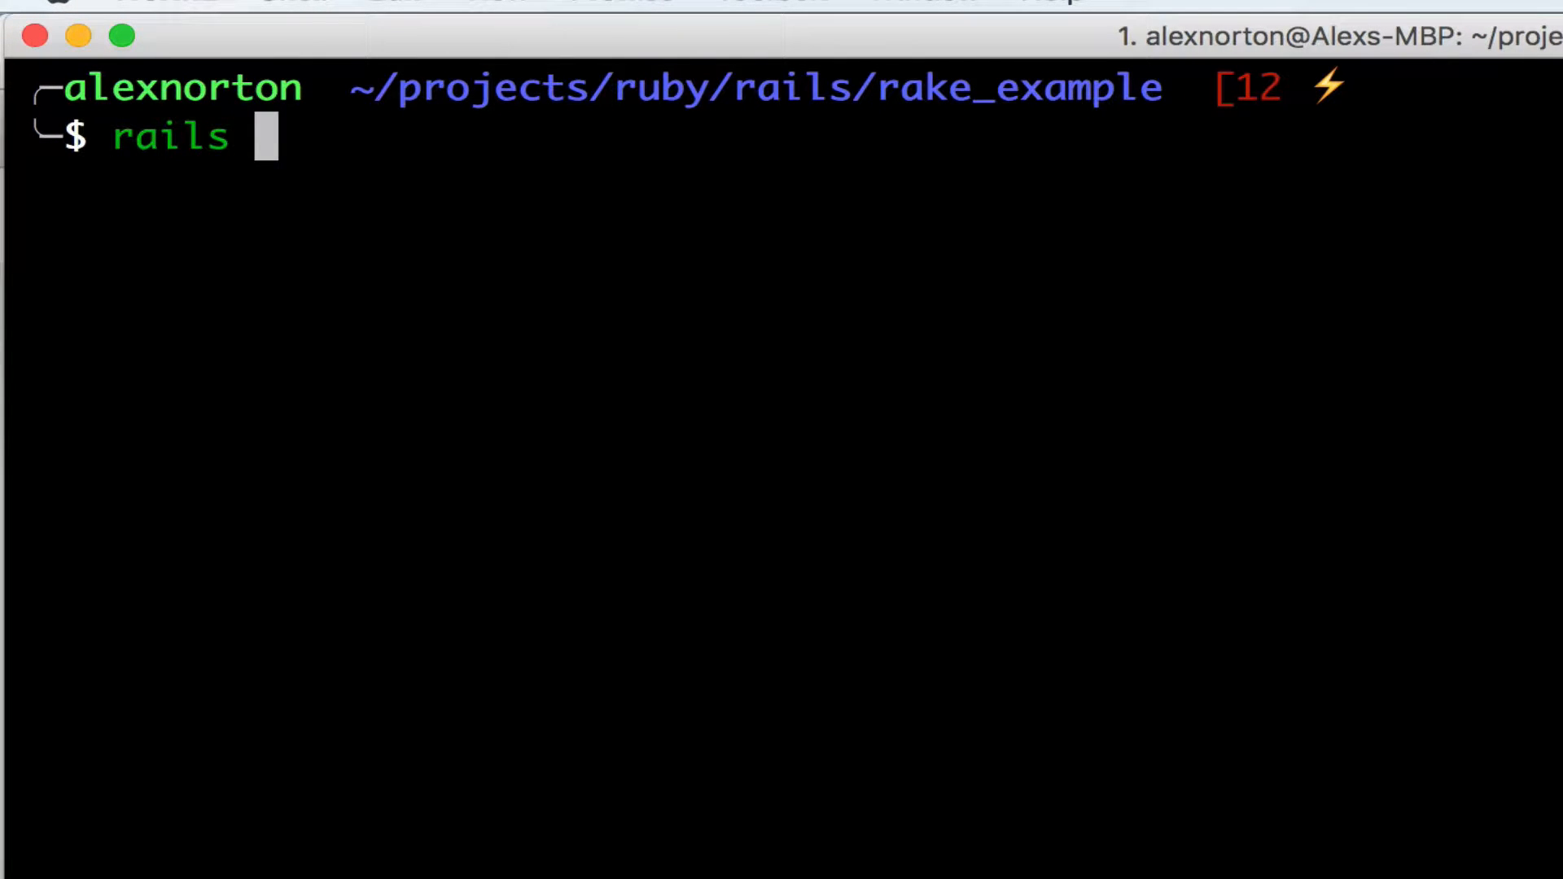
type("-v")
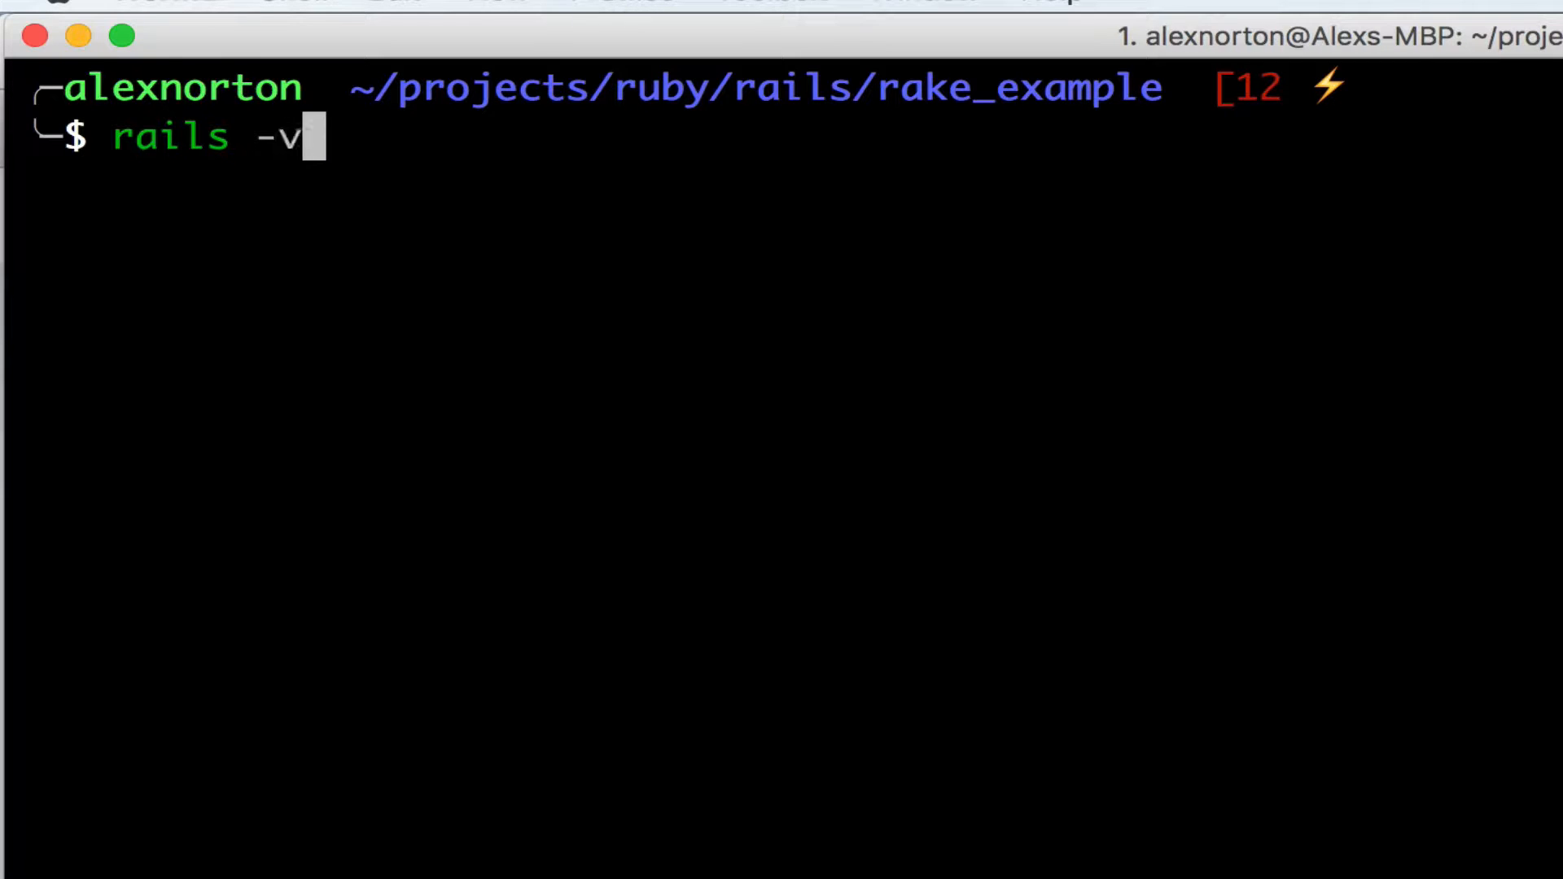
key("Return")
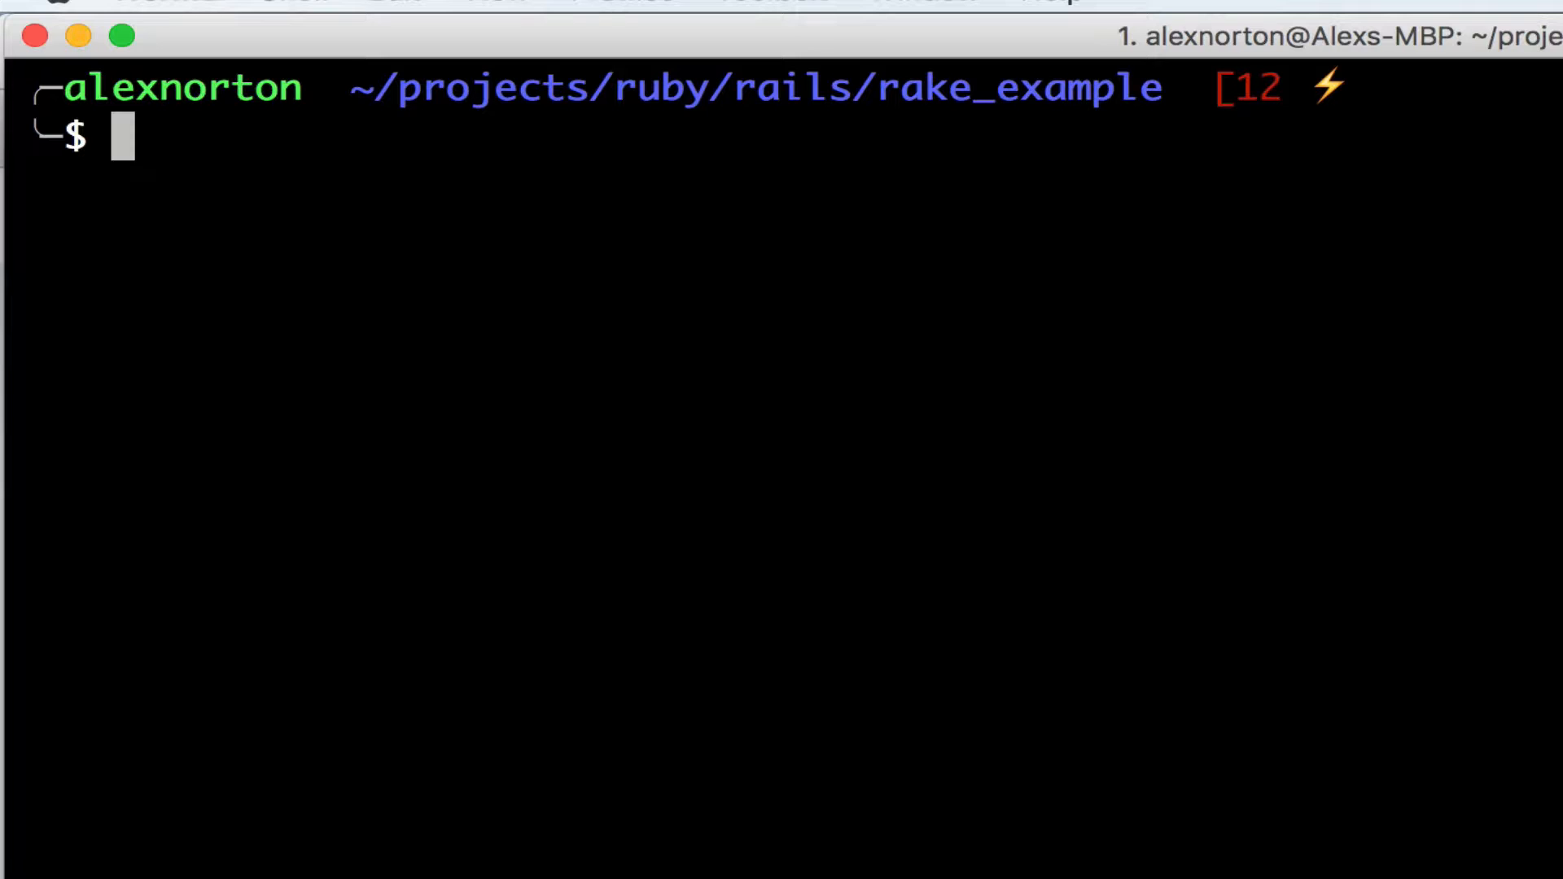
type("rake")
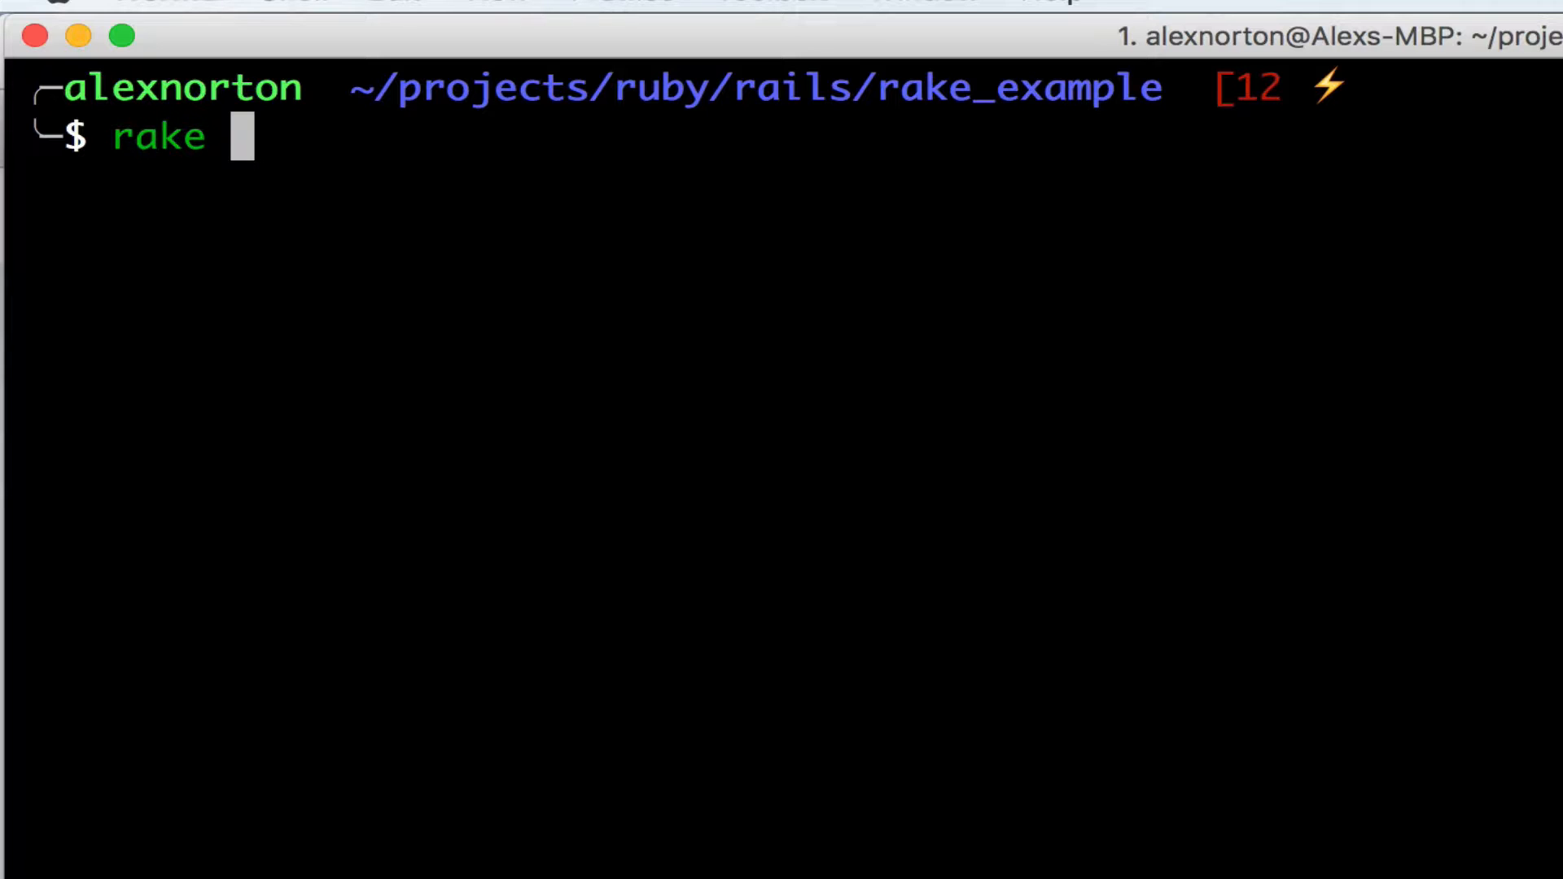
type("db:migrate")
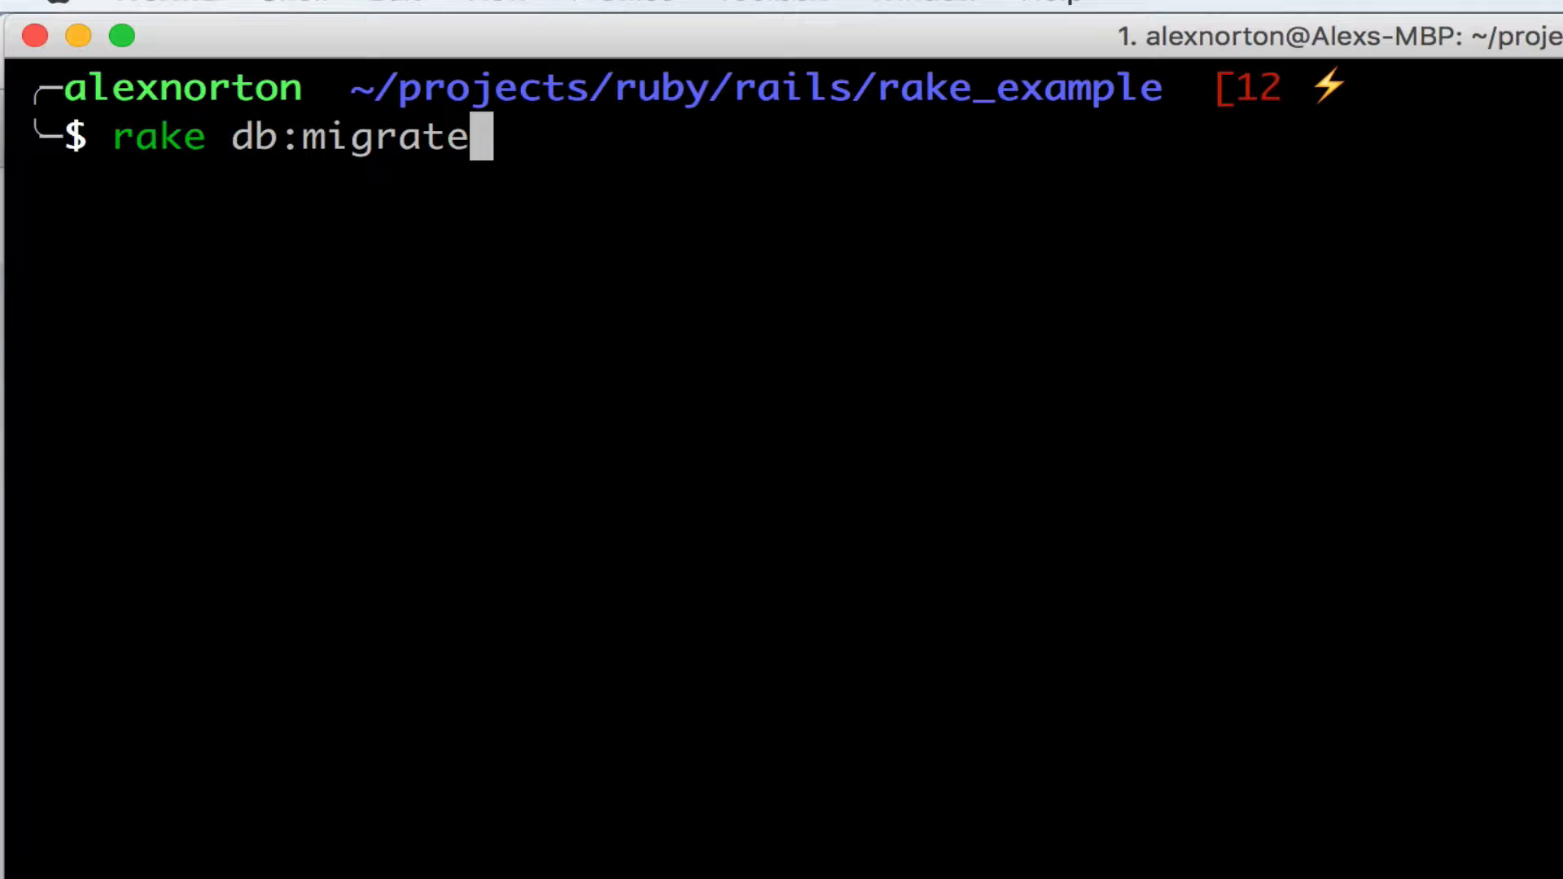
key("Return")
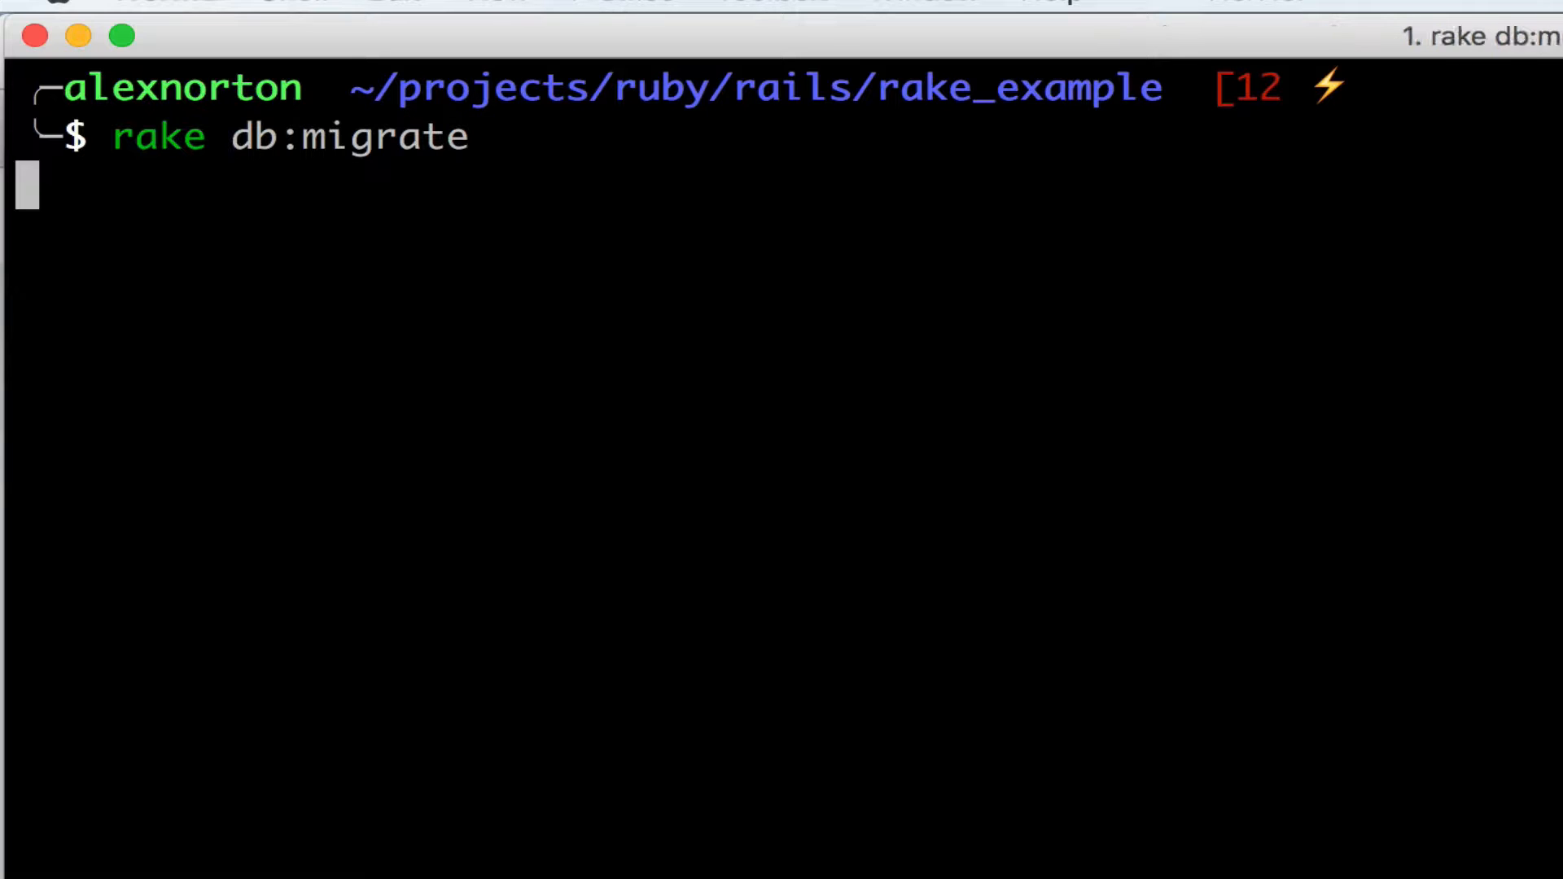
Step: Let the migration finish and clear the terminal to a fresh prompt
key("Return")
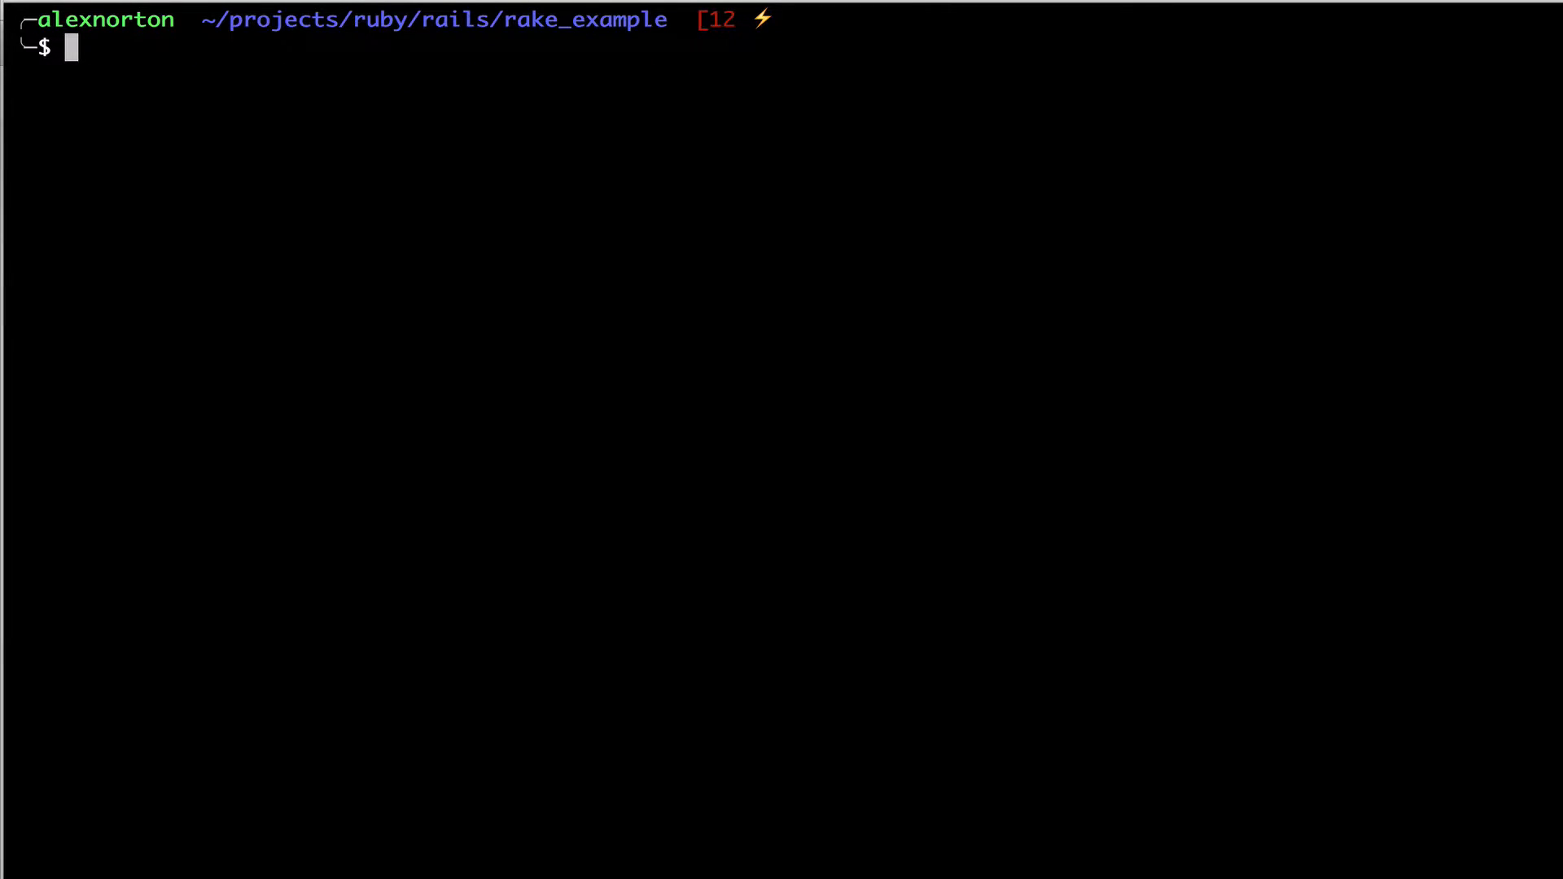
type("vim .")
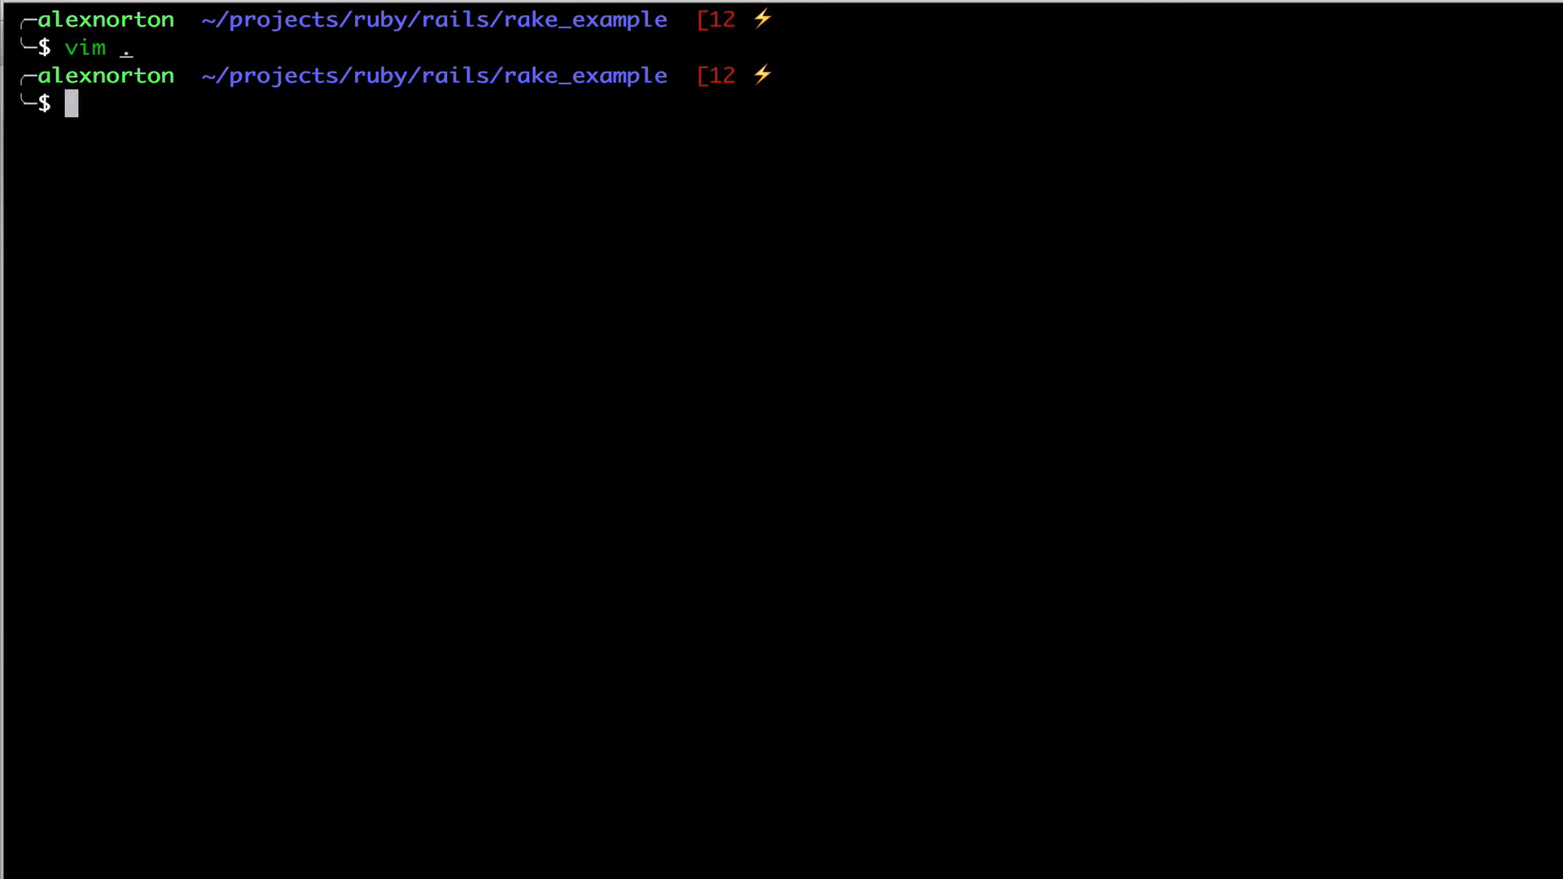
Step: Run `rails generate task db` to create lib/tasks/db.rake, then enter `vim .`
type("rails")
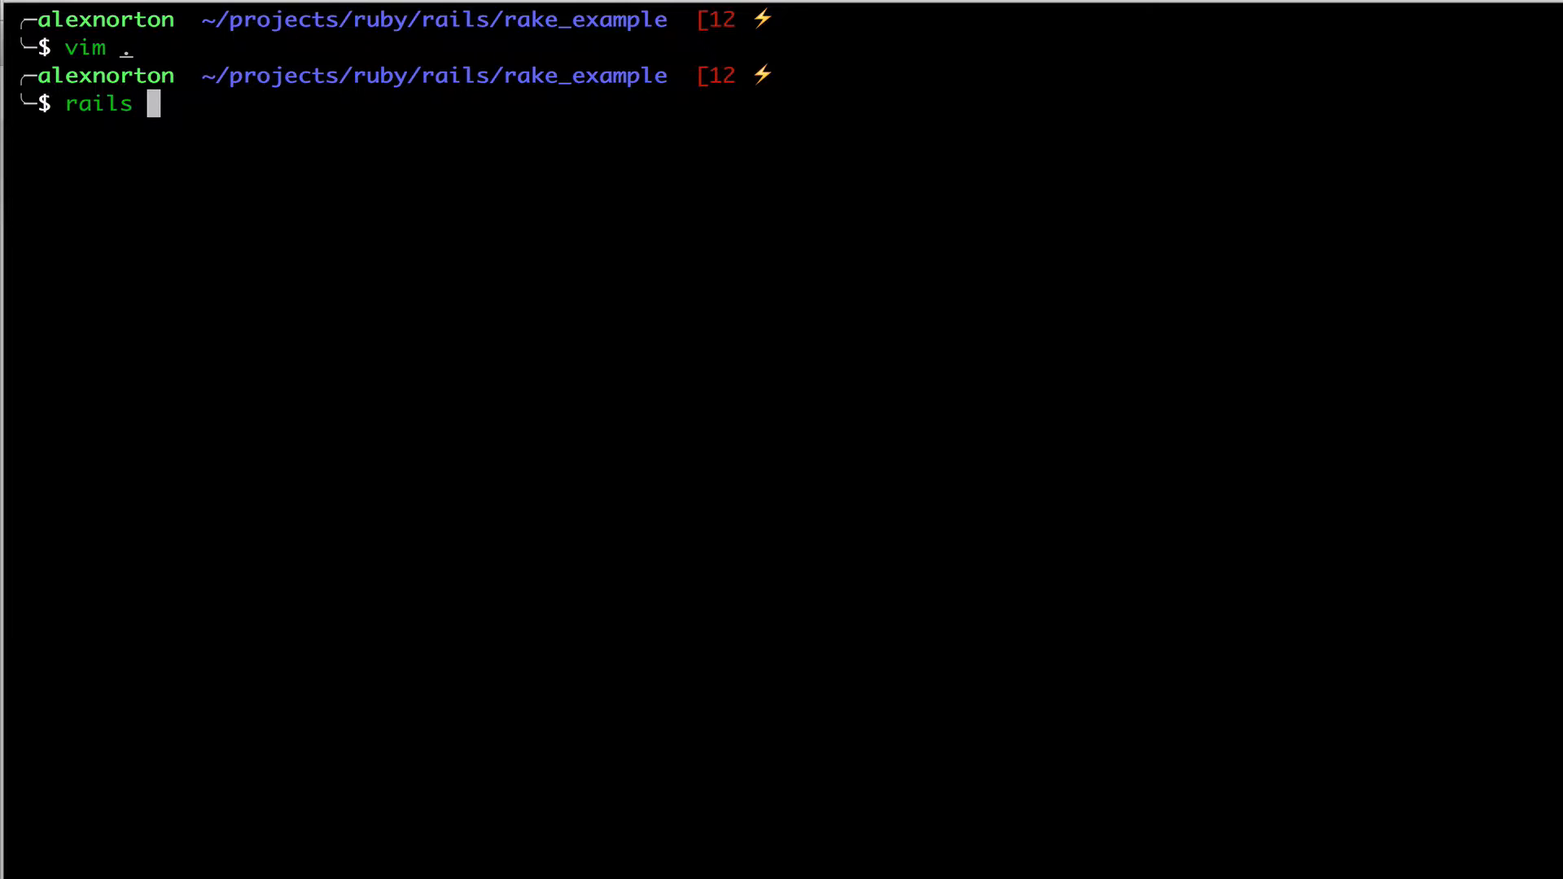
type("gener")
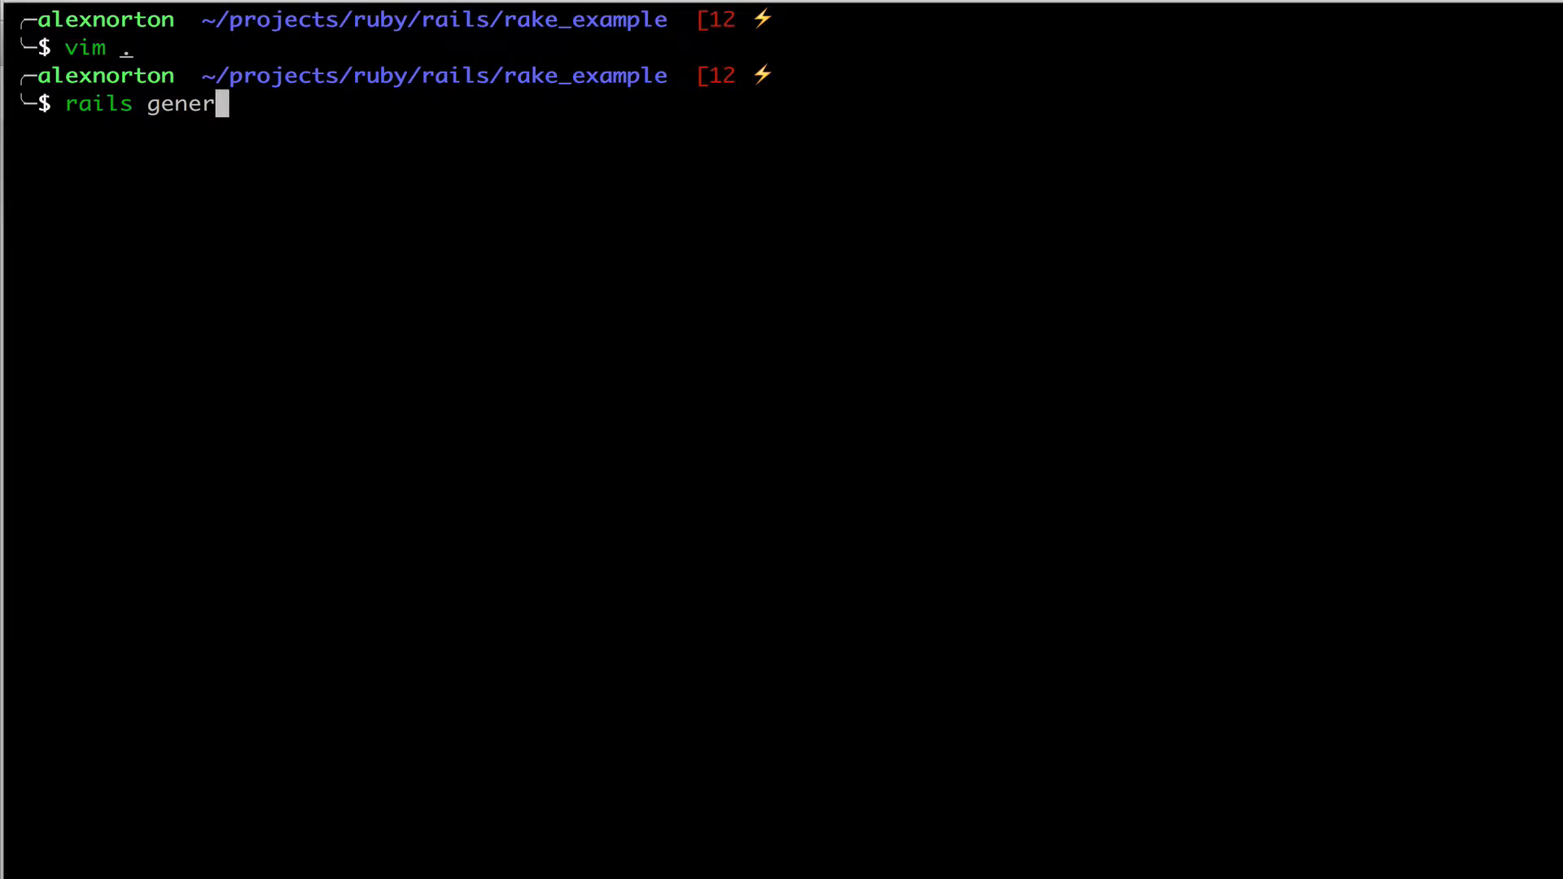
type("ate")
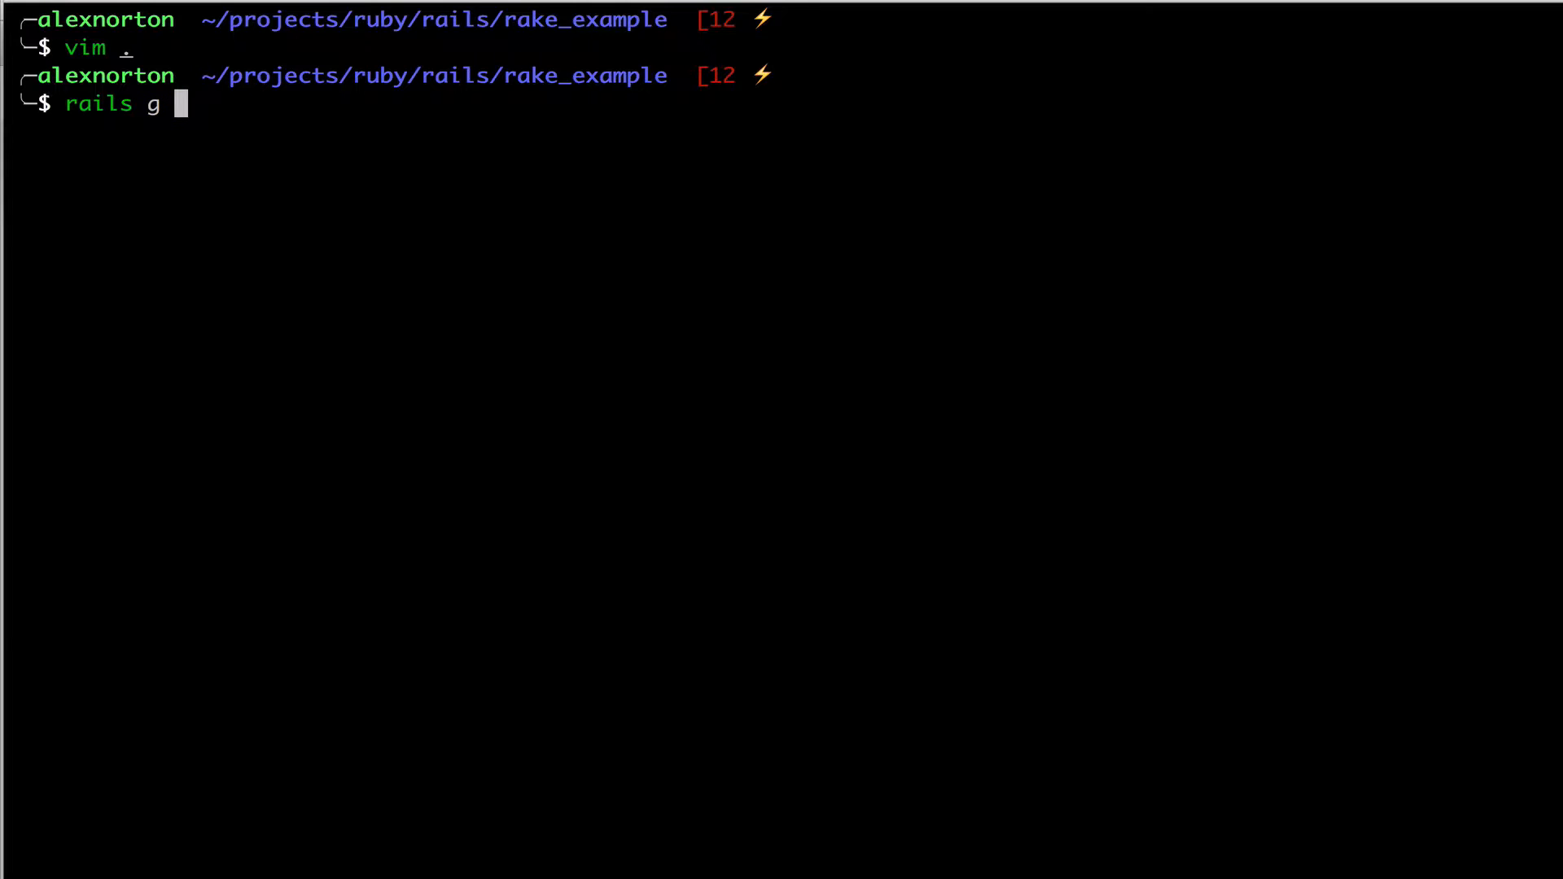
type("task")
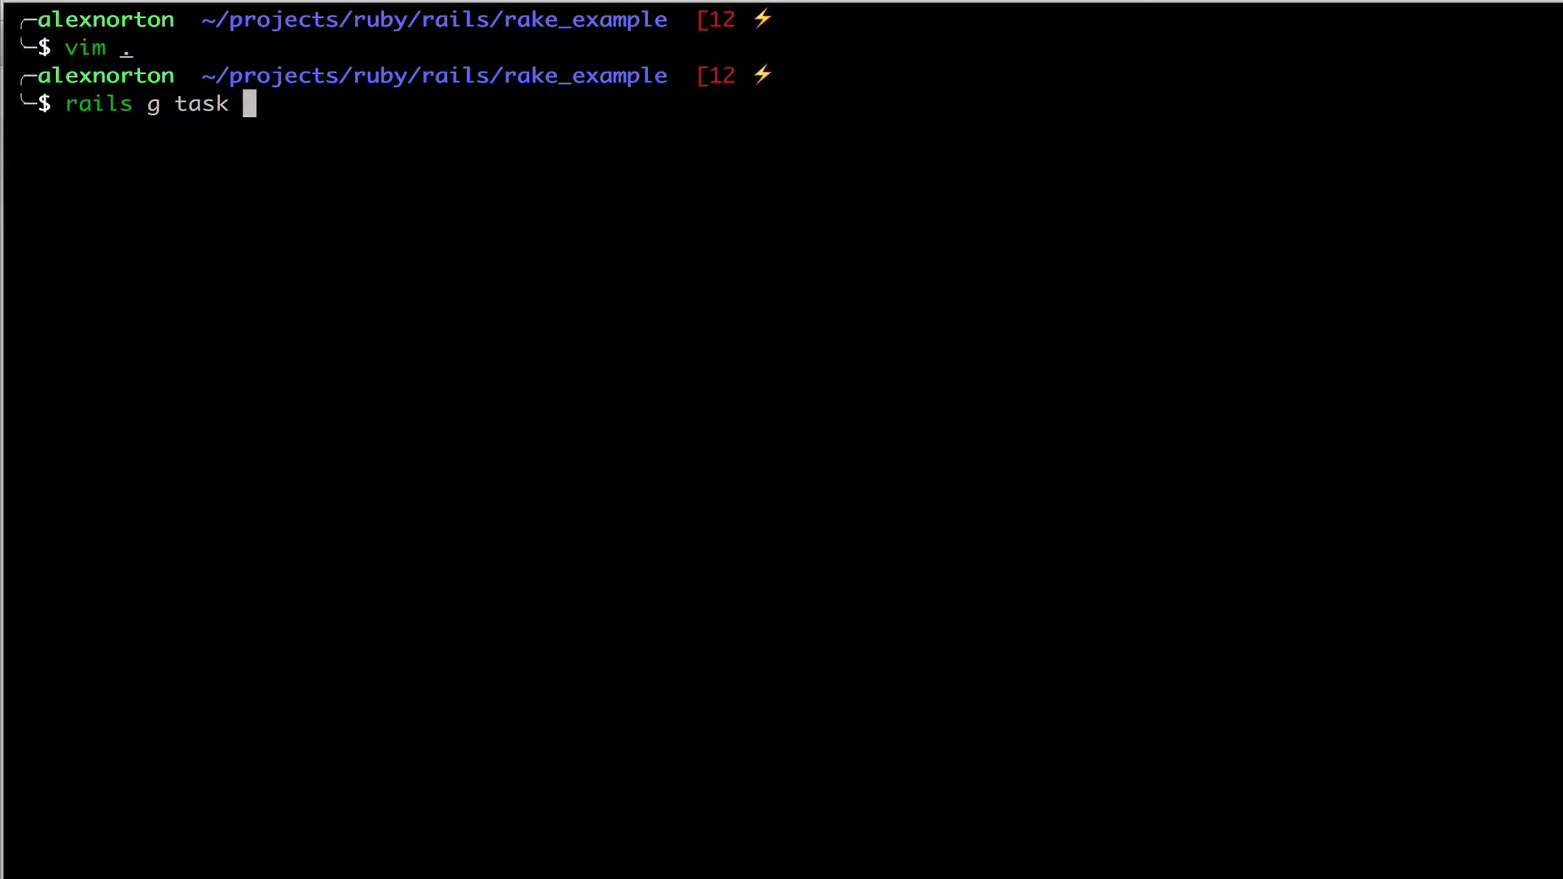
type("db")
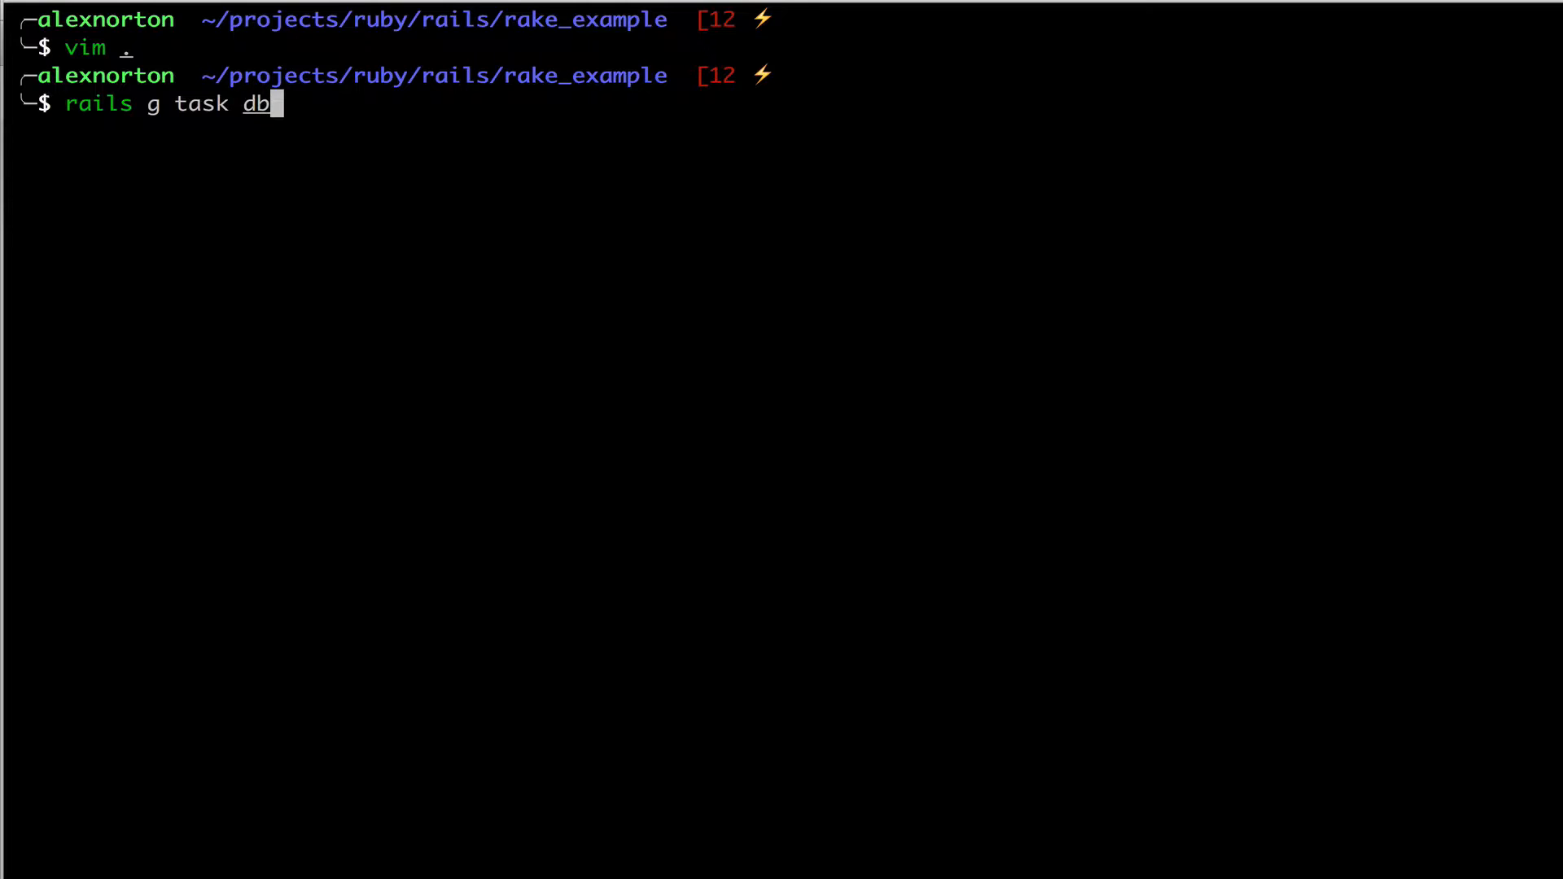
key("Return")
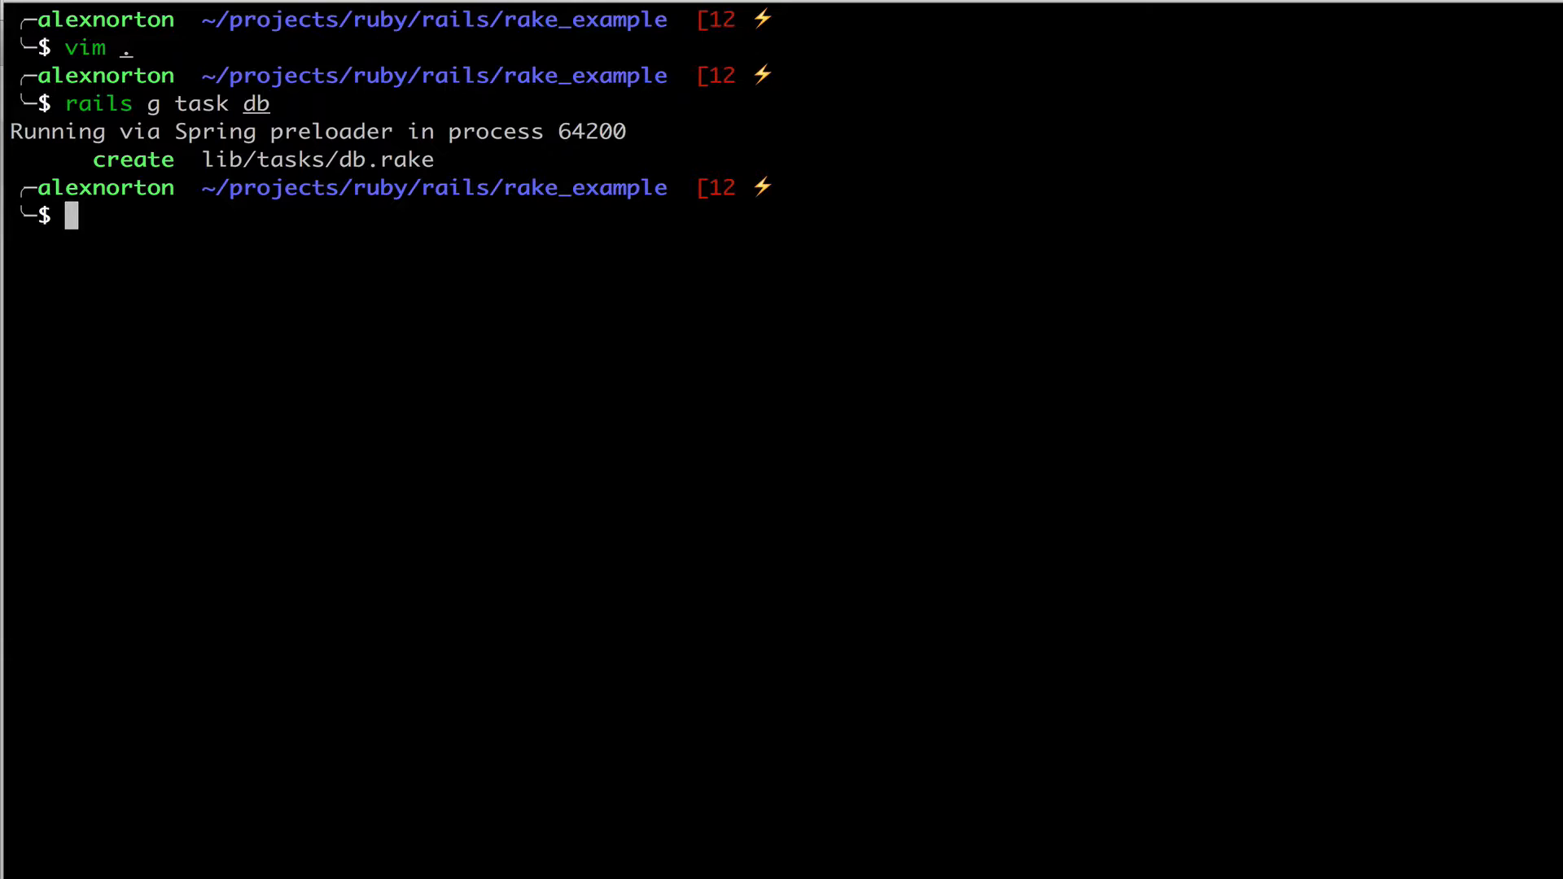
type("vim .")
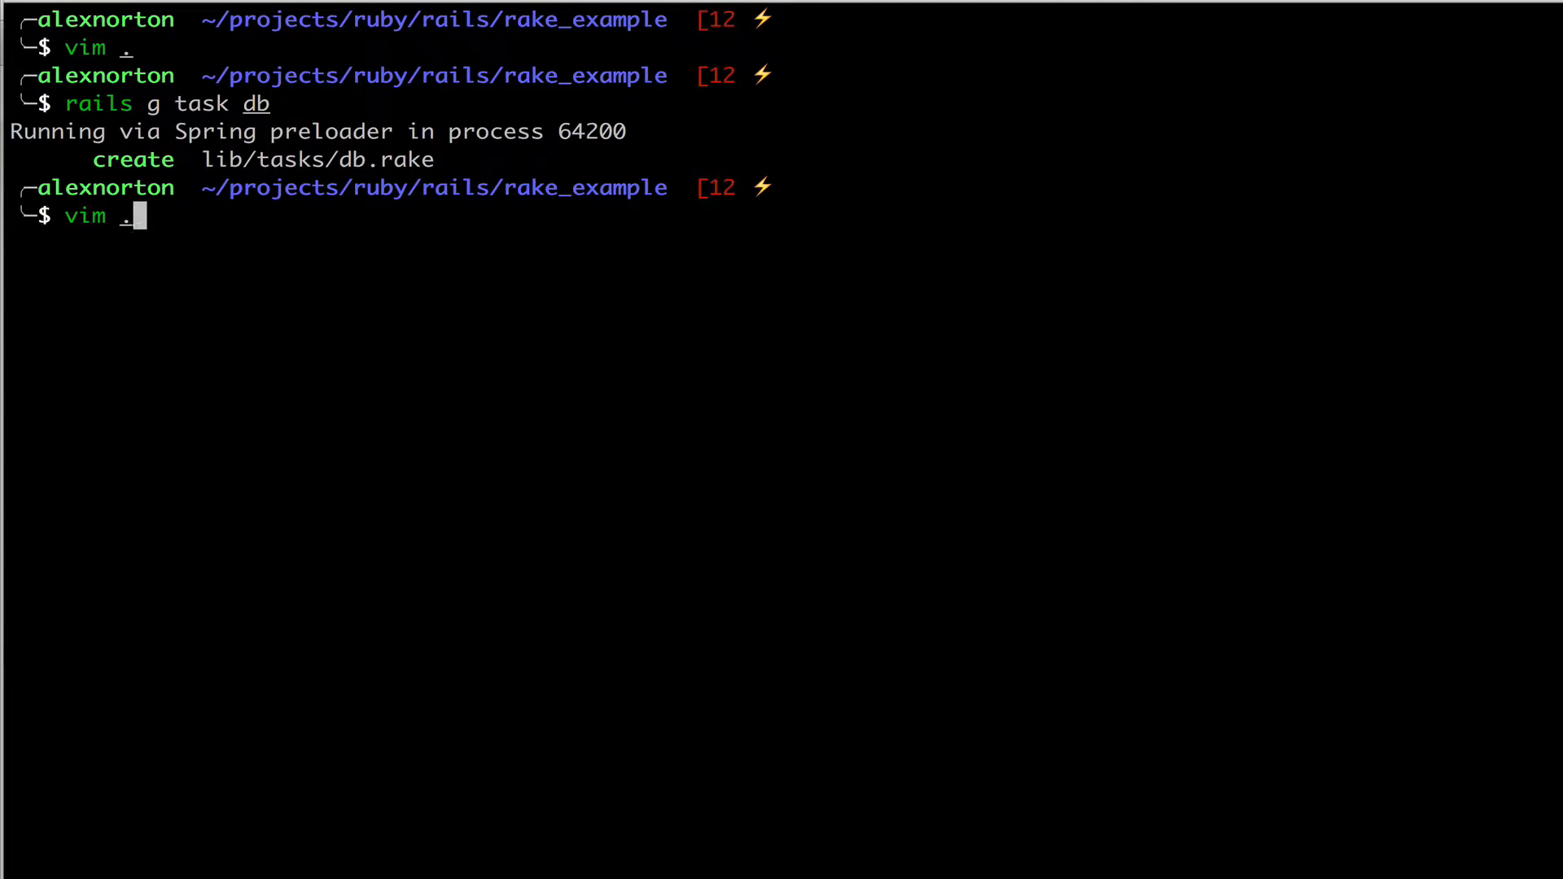
Step: Add `task populate: :environment do` inside the db namespace of db.rake
key("Return")
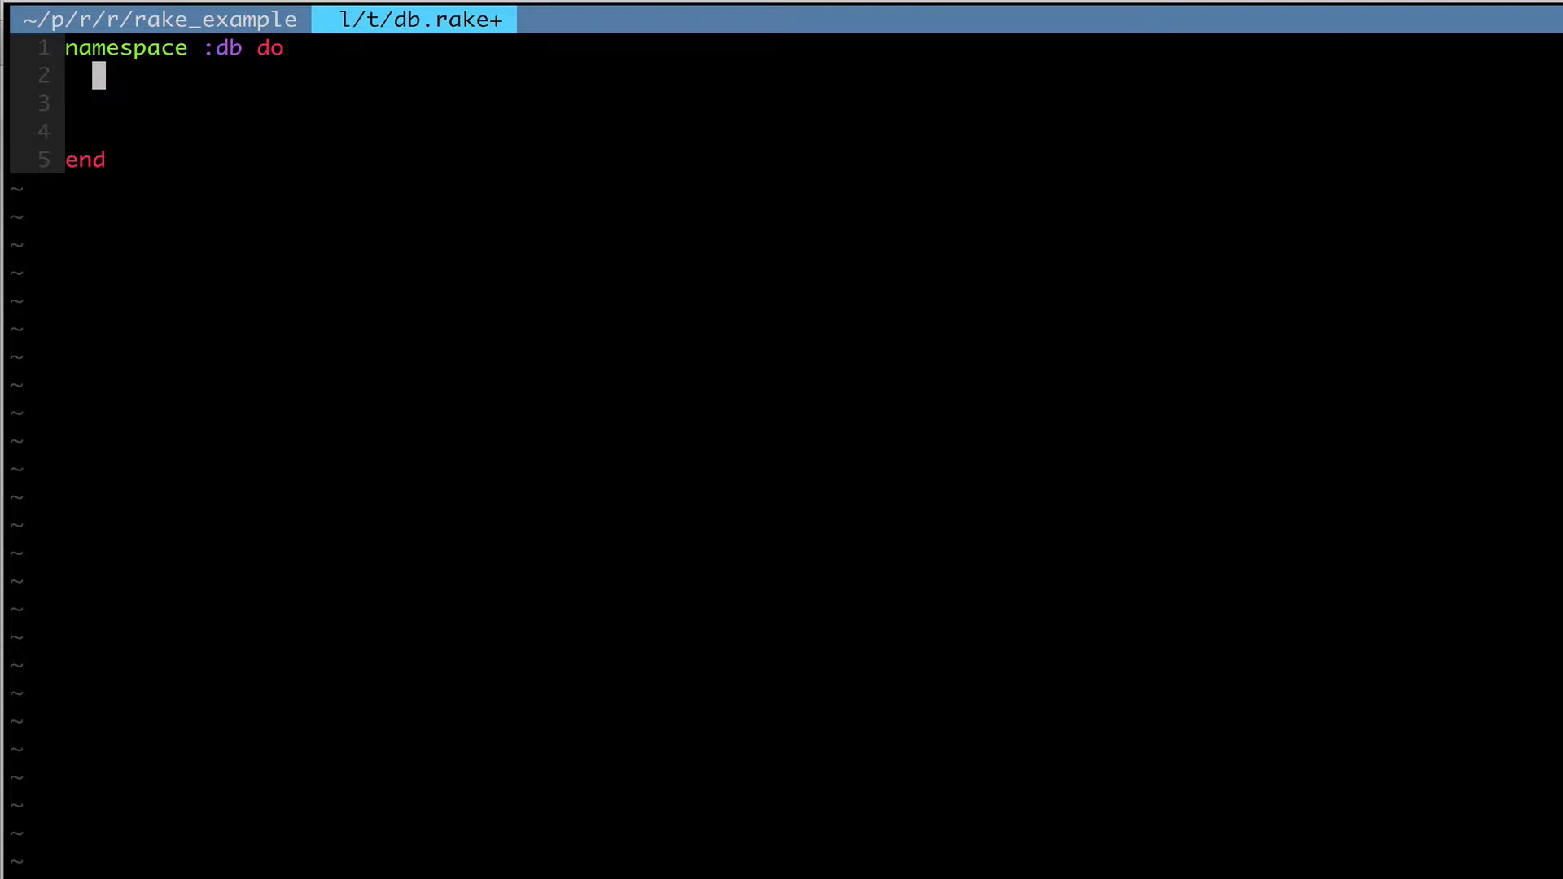
key("Return")
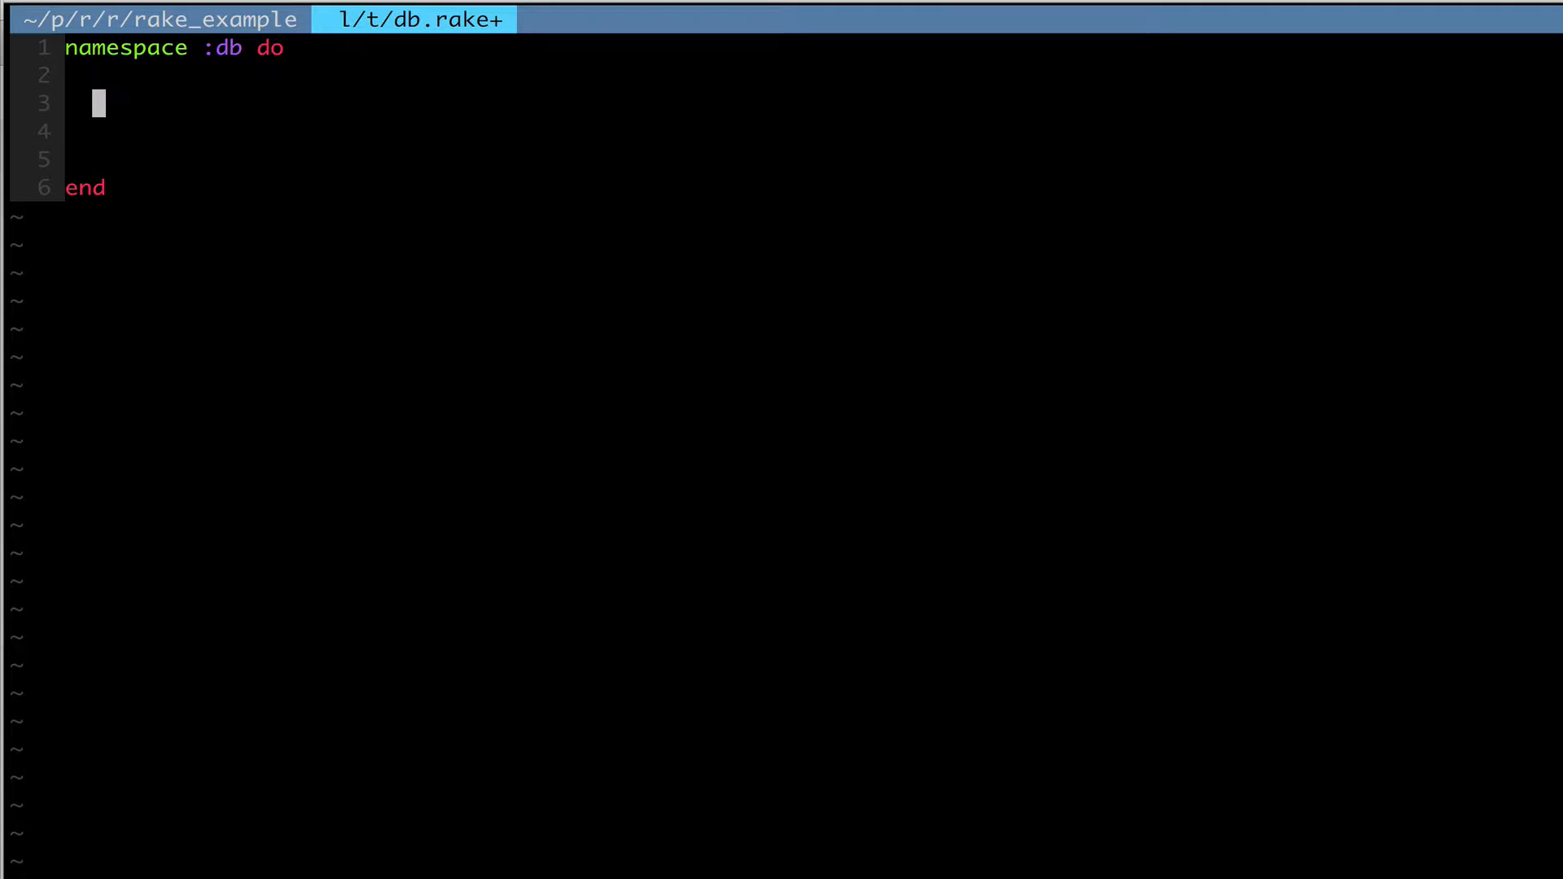
type("task")
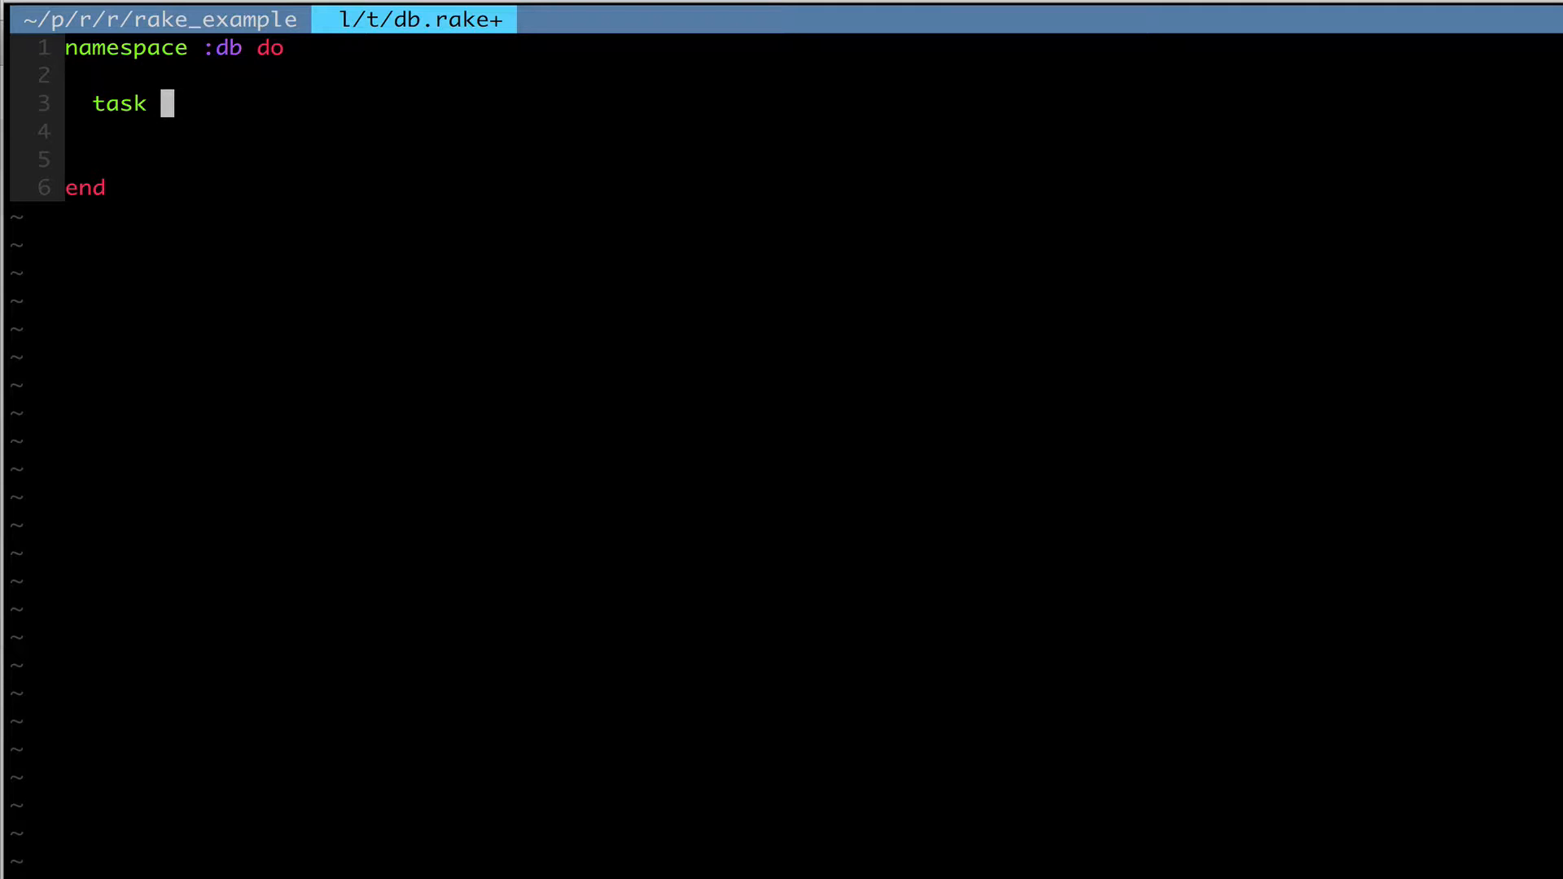
type("po")
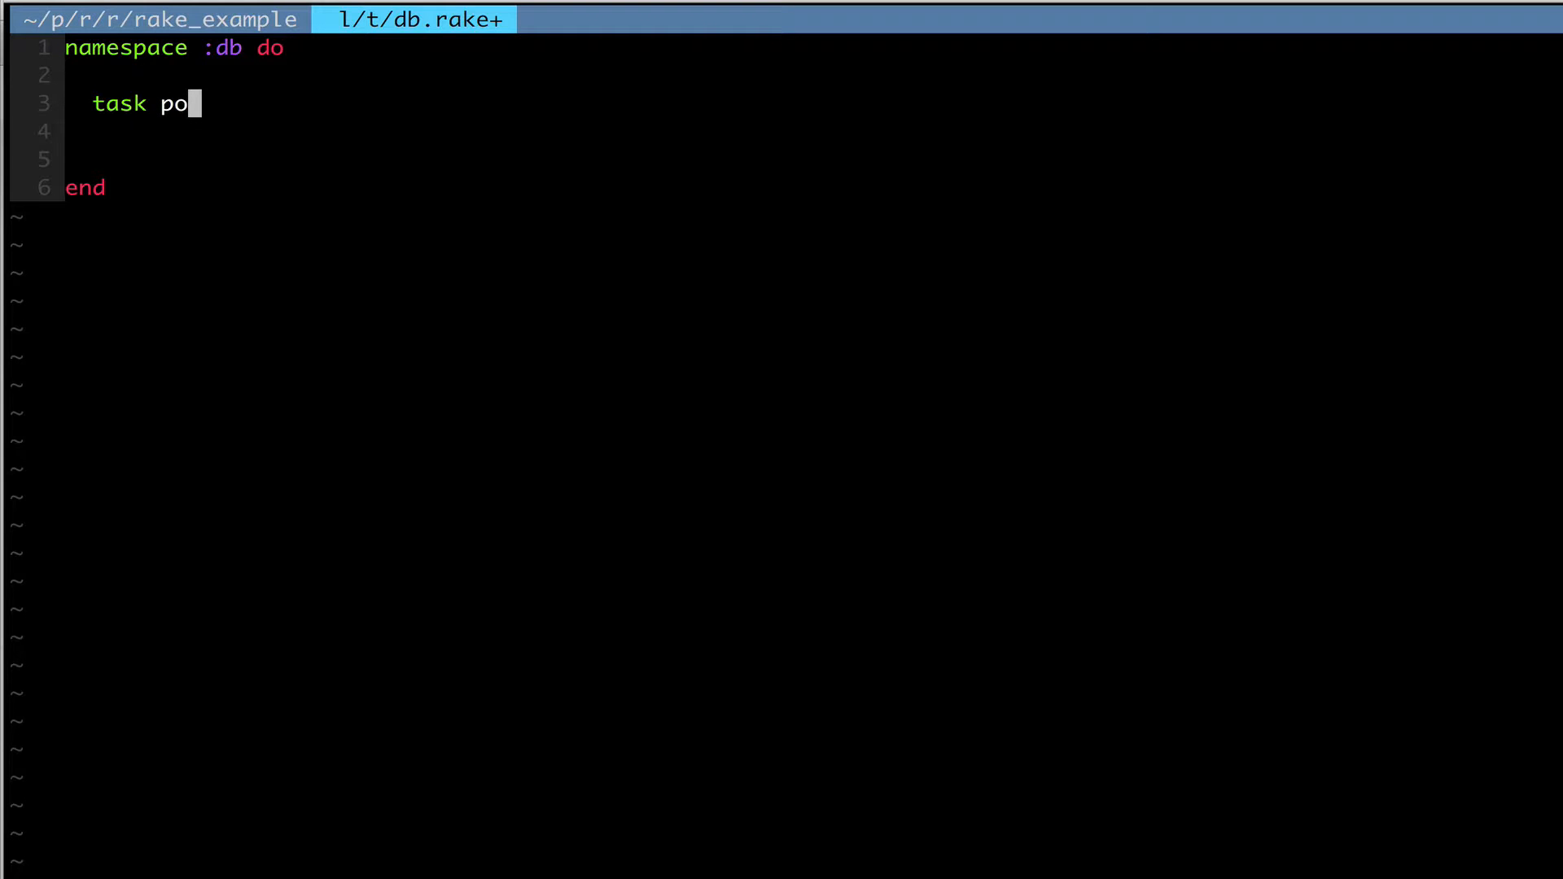
key("BackSpace")
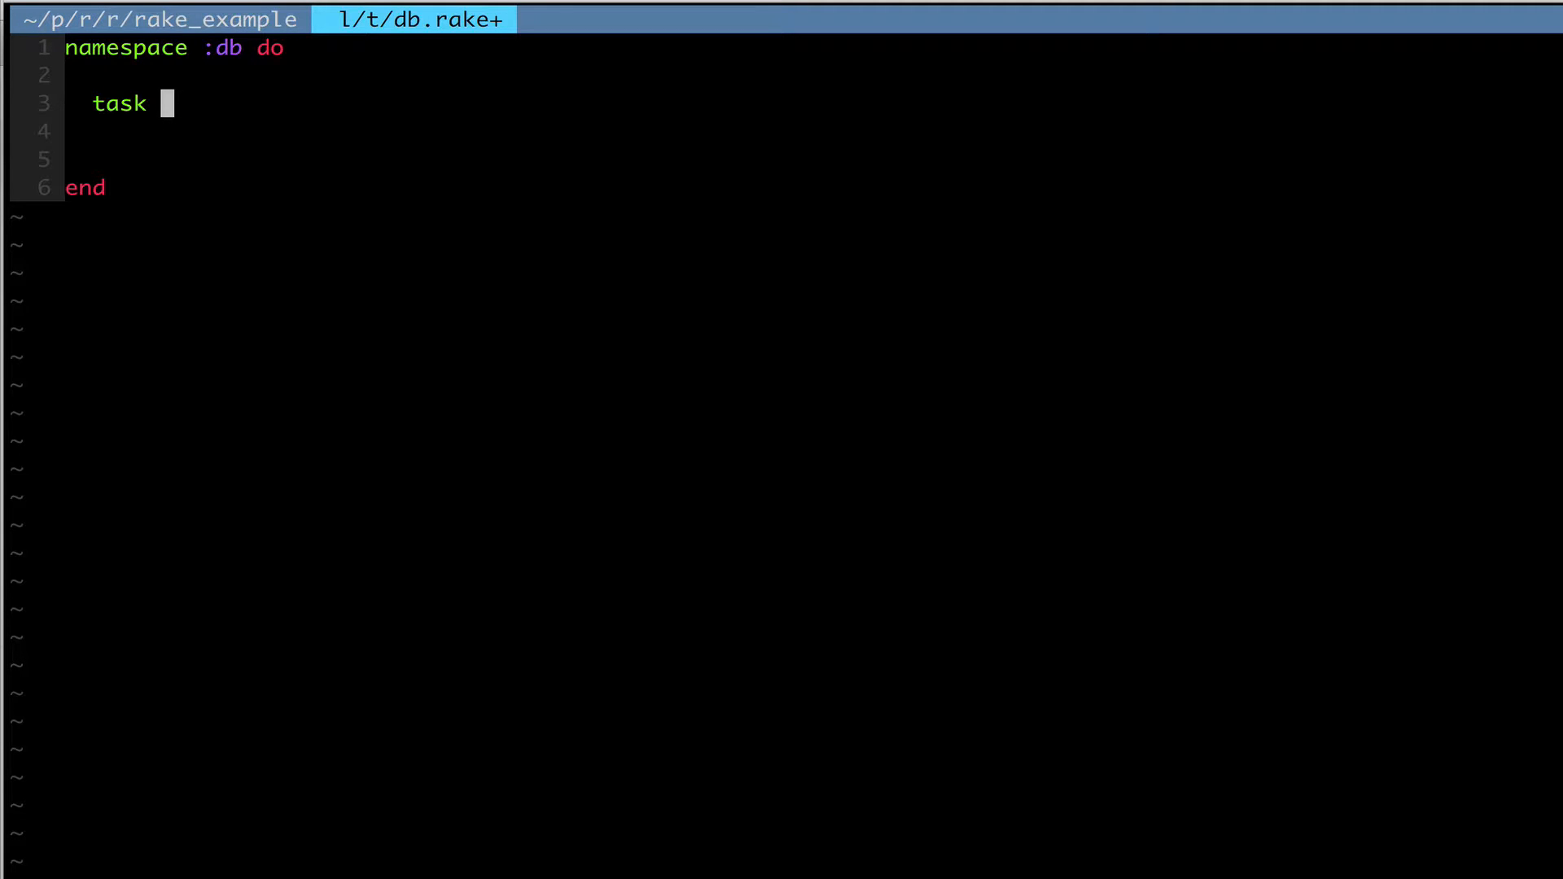
type("populat")
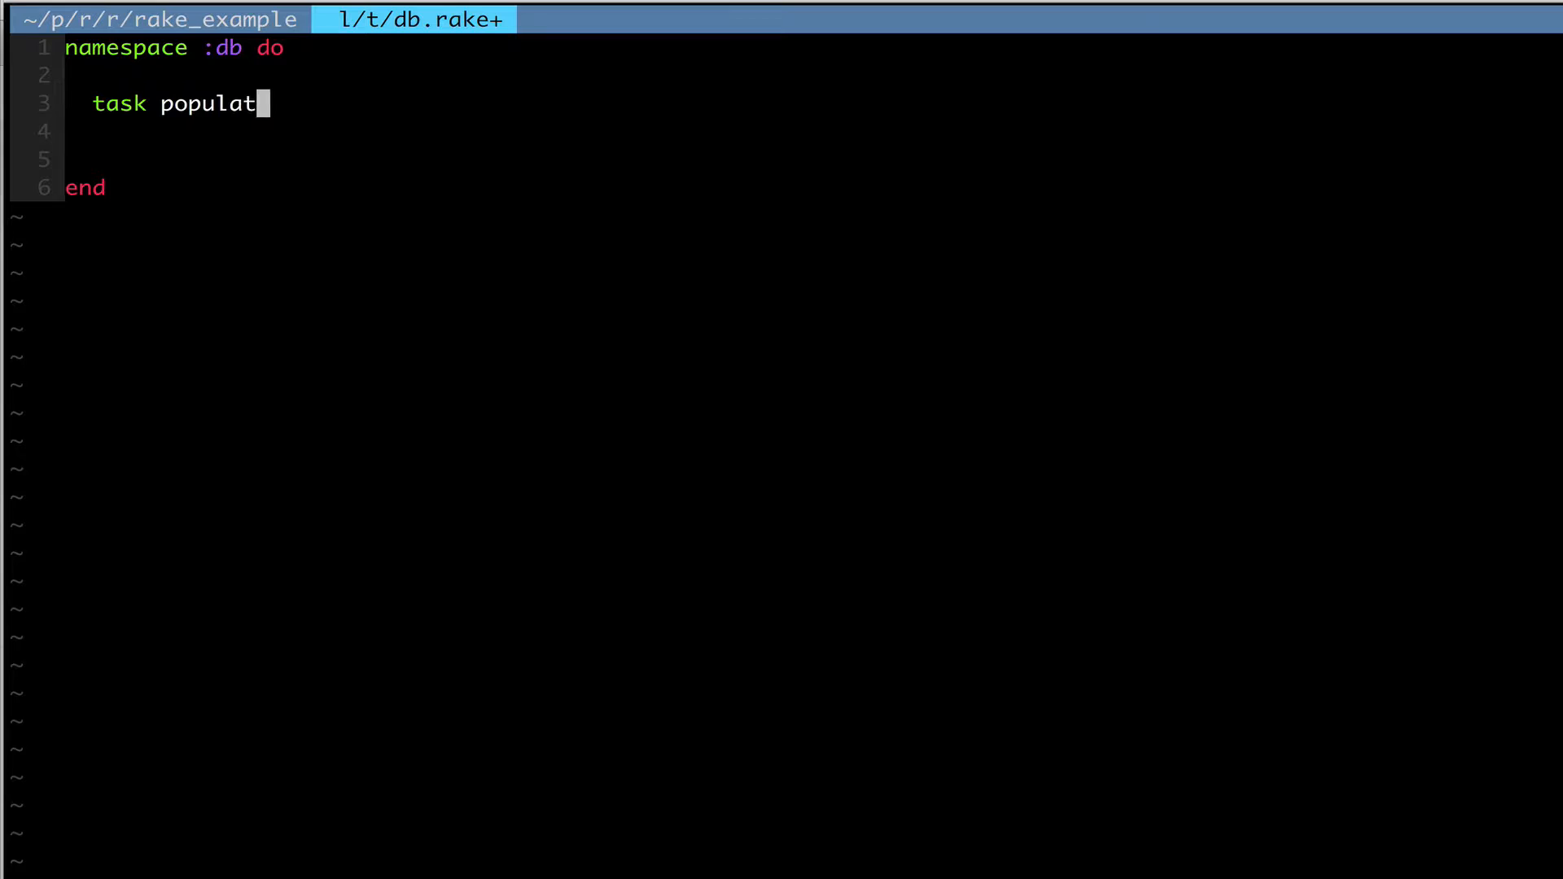
type("e:")
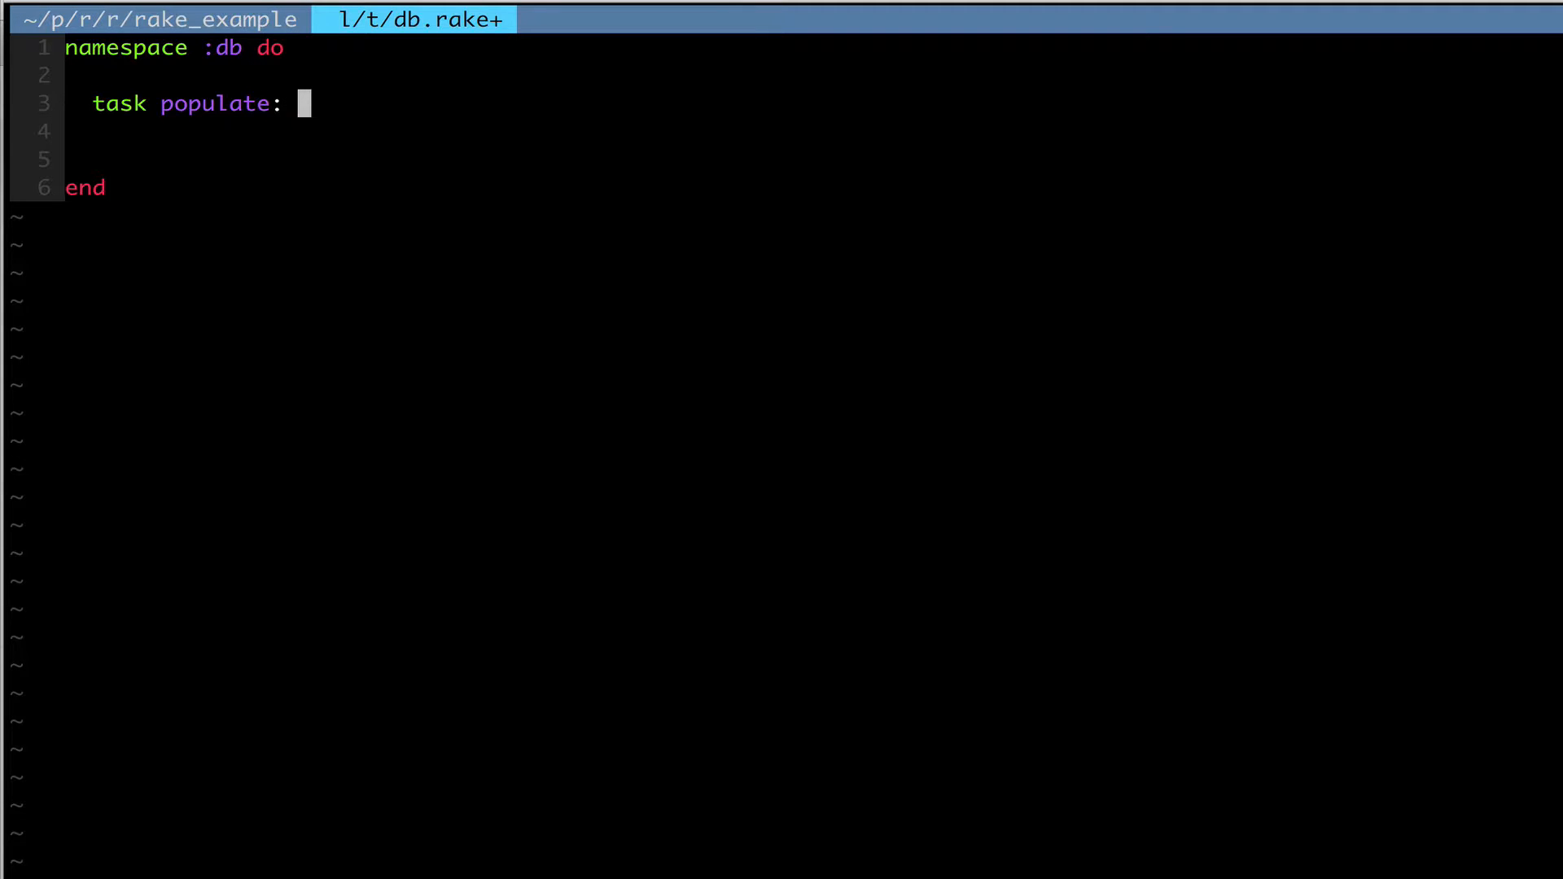
type(":env")
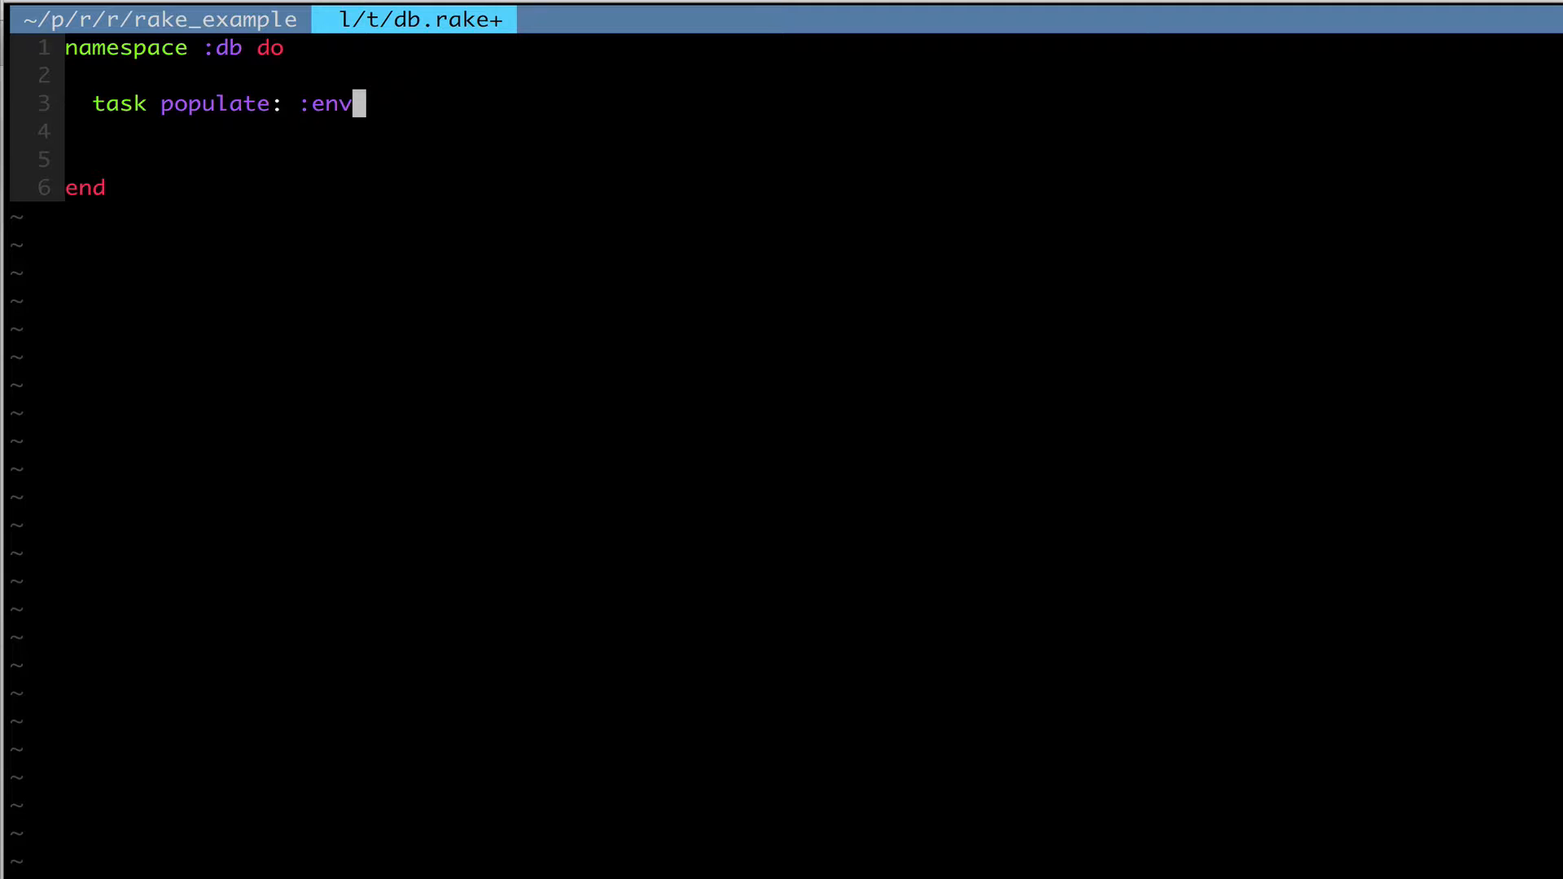
type("ire")
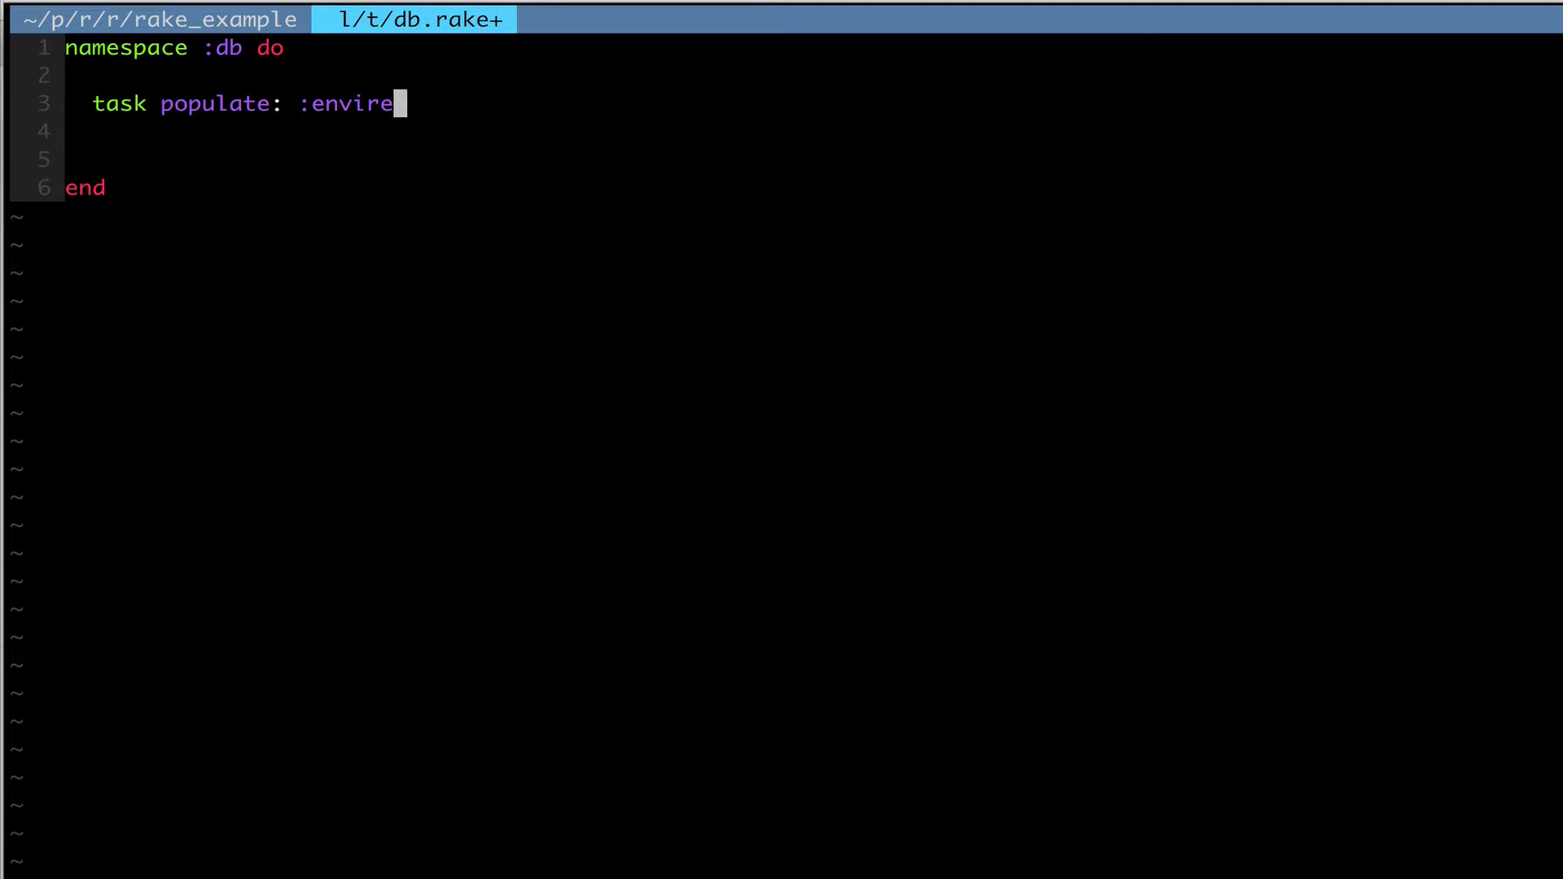
type("nment do")
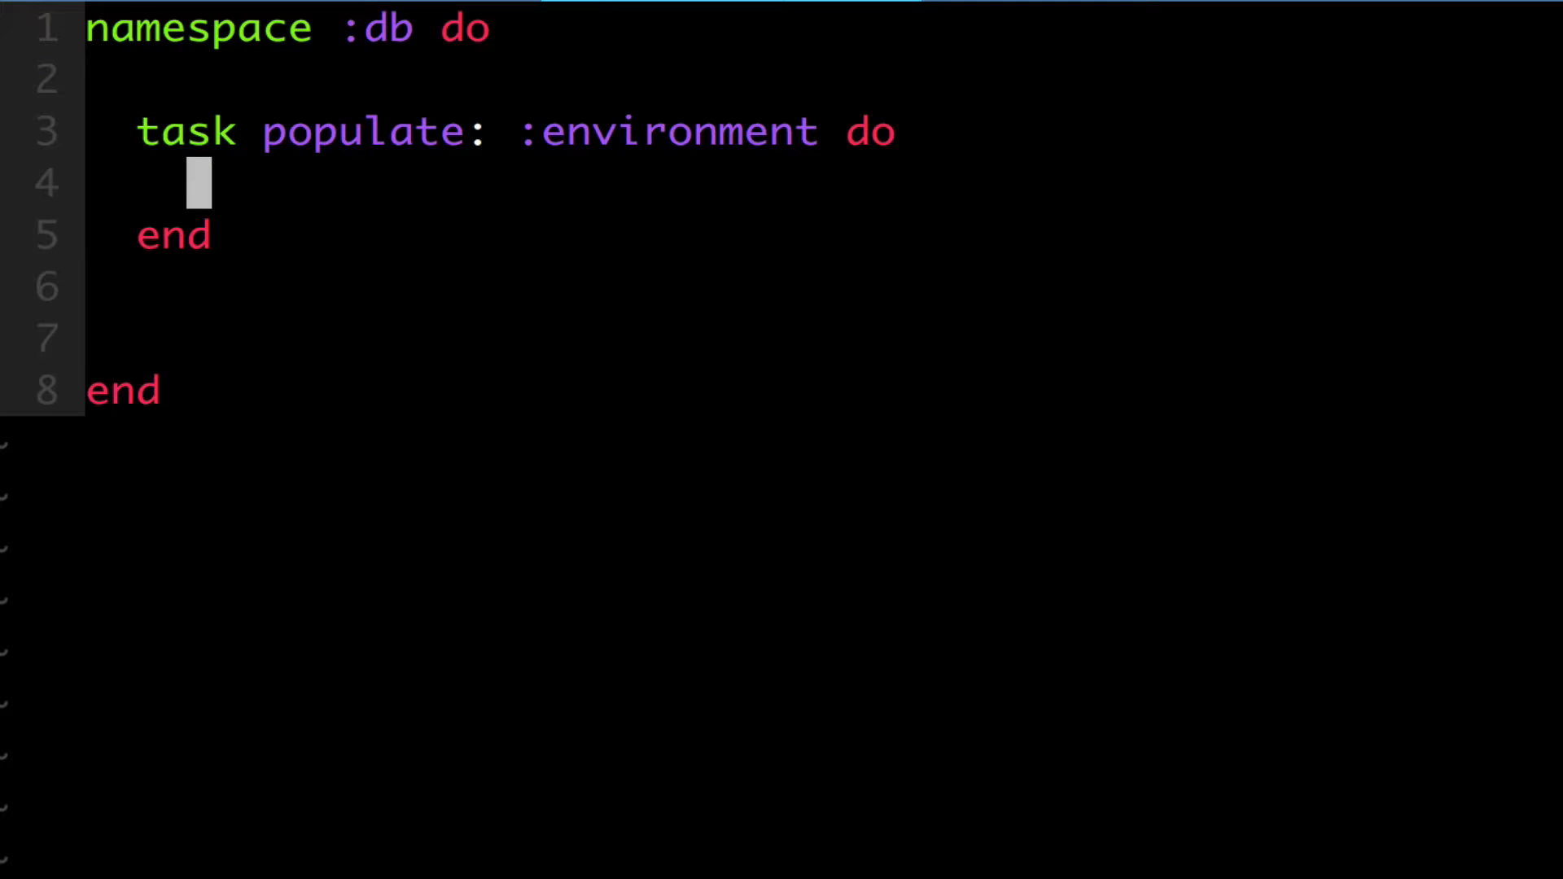
Step: Write a `10.times do` loop calling `Person.create!(name: "AJ", age: rand(100))`
type("10")
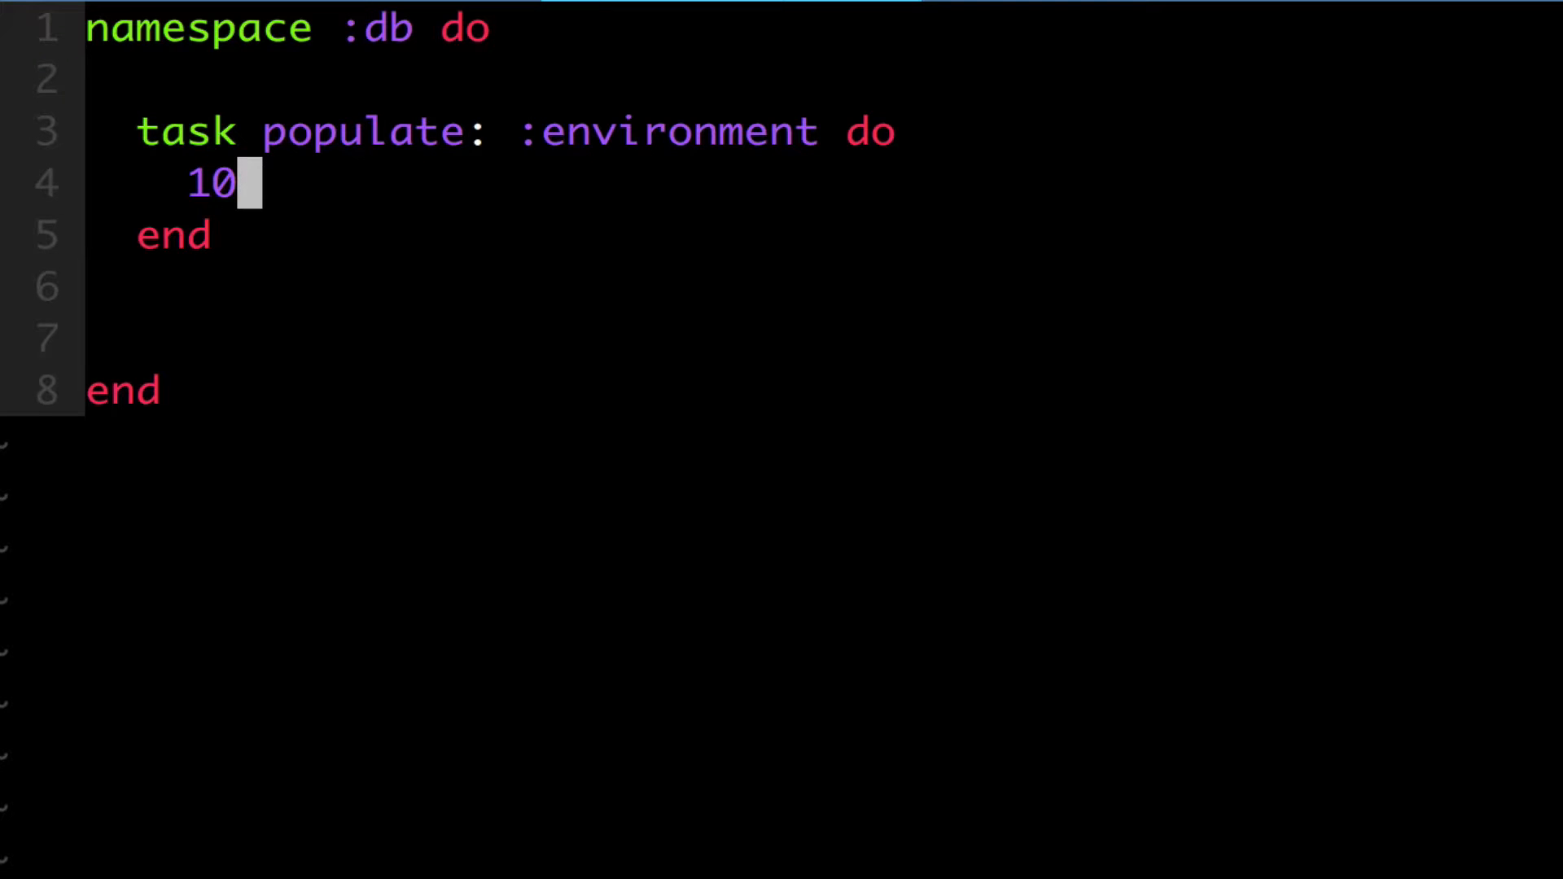
type(".times")
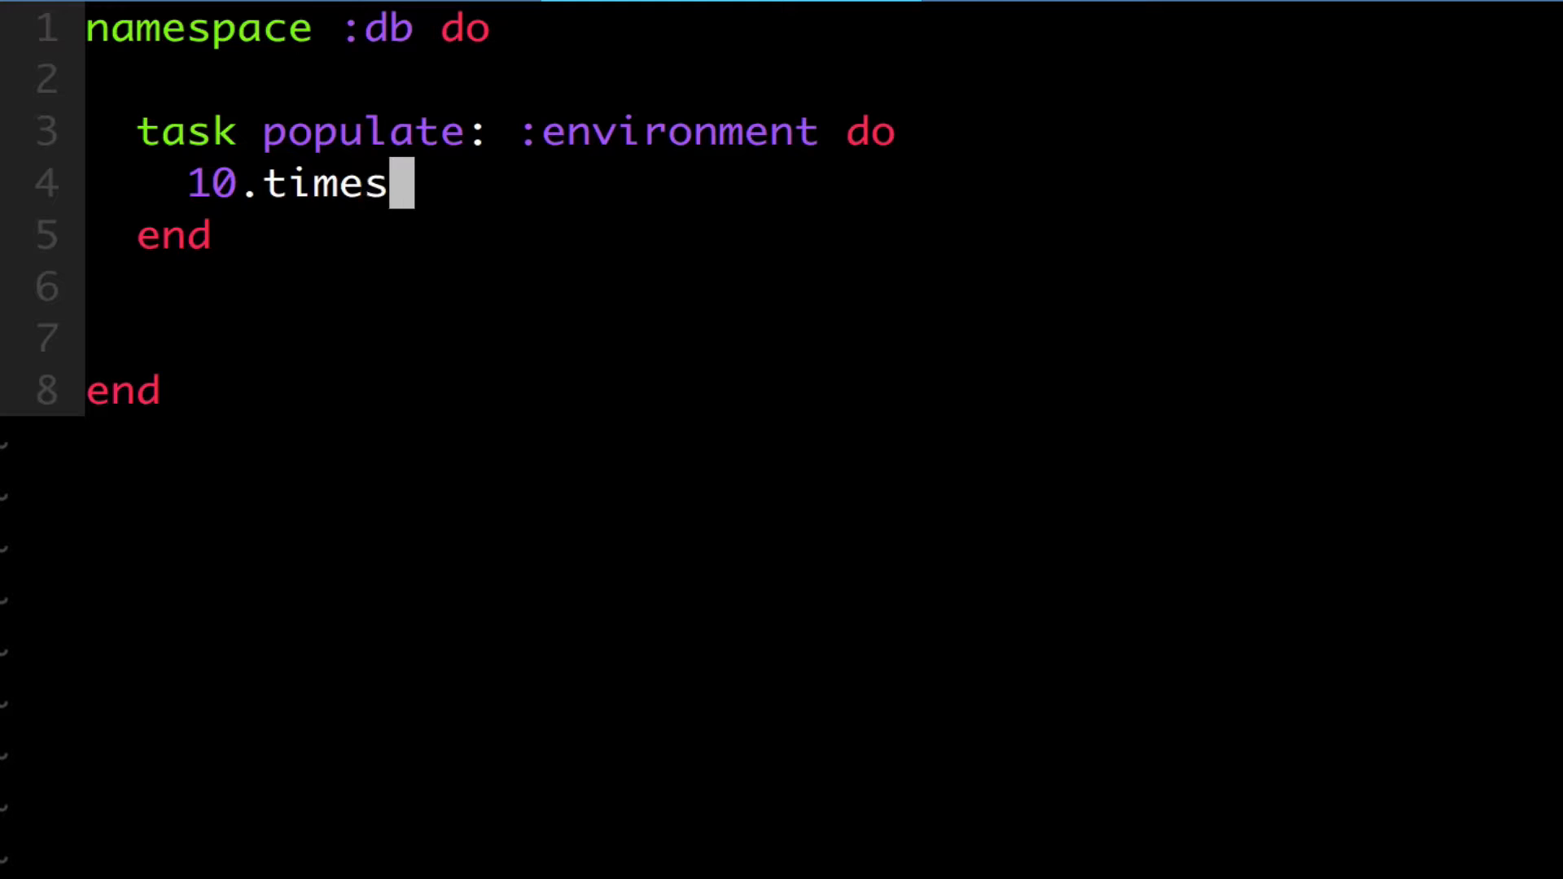
type("do")
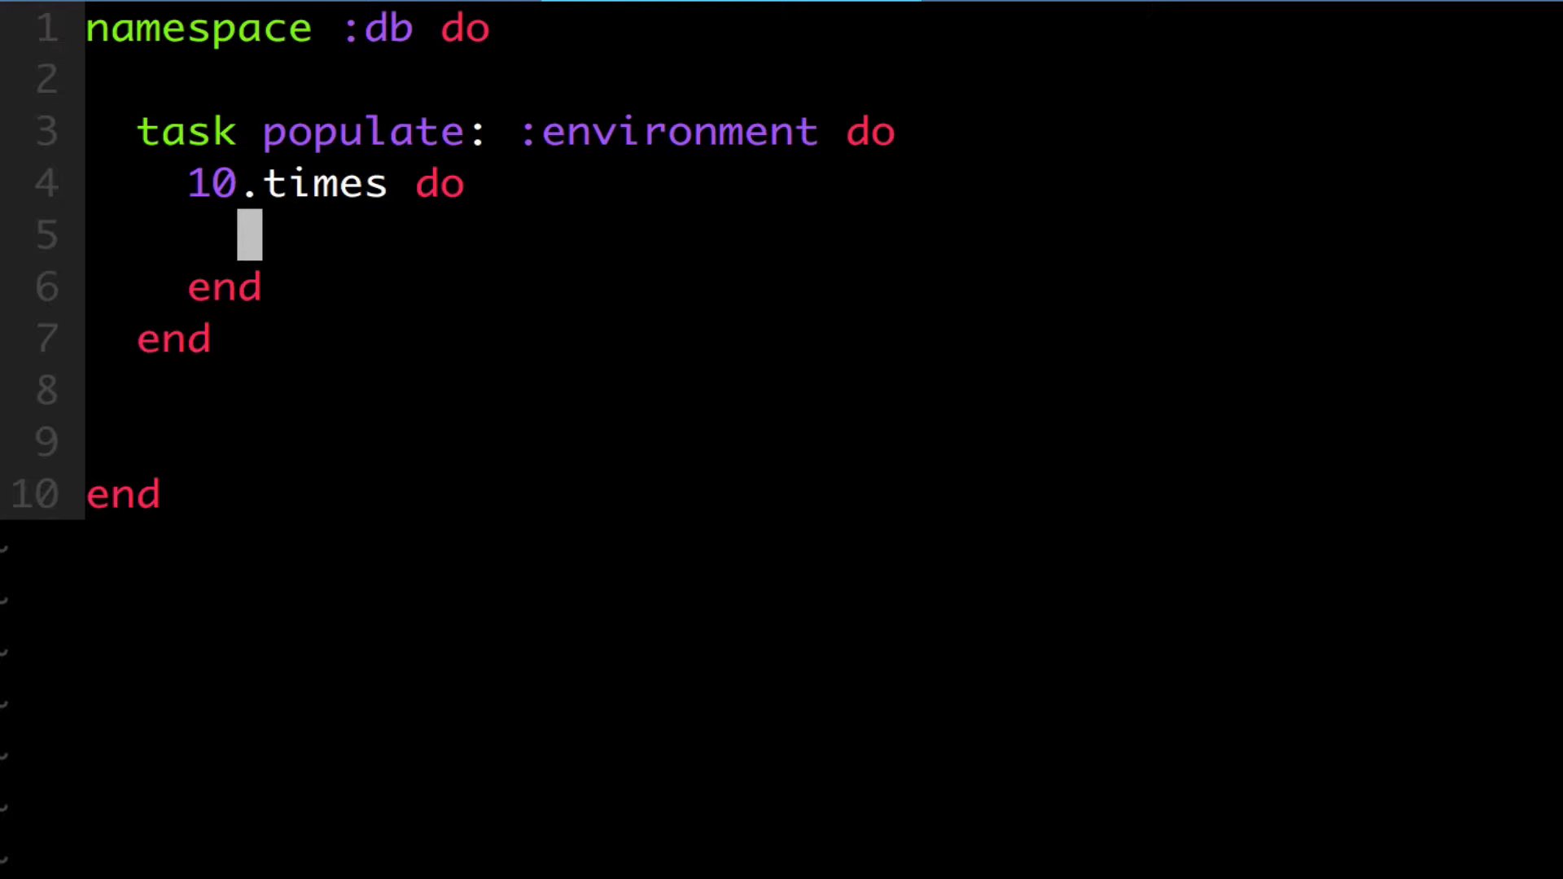
type("Pers")
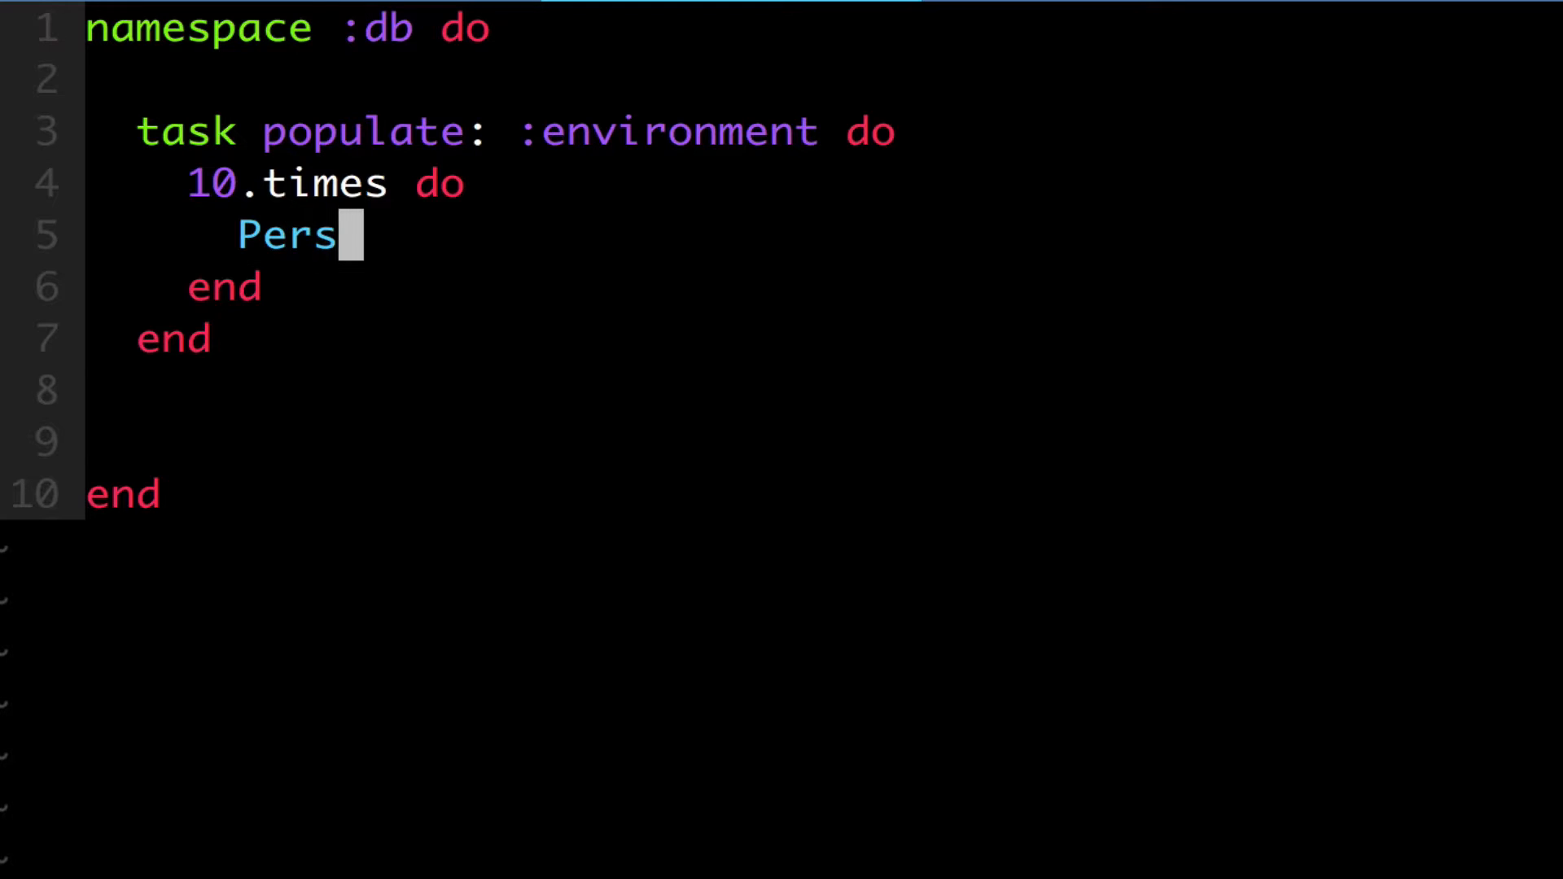
type("on.create!(")
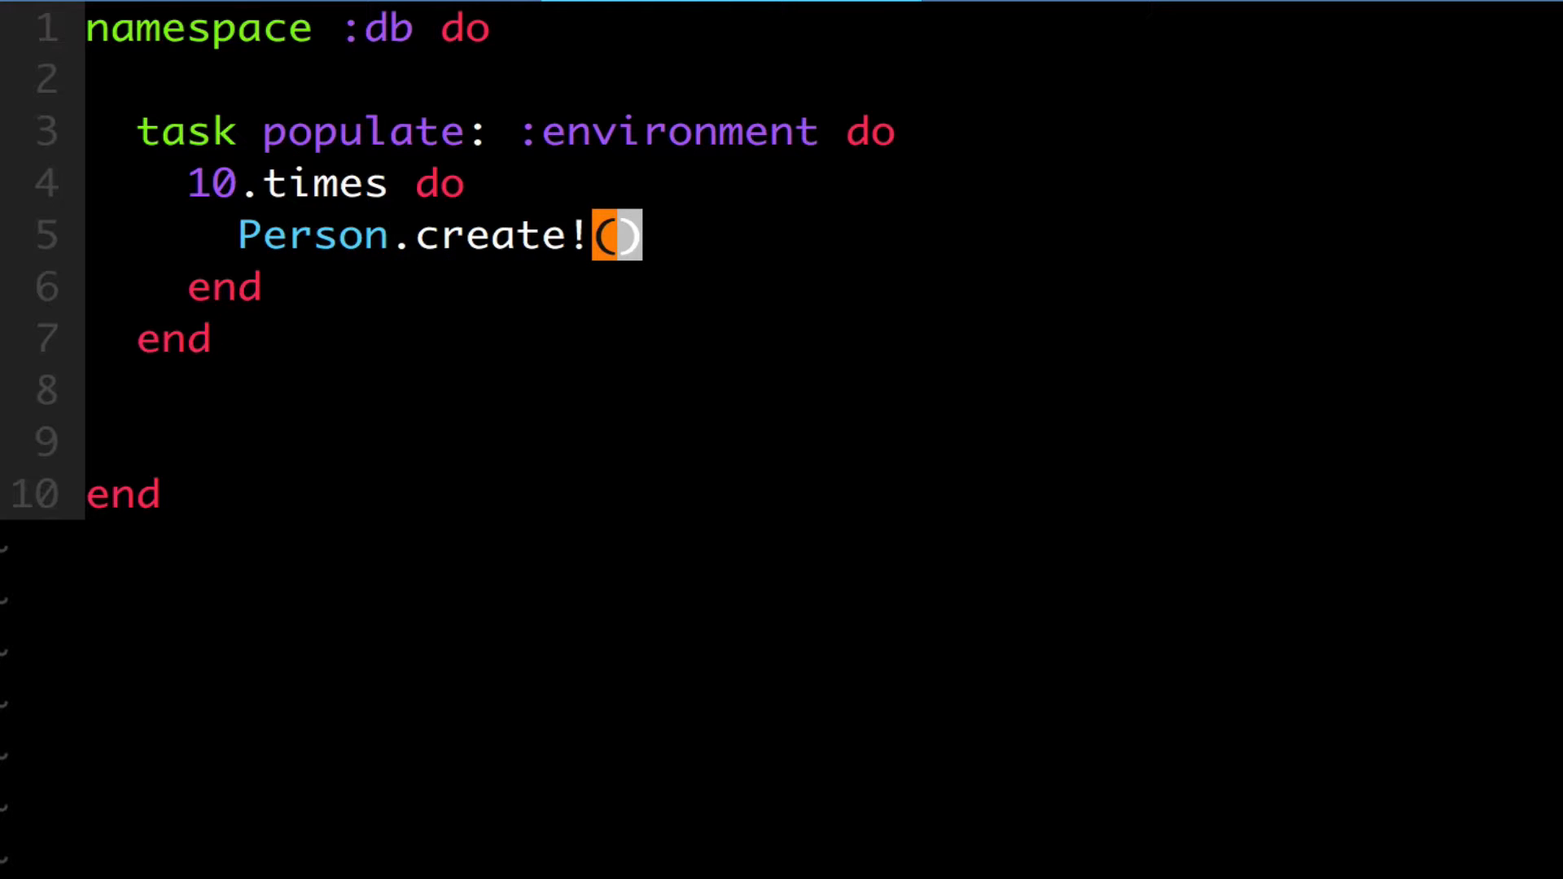
key("Enter")
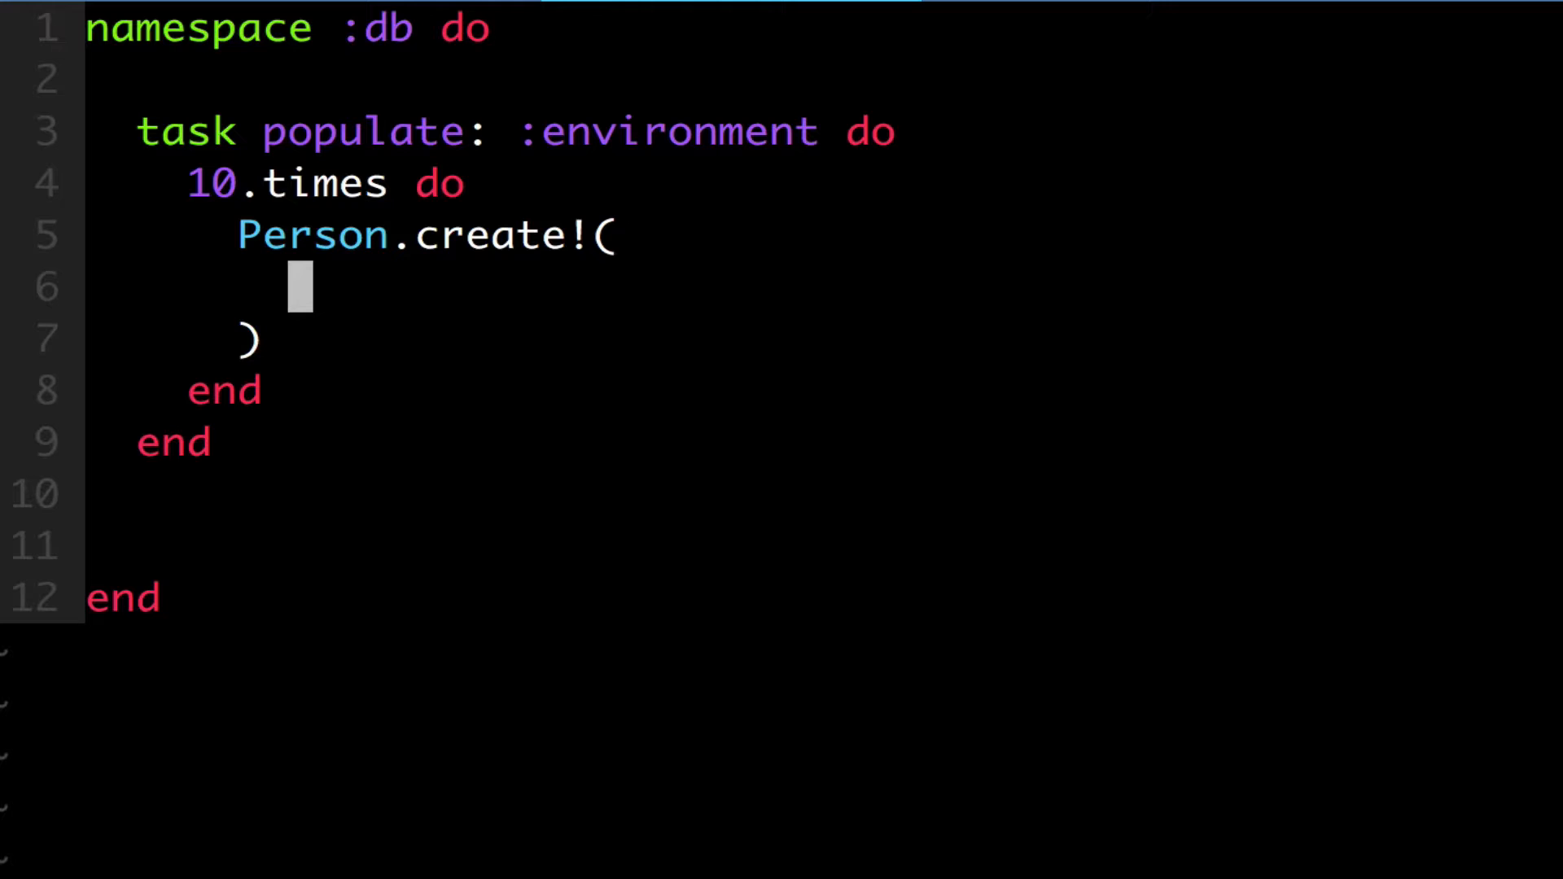
type("name")
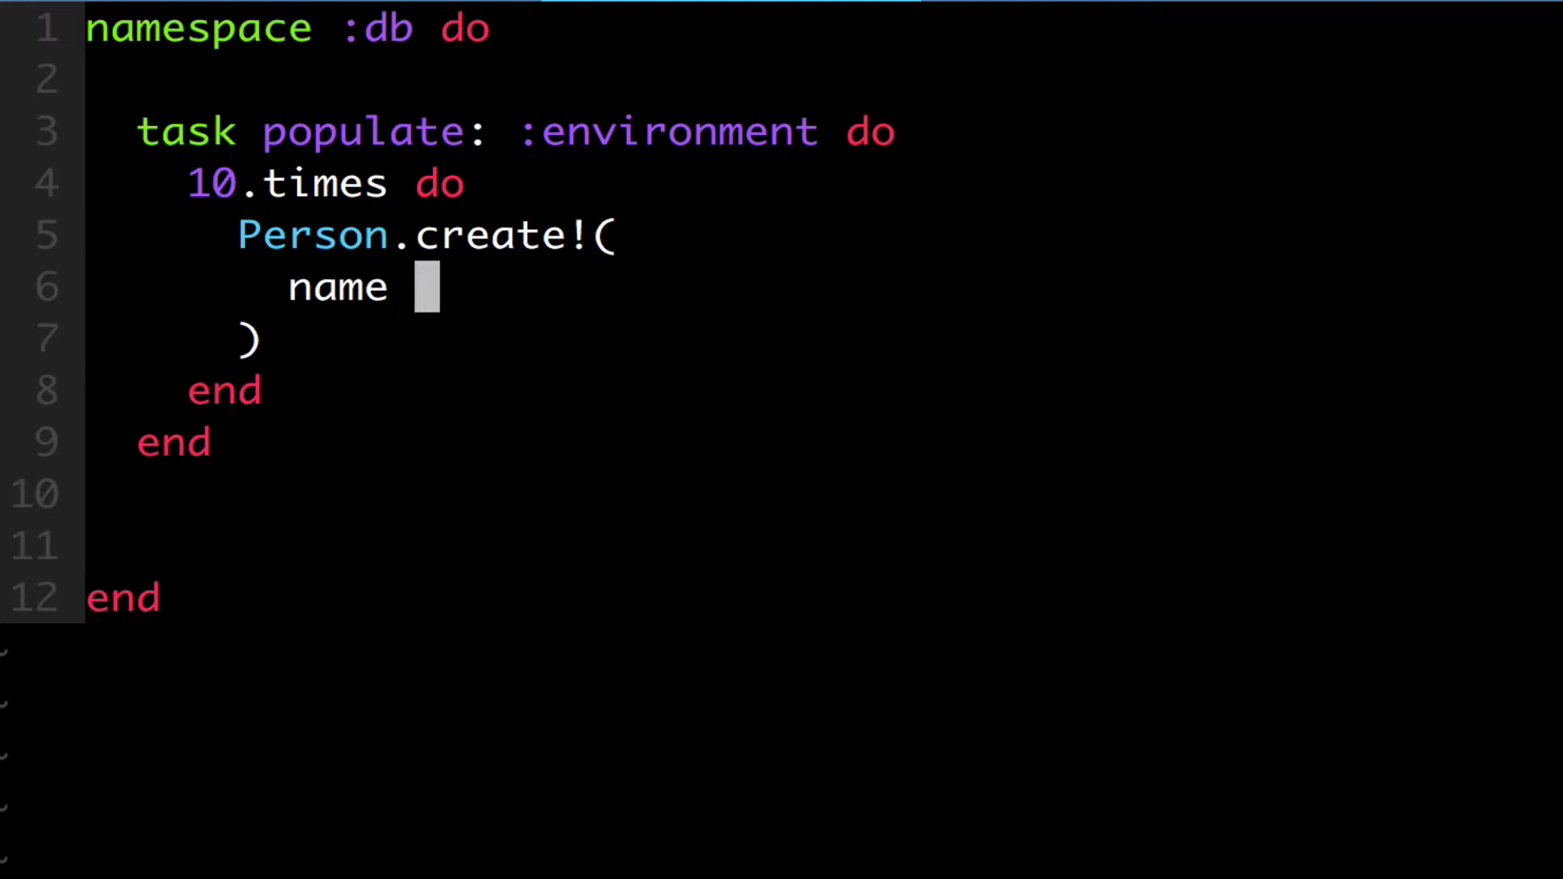
type(": \"AJ\",")
type("age")
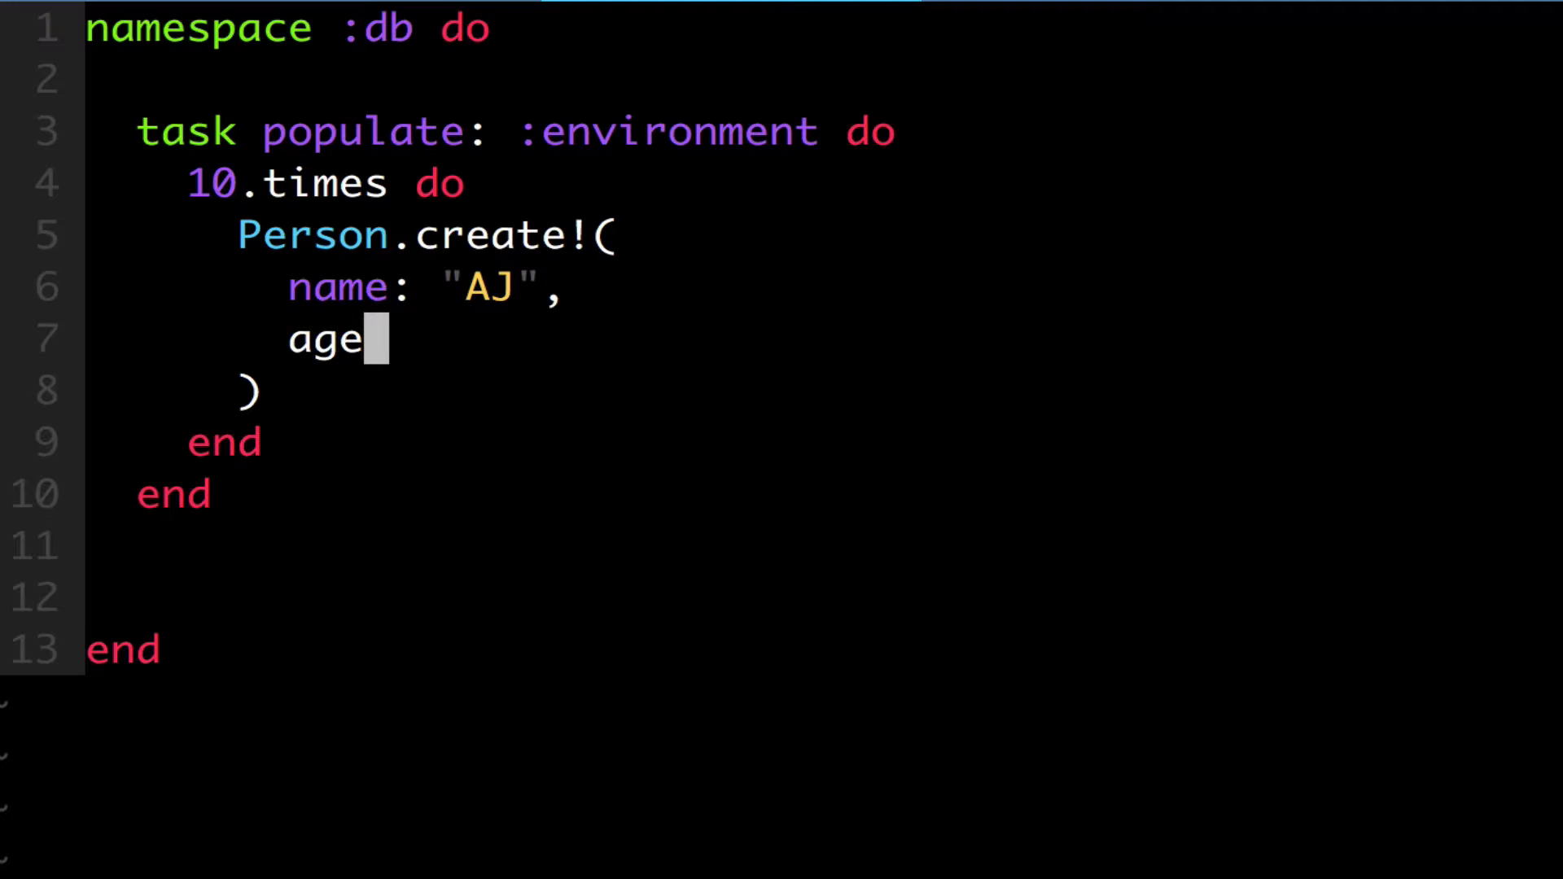
type(": rand()")
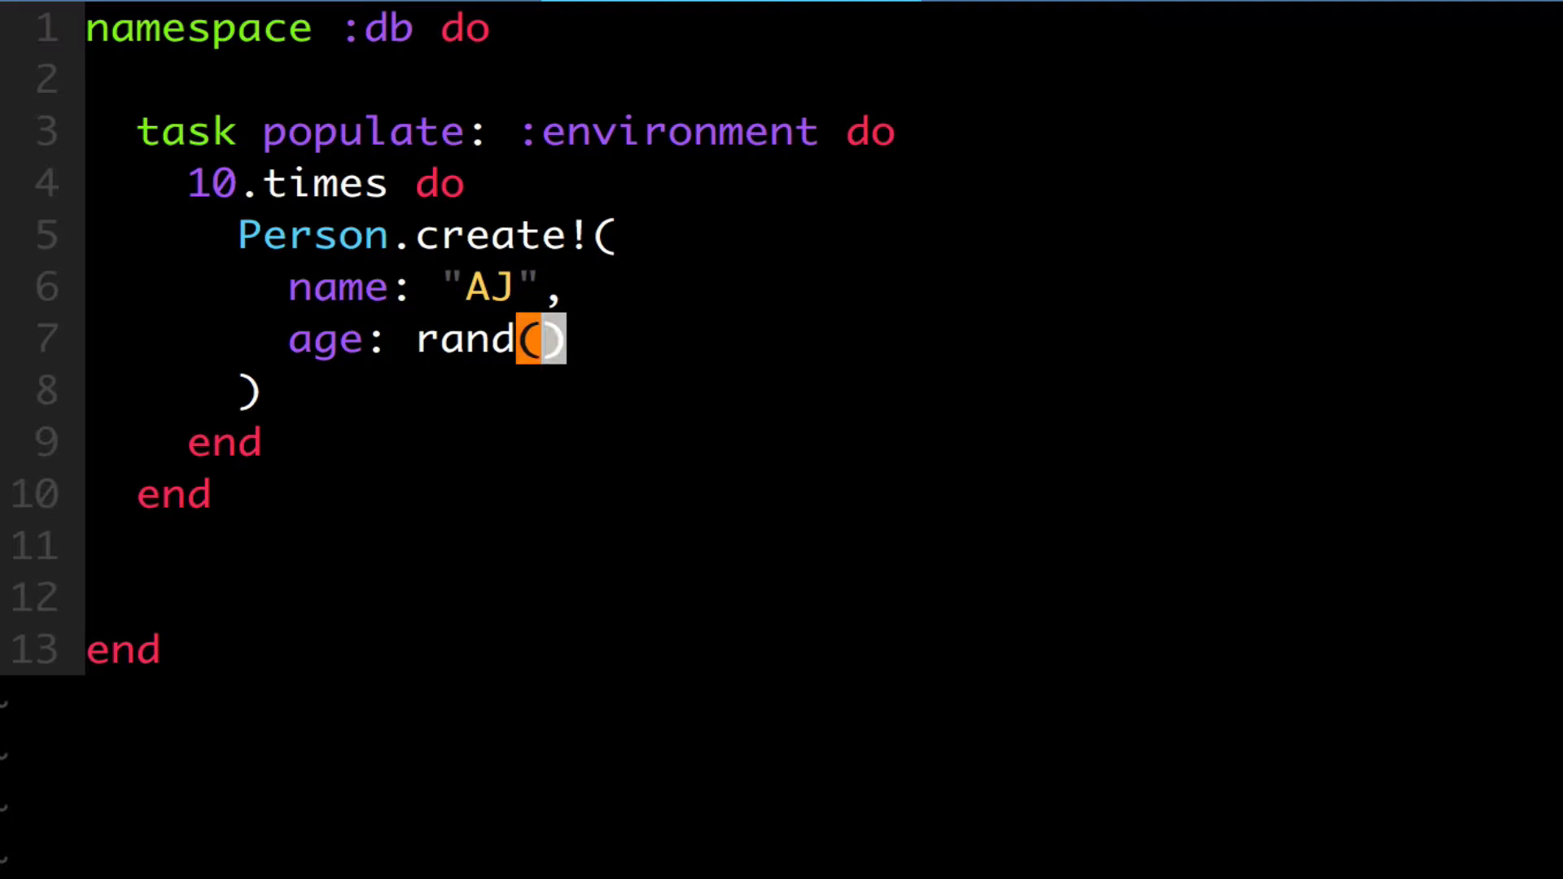
type("100")
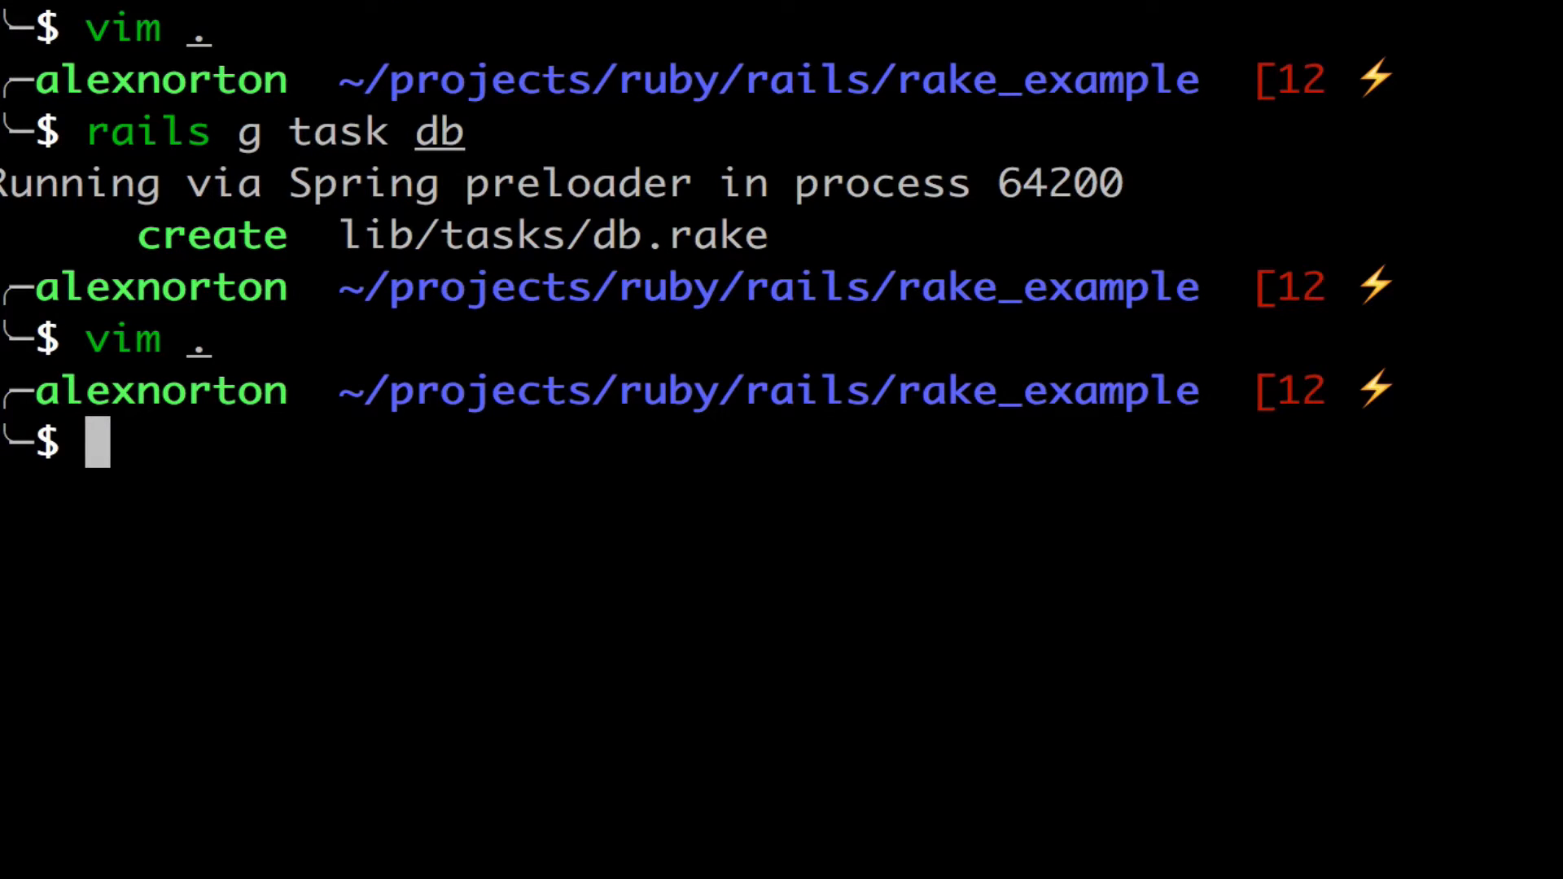
Step: Run `rake db:populate`, then confirm `Person.count` returns 10 in the Rails console
type("rake db:p")
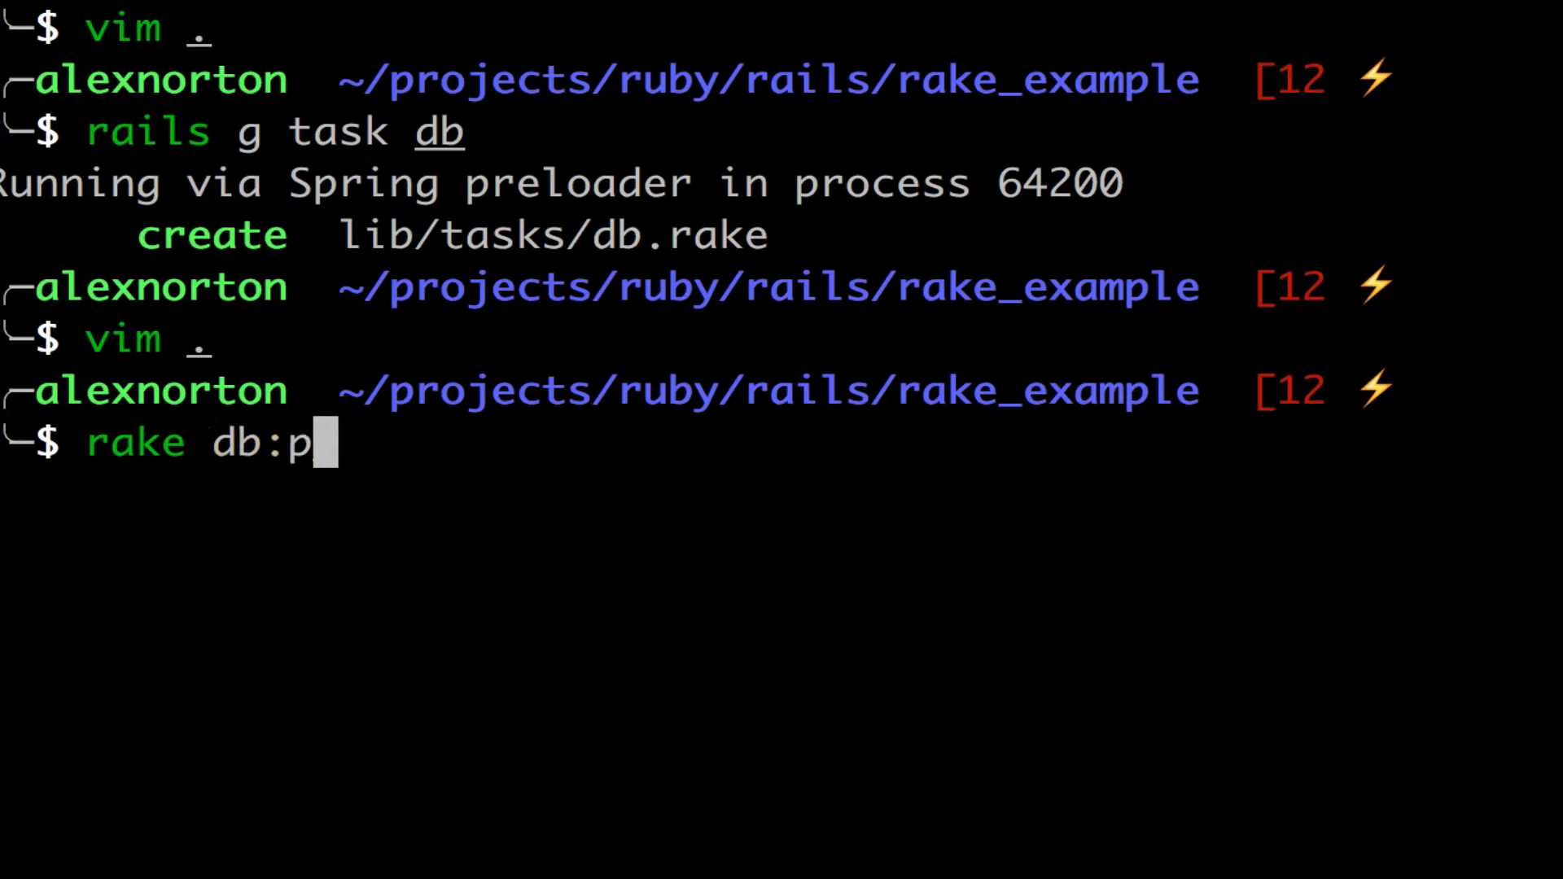
type("opulate")
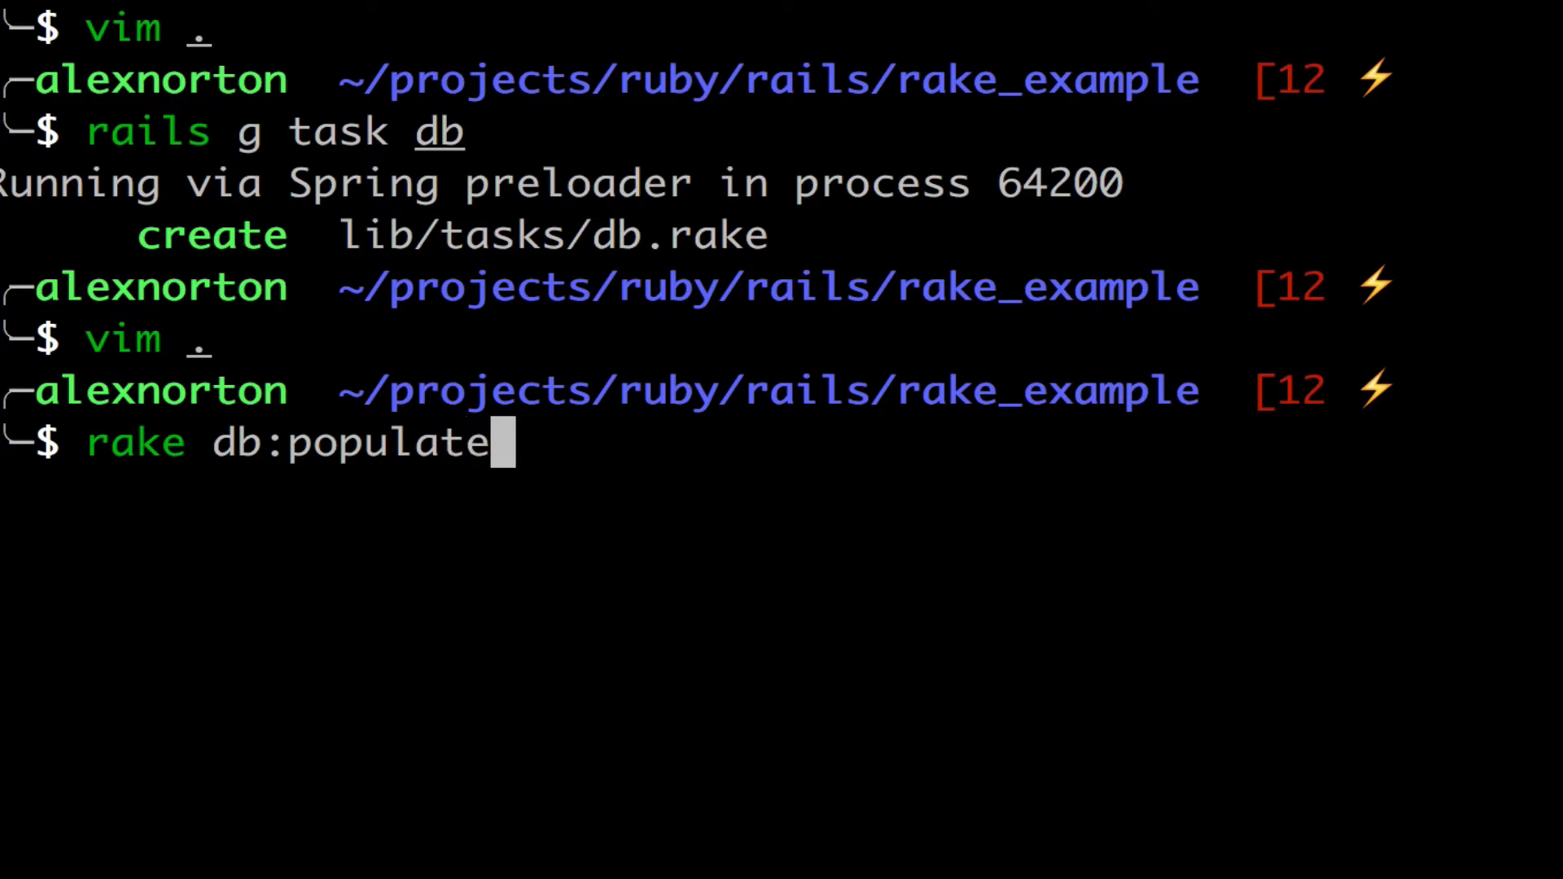
key("Return")
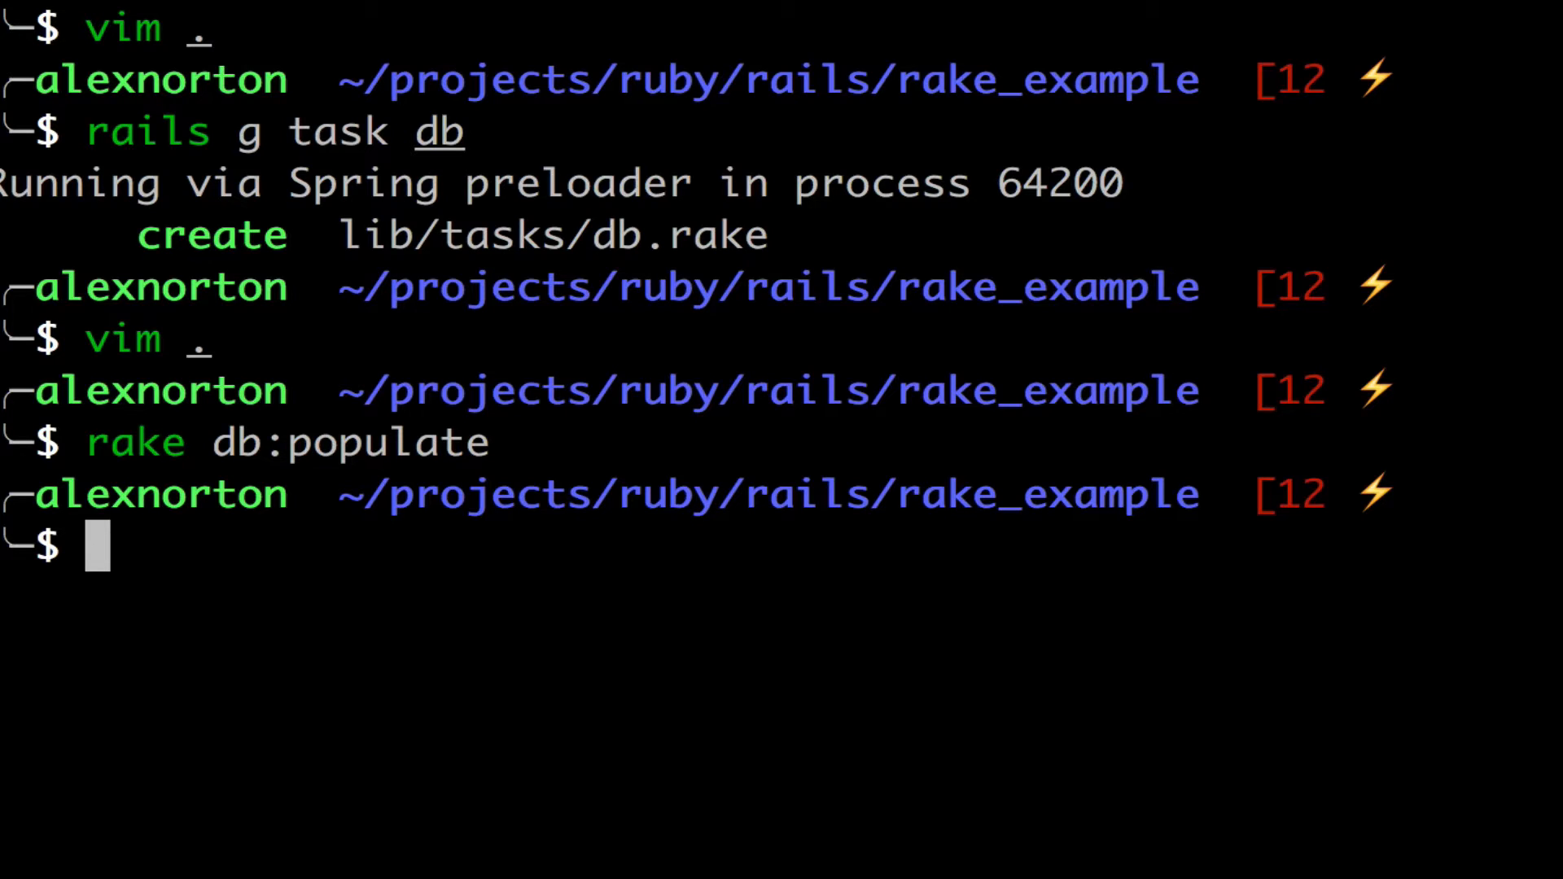
type("rails c")
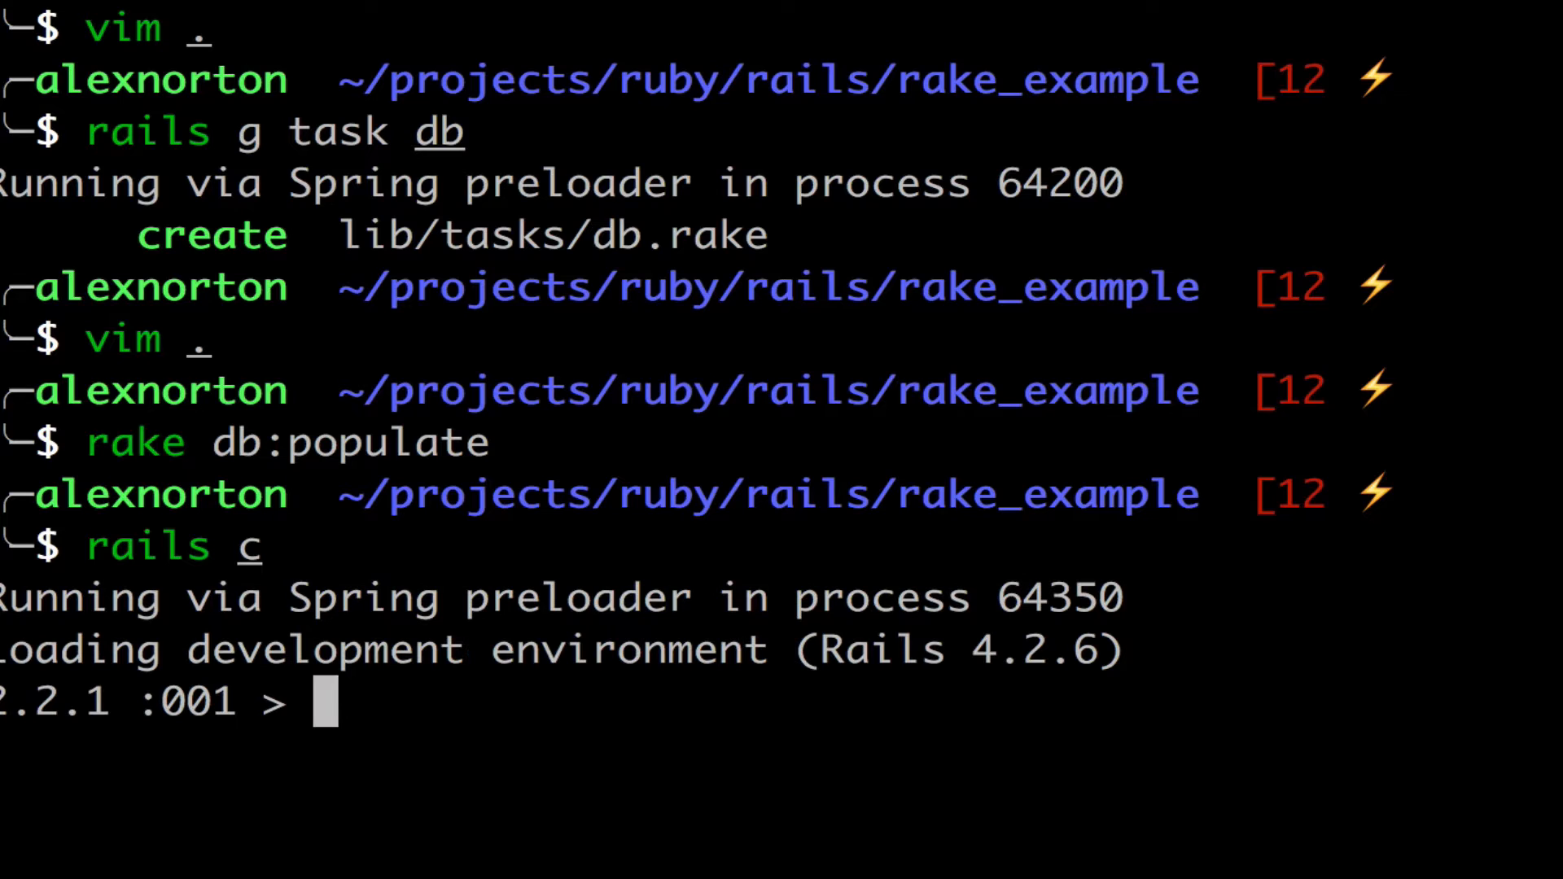
type("Pe")
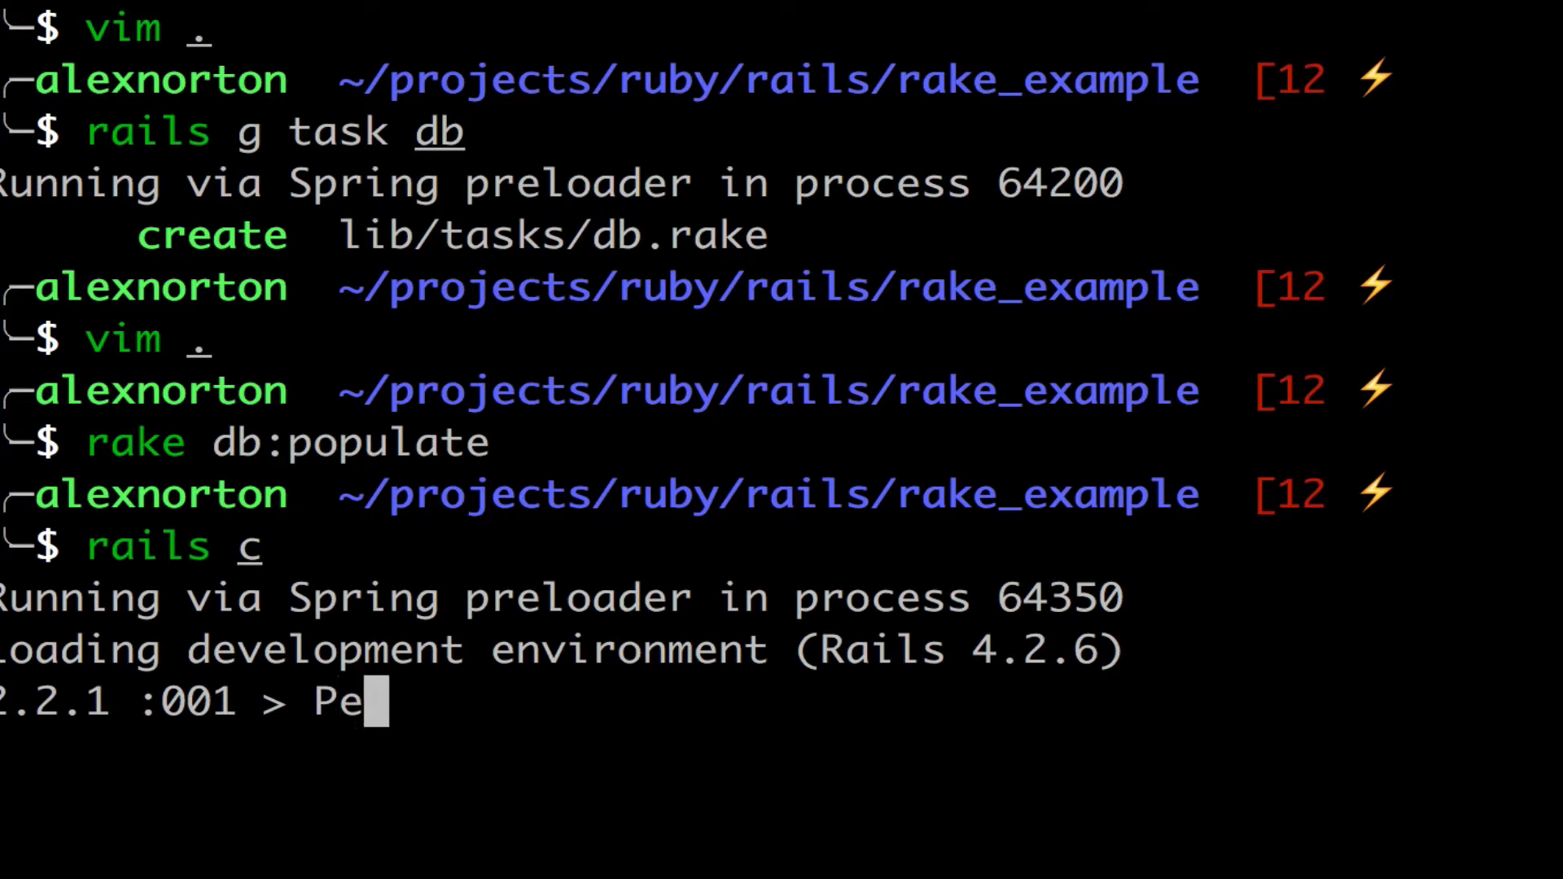
key("Return")
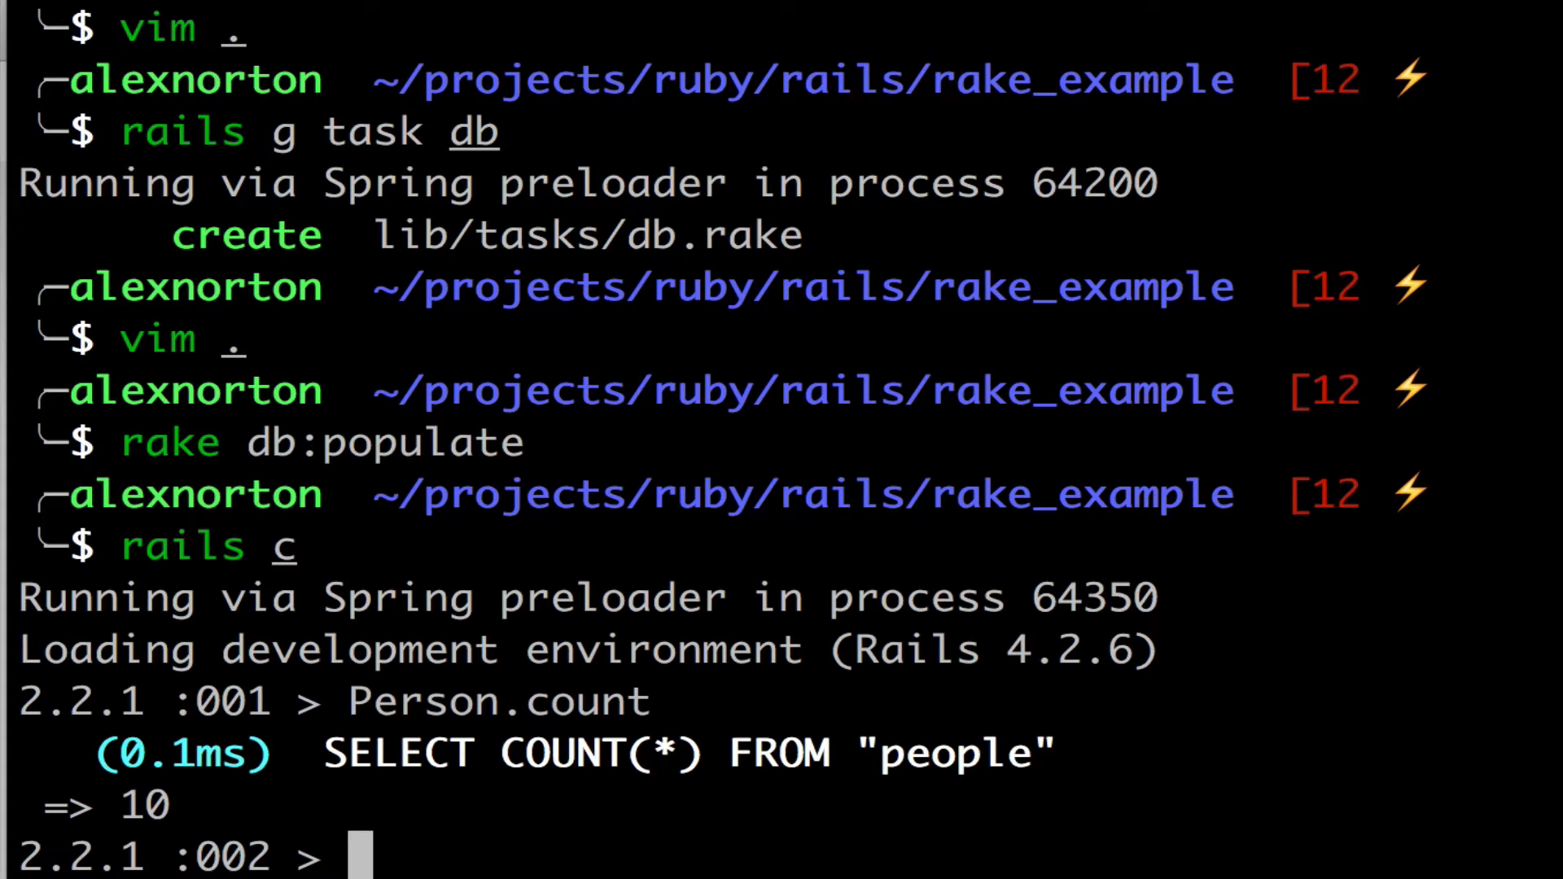
type("g")
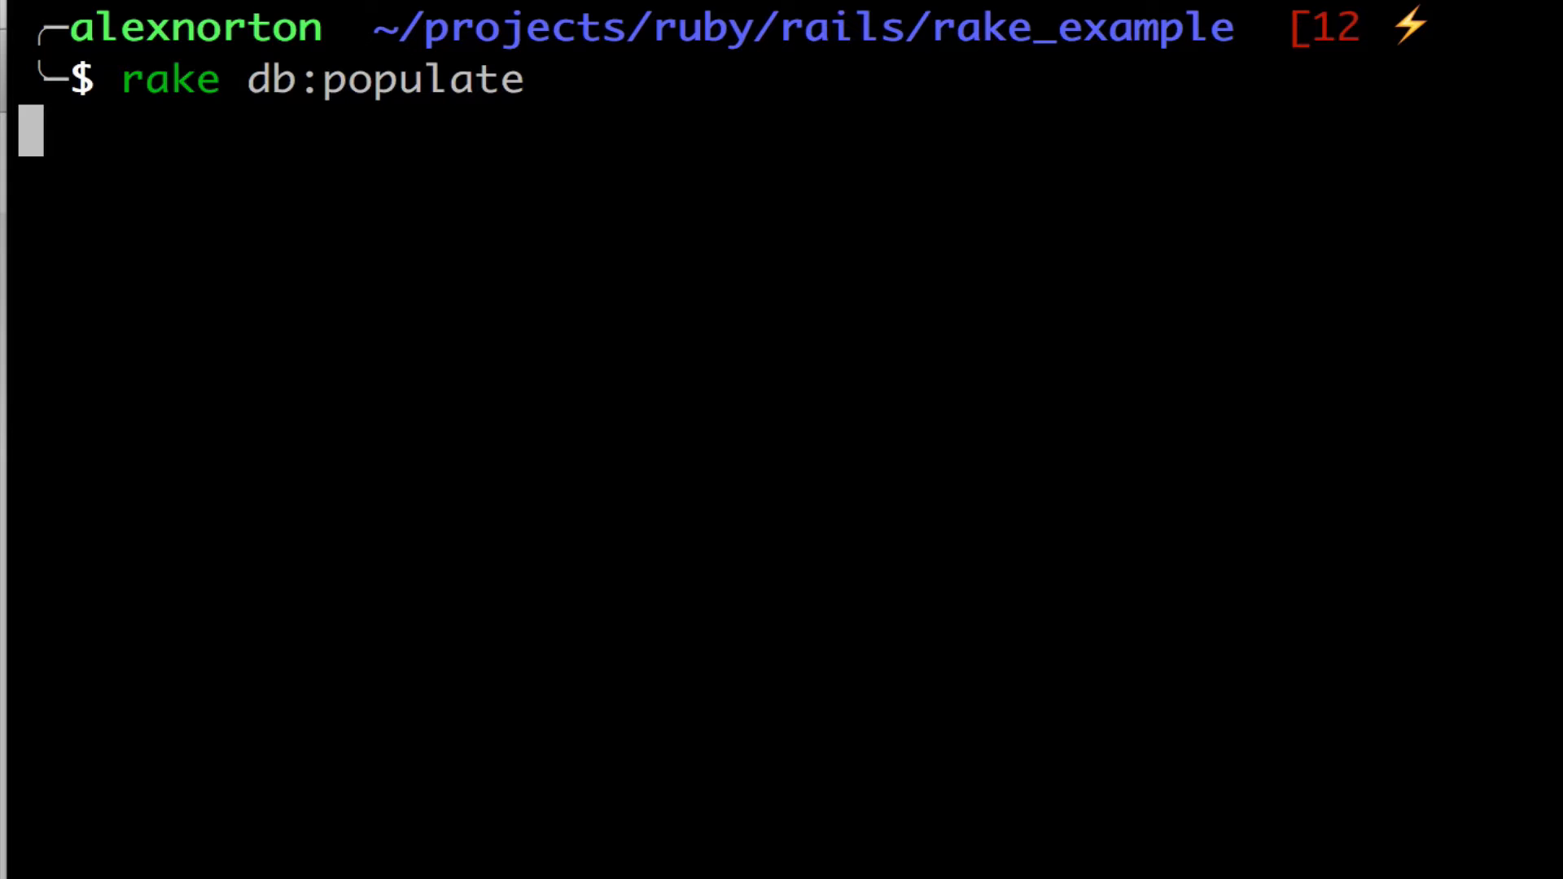
Step: Recheck `Person.count` in the Rails console after repopulating, then exit to the shell
type("rails c")
type("Pers")
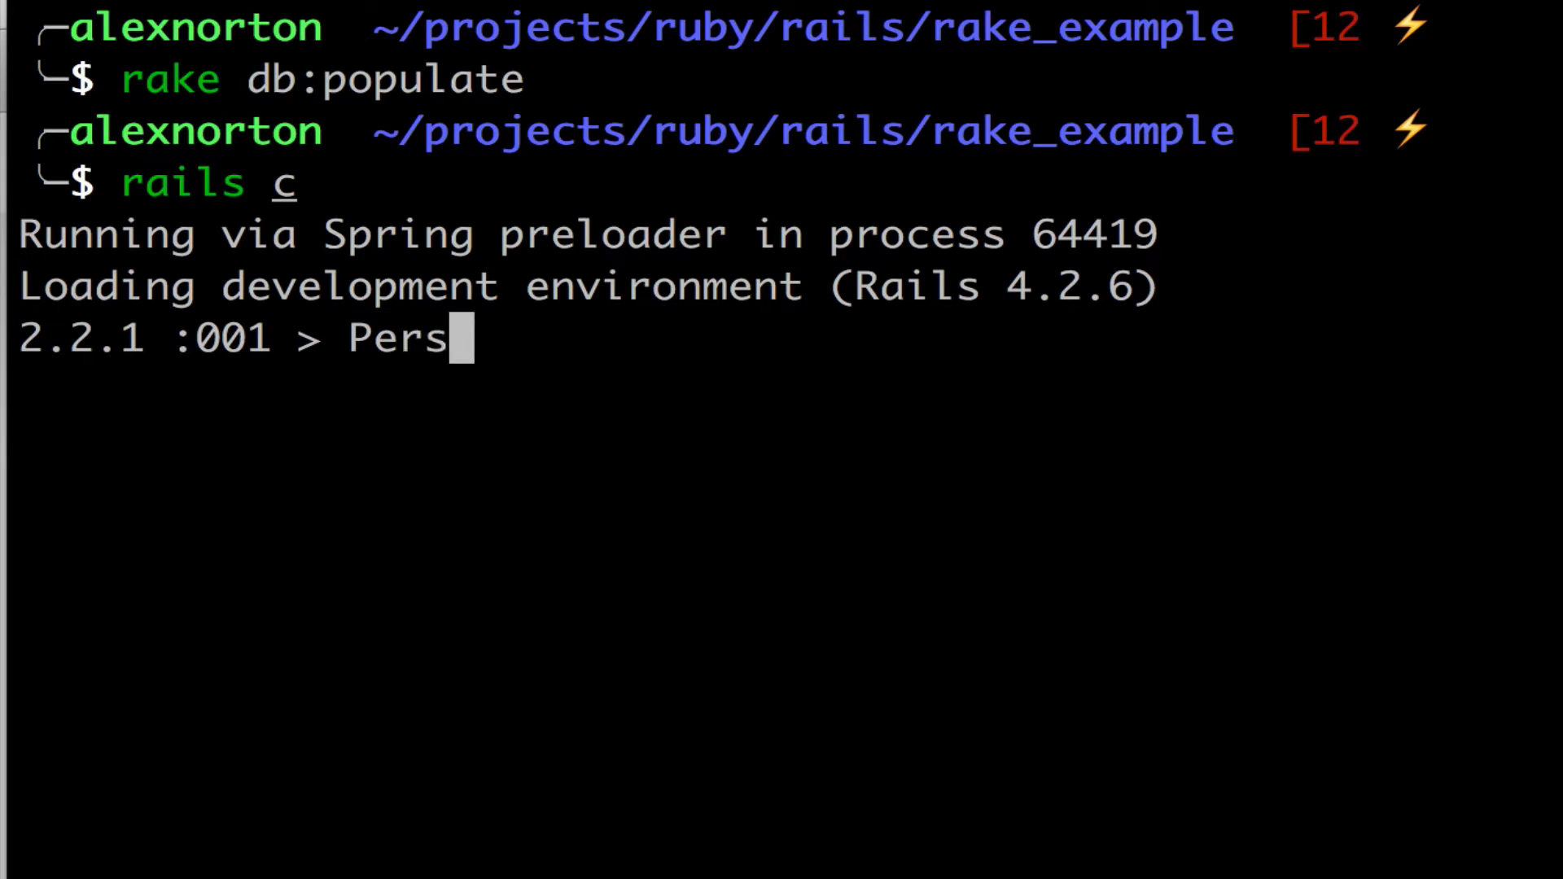
type("on.count")
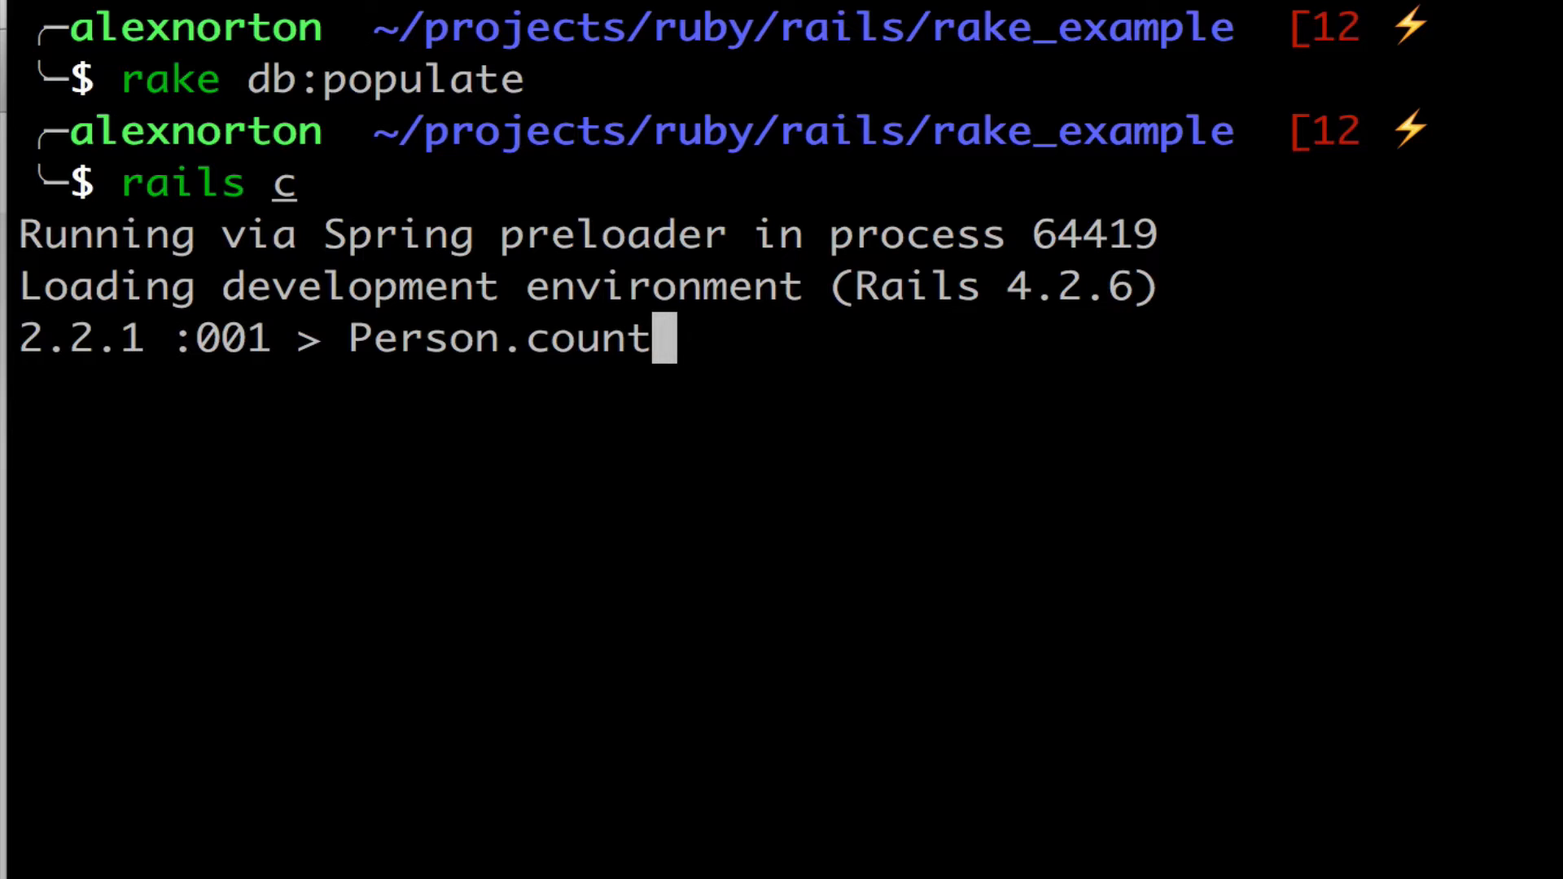
key("Return")
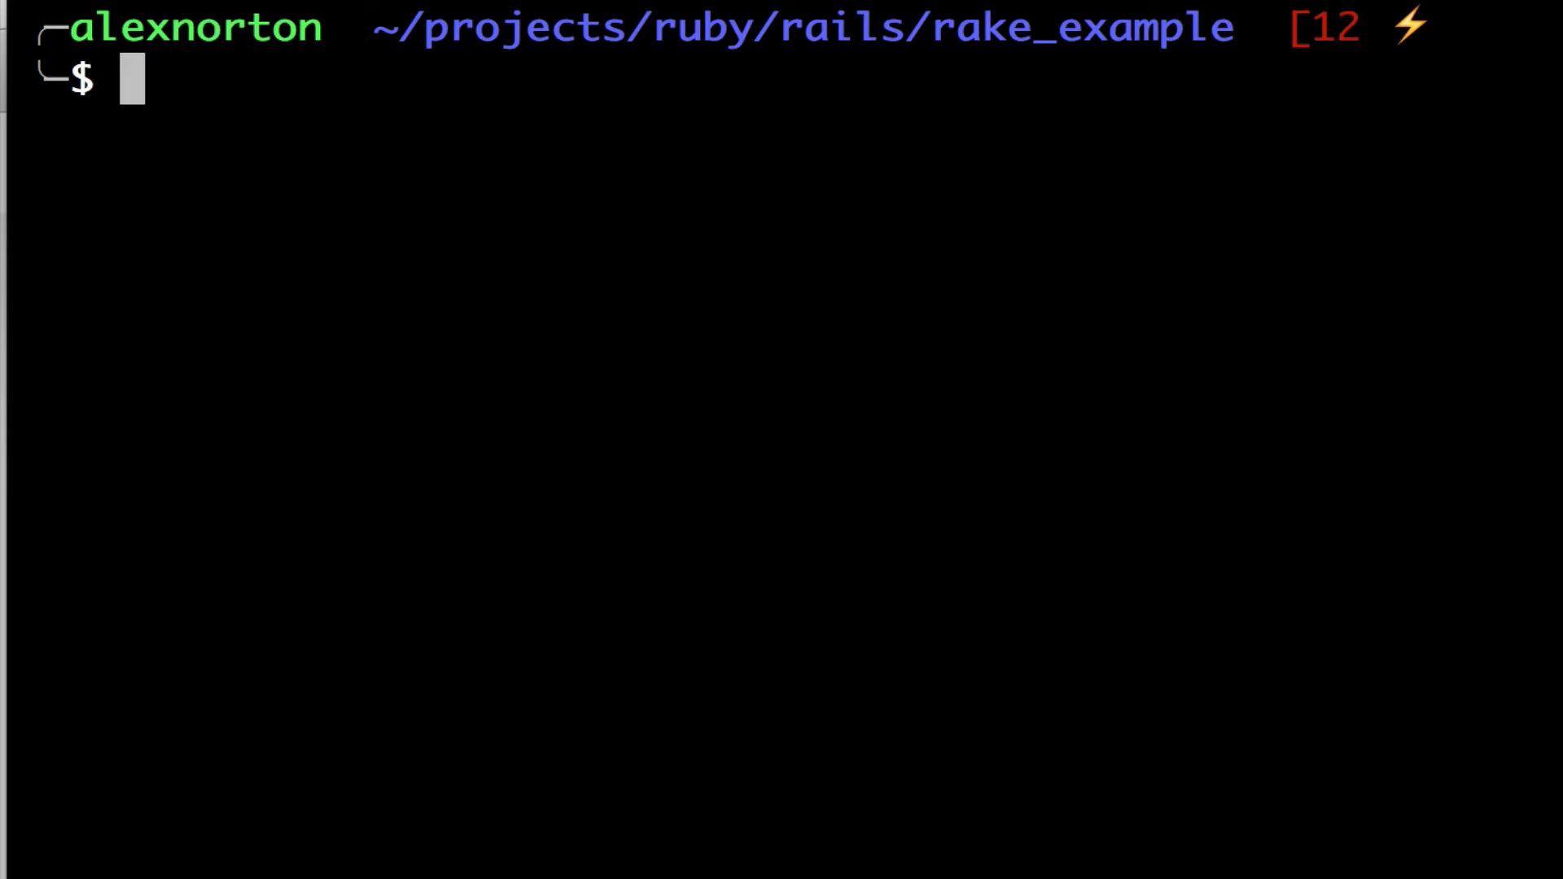
key("Return")
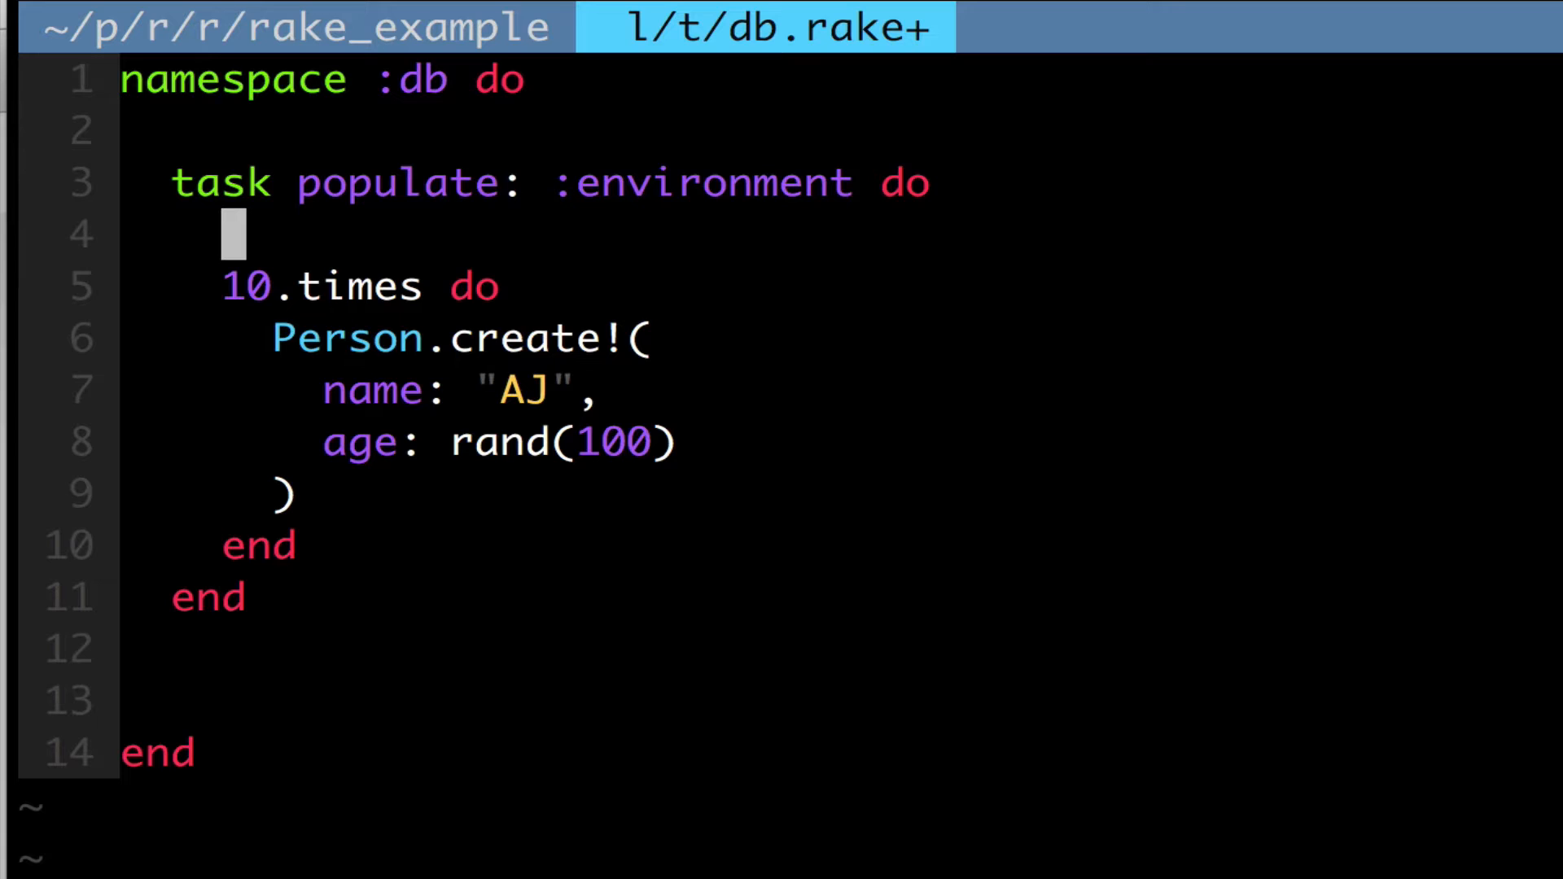
Step: Start the populate task with `Person.destroy_all` before the creation loop
type("Person")
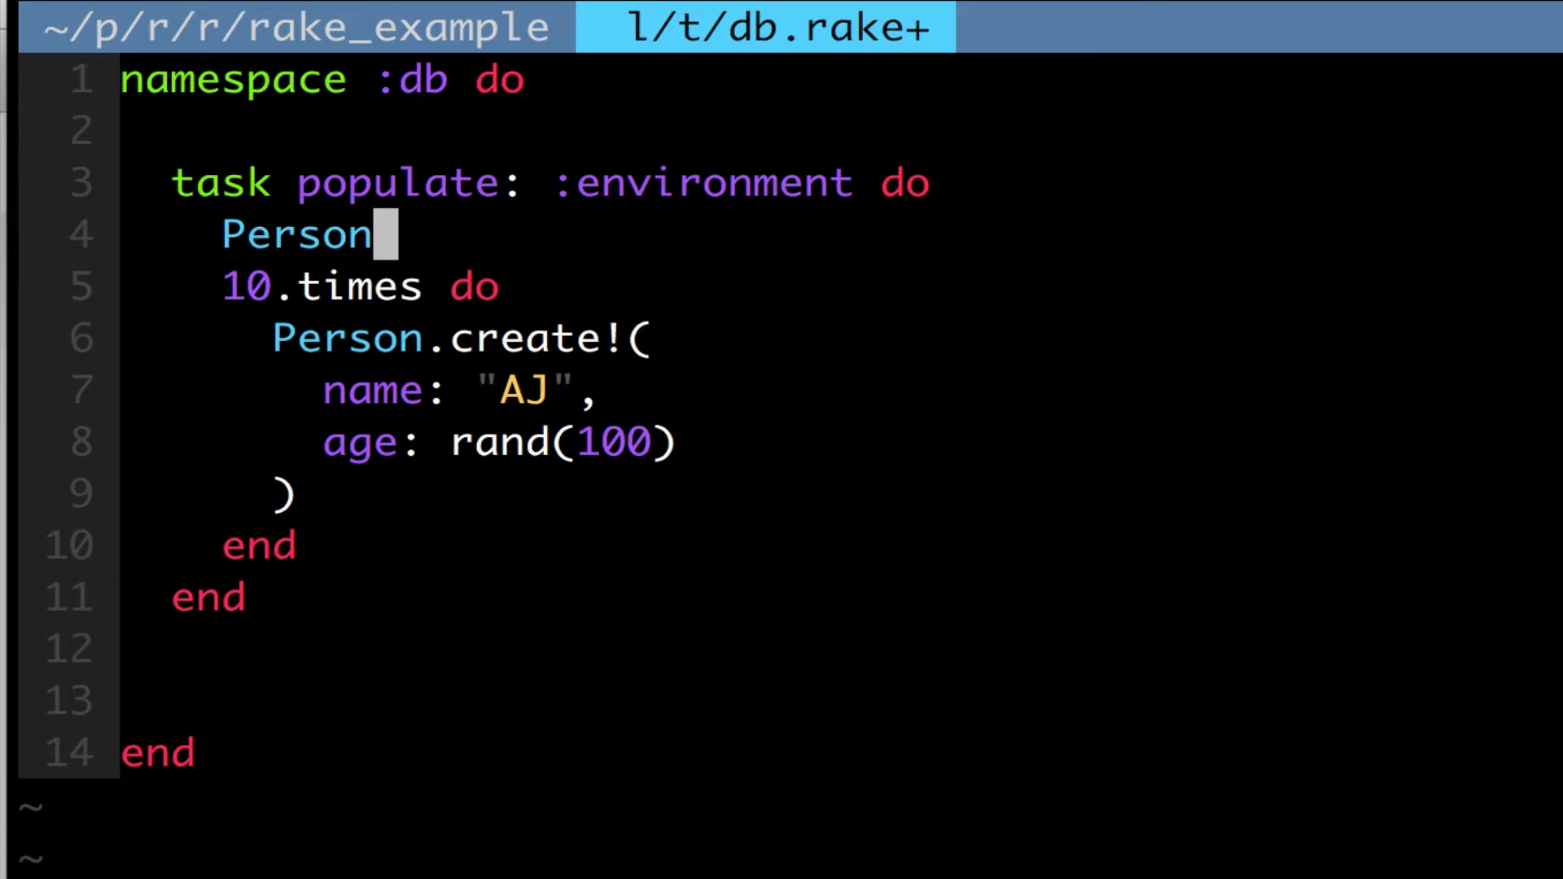
type(".destroy")
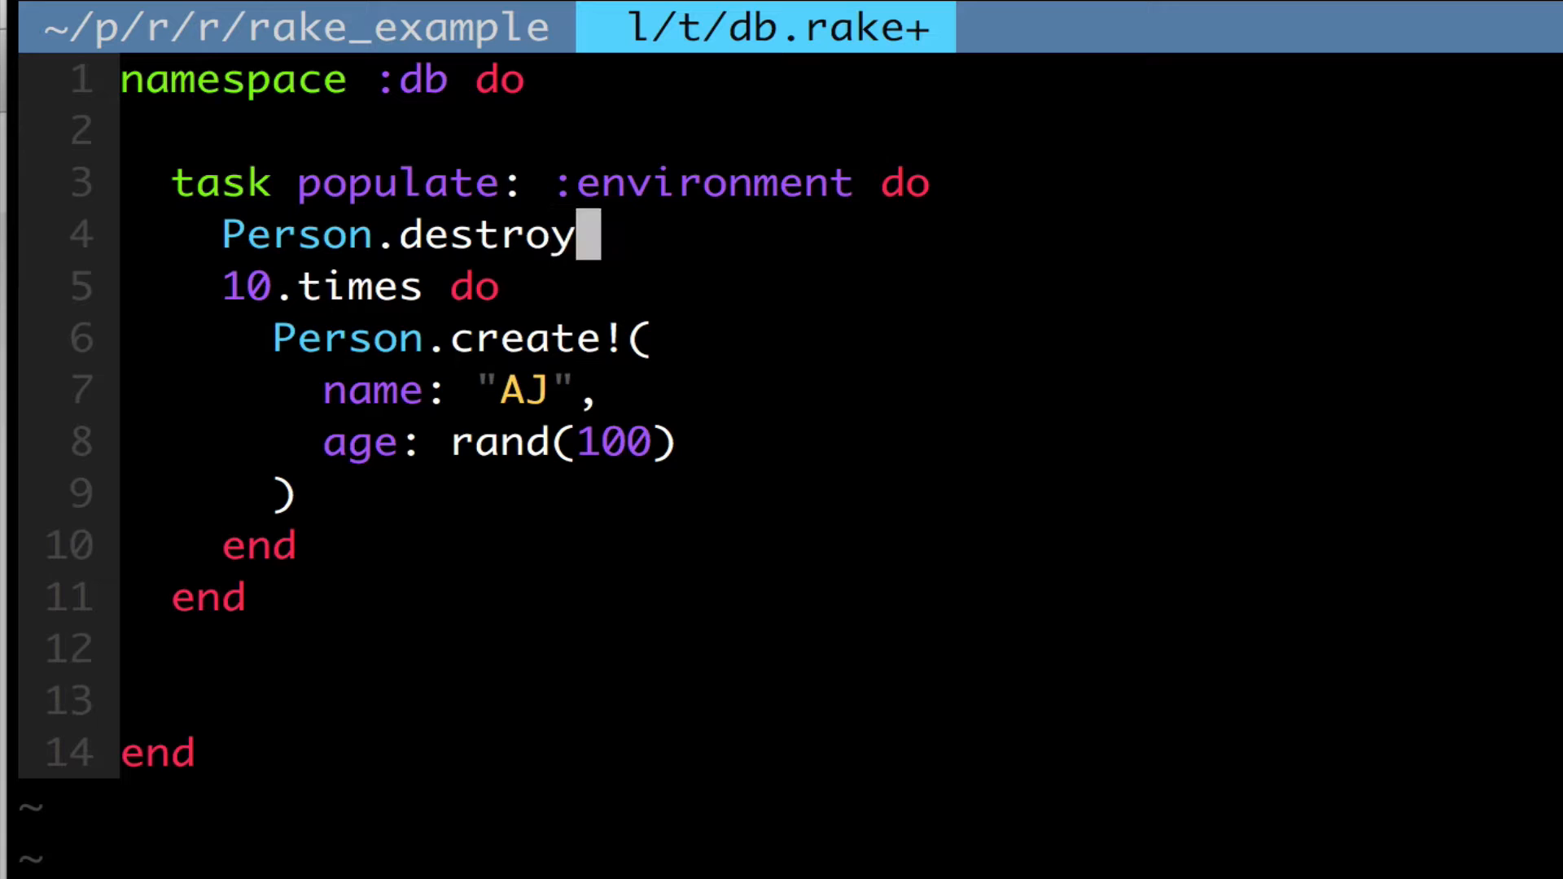
type("_all")
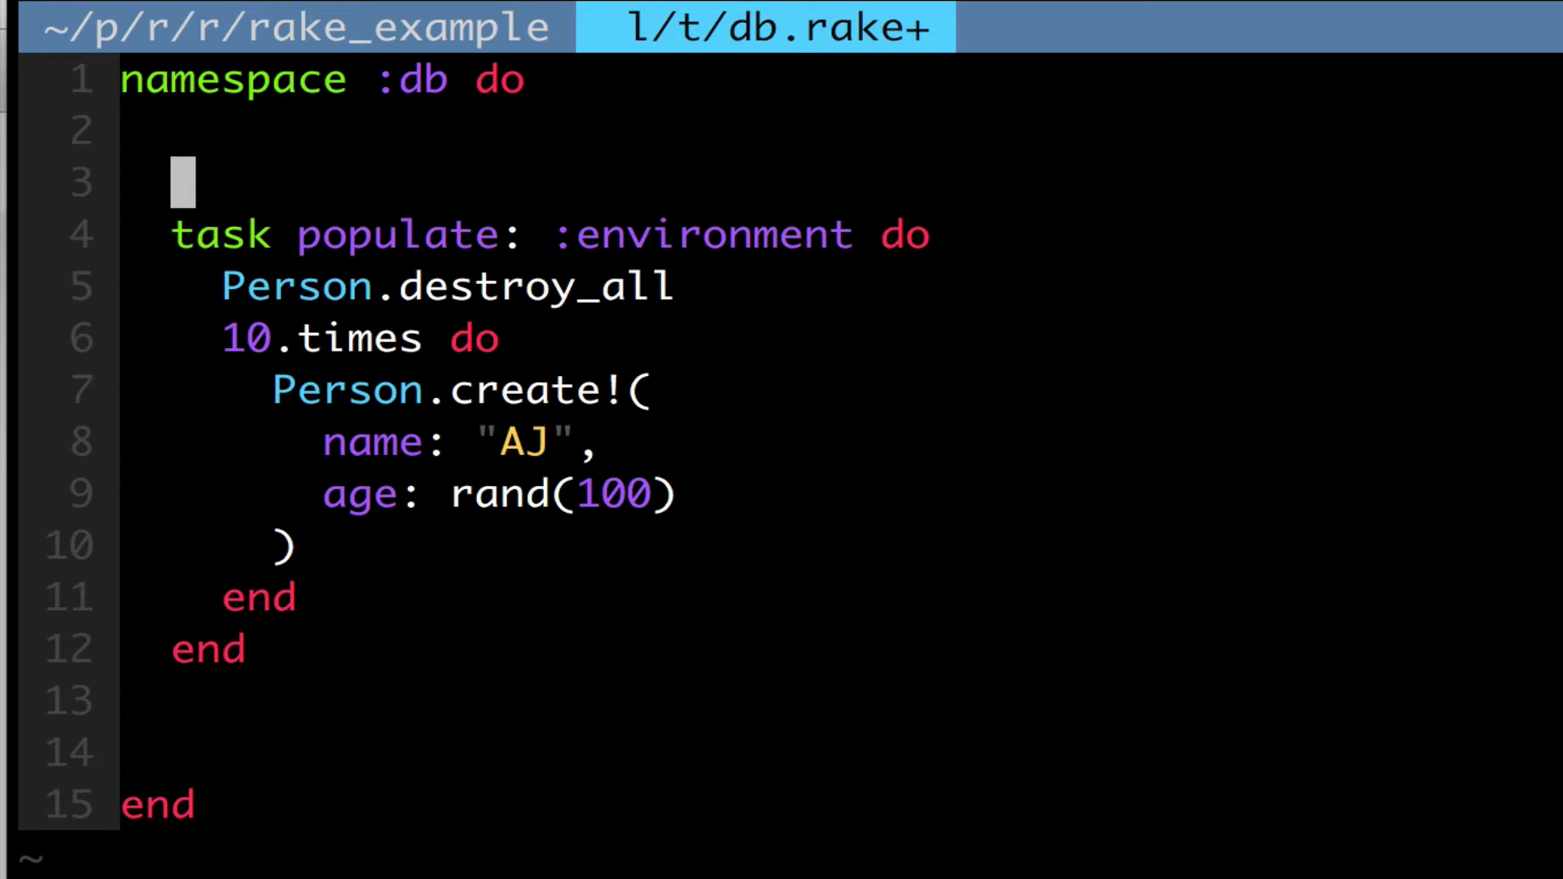
Step: Add `desc "populates the db with 10 people."` above the populate task
type("desc \"")
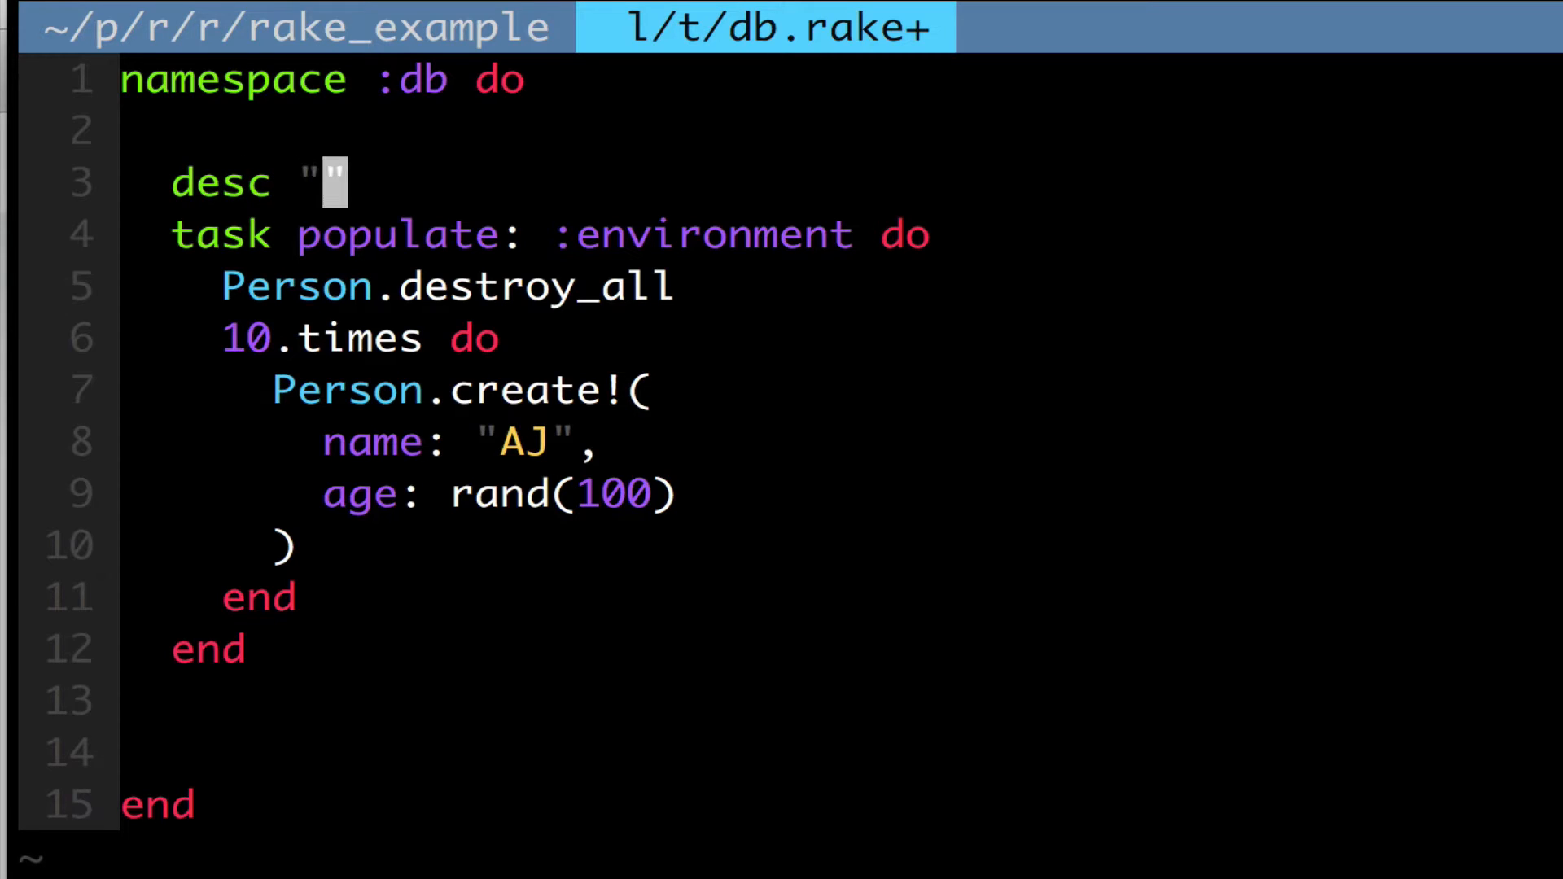
type("pop")
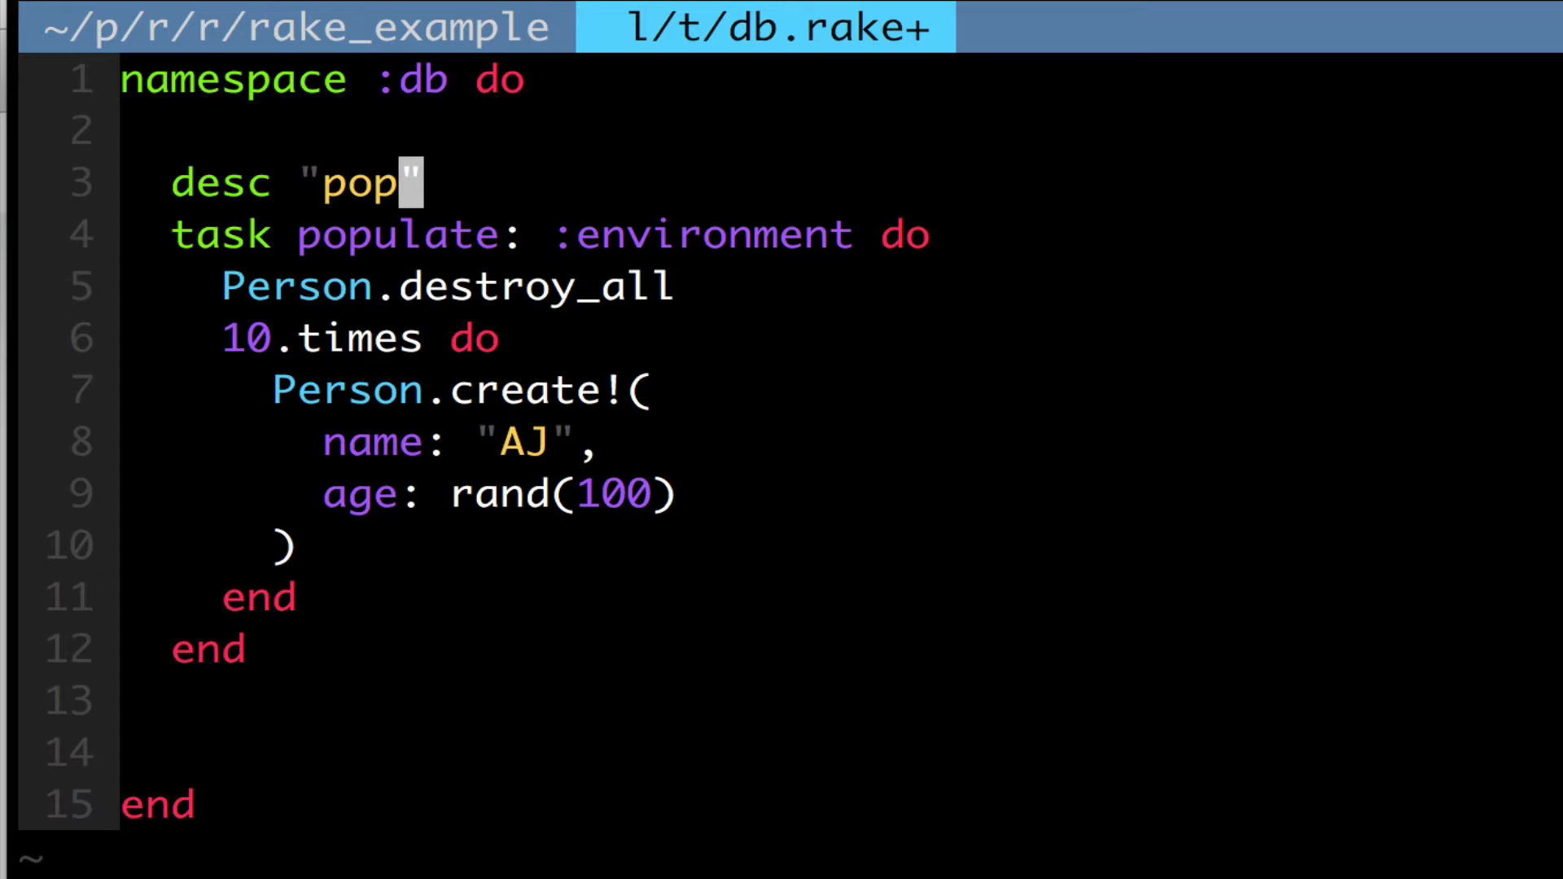
type("ulates the d")
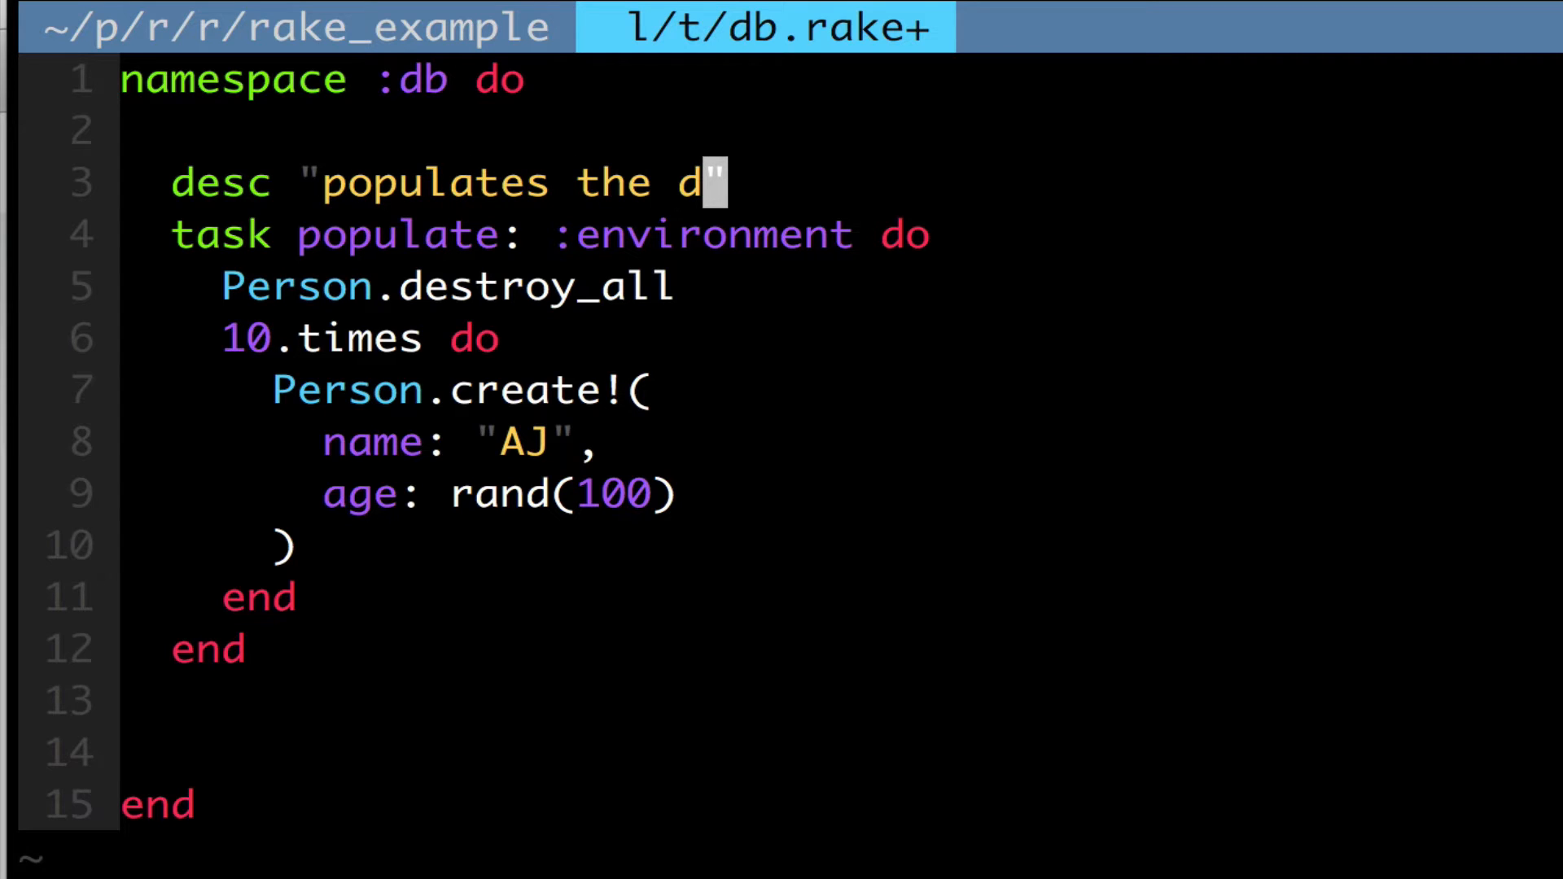
type("b with 10 p")
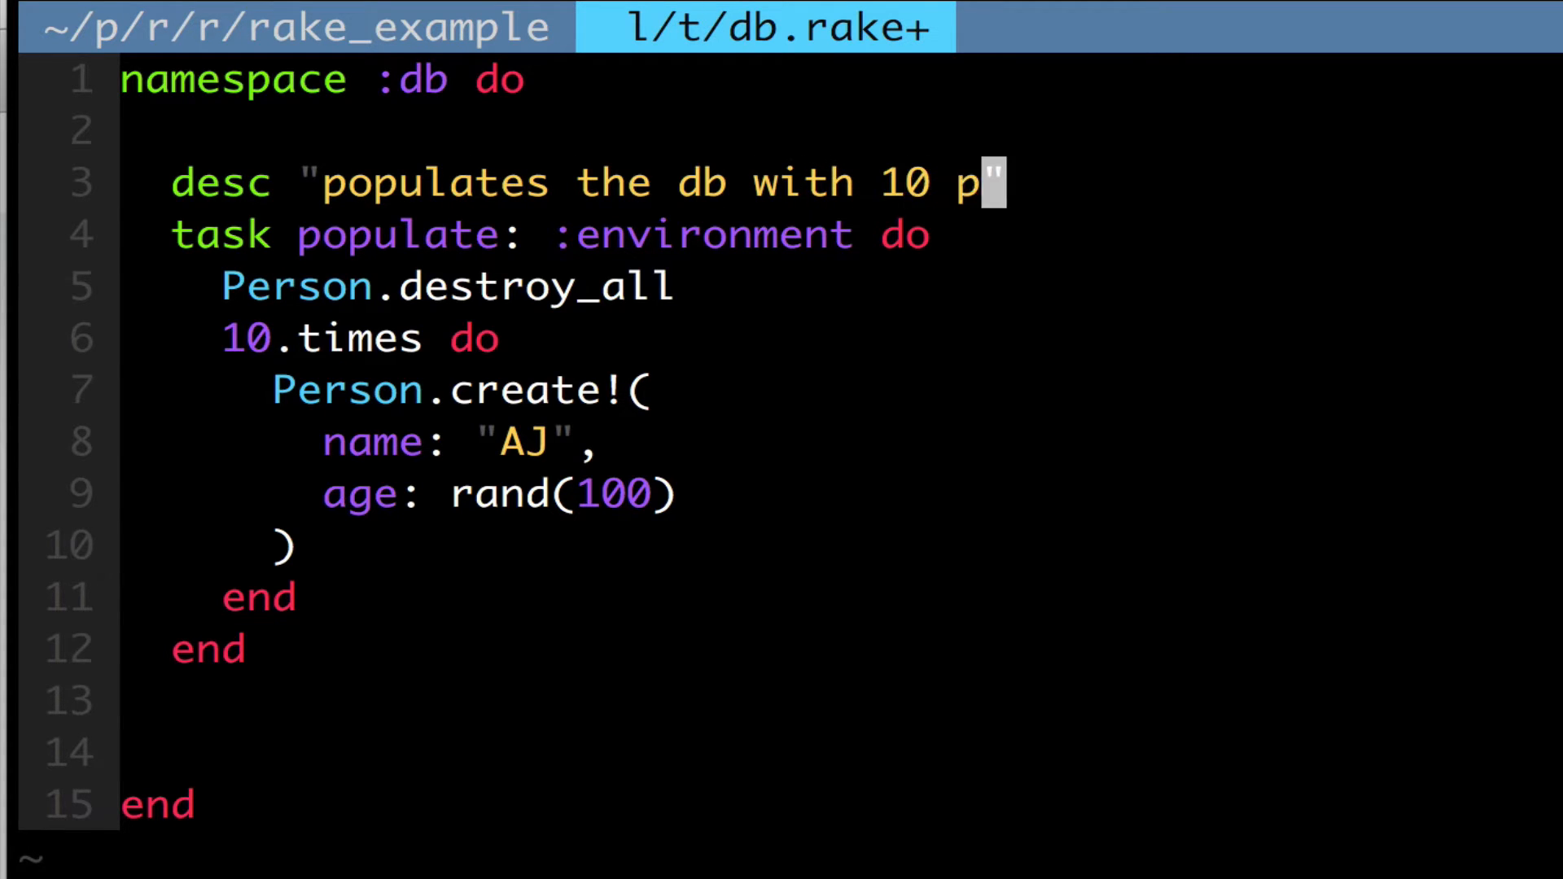
type("eople.")
type("r")
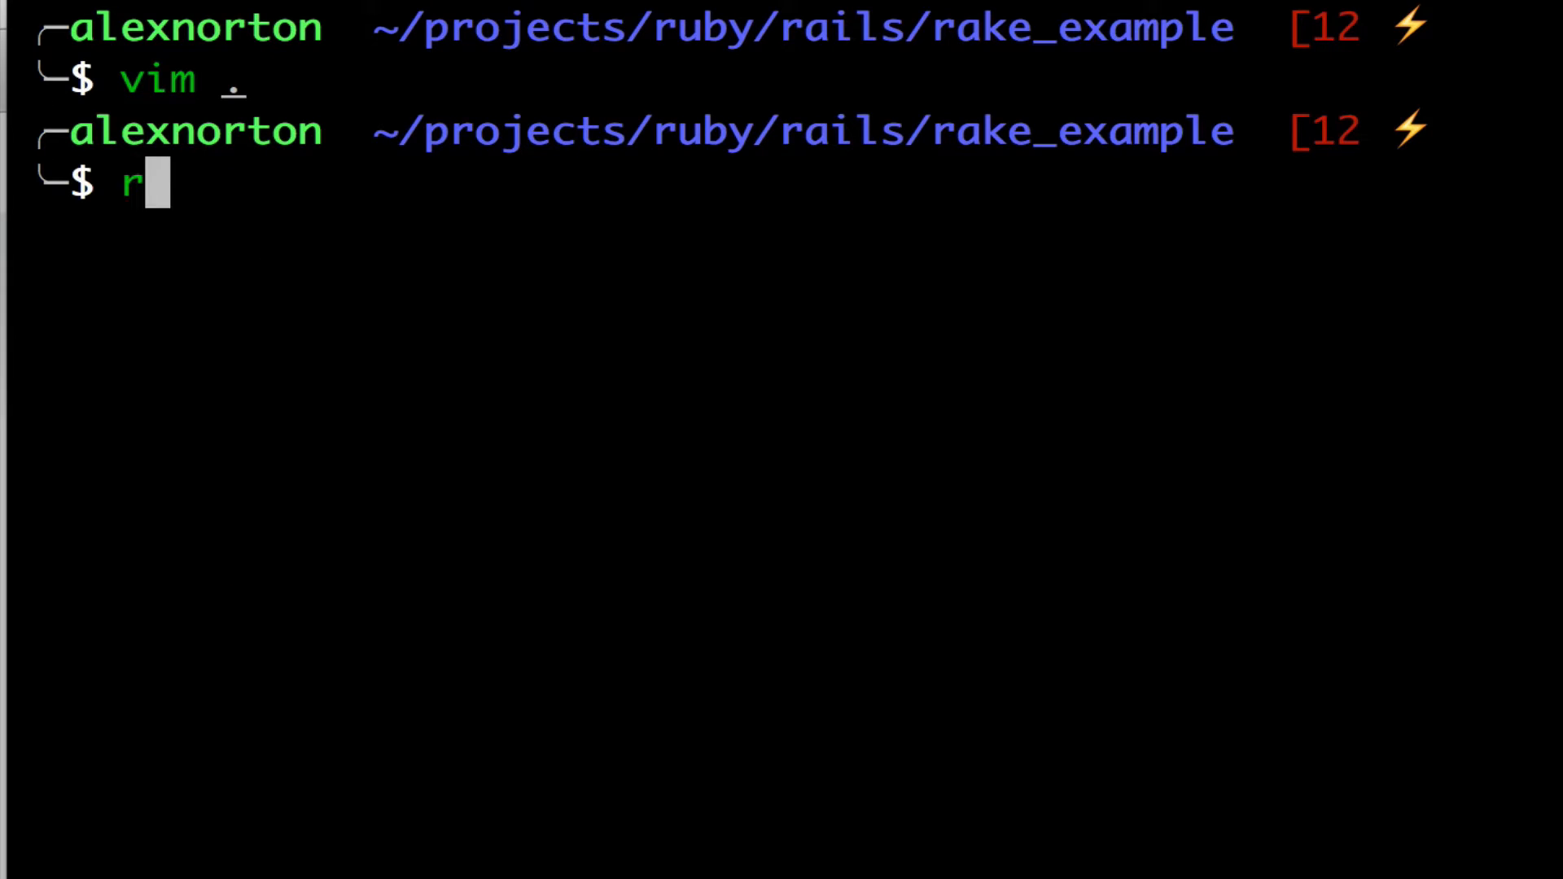
Step: List rake tasks with `rake -T` and find db:populate with its new description
type("ake -T")
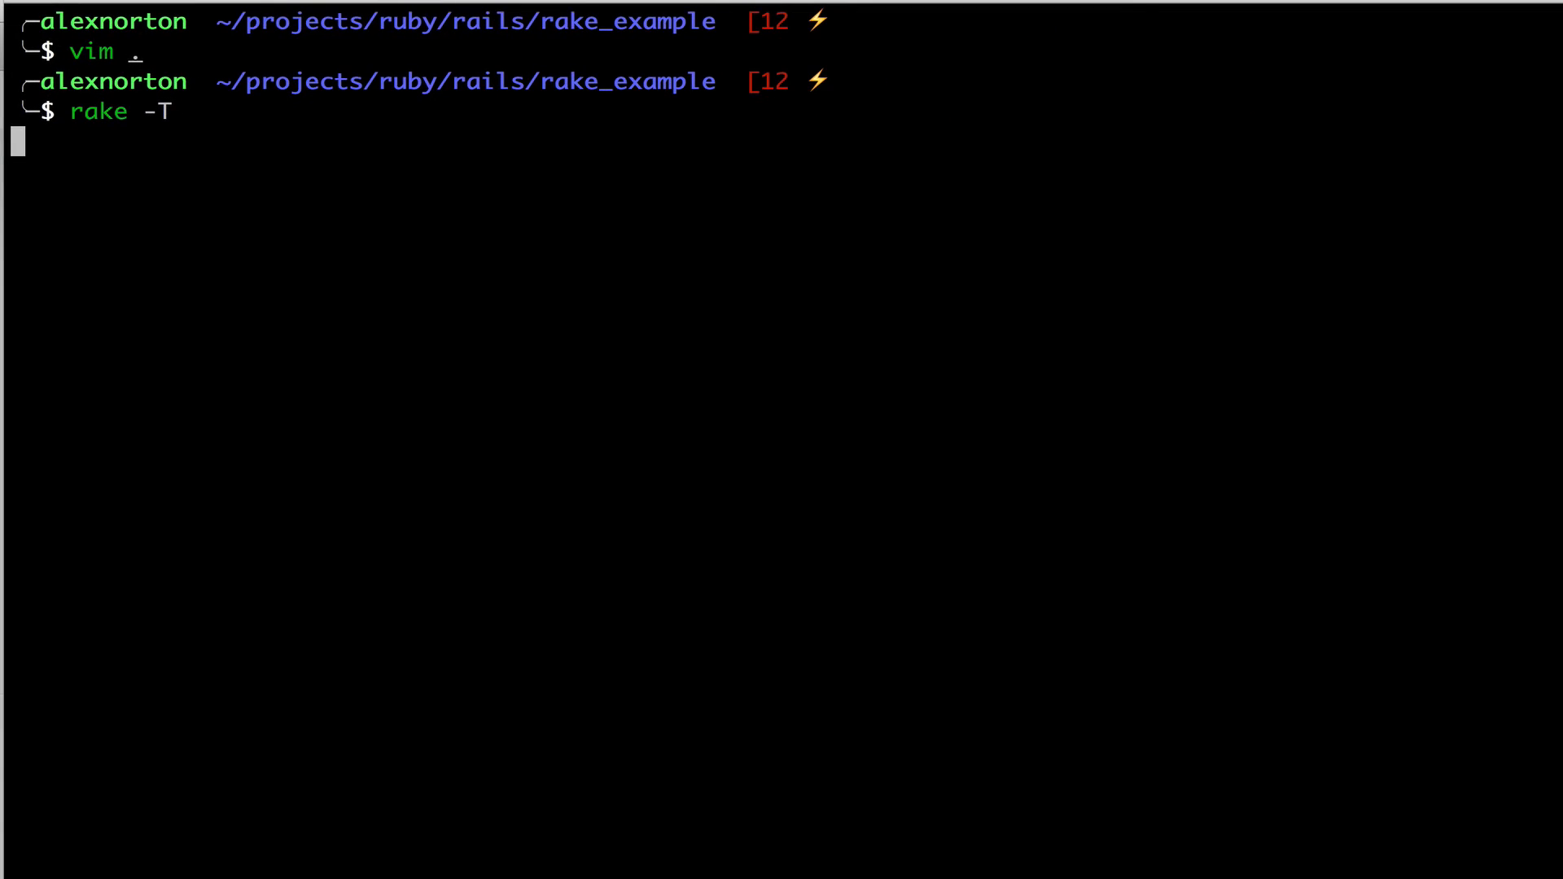
key("Return")
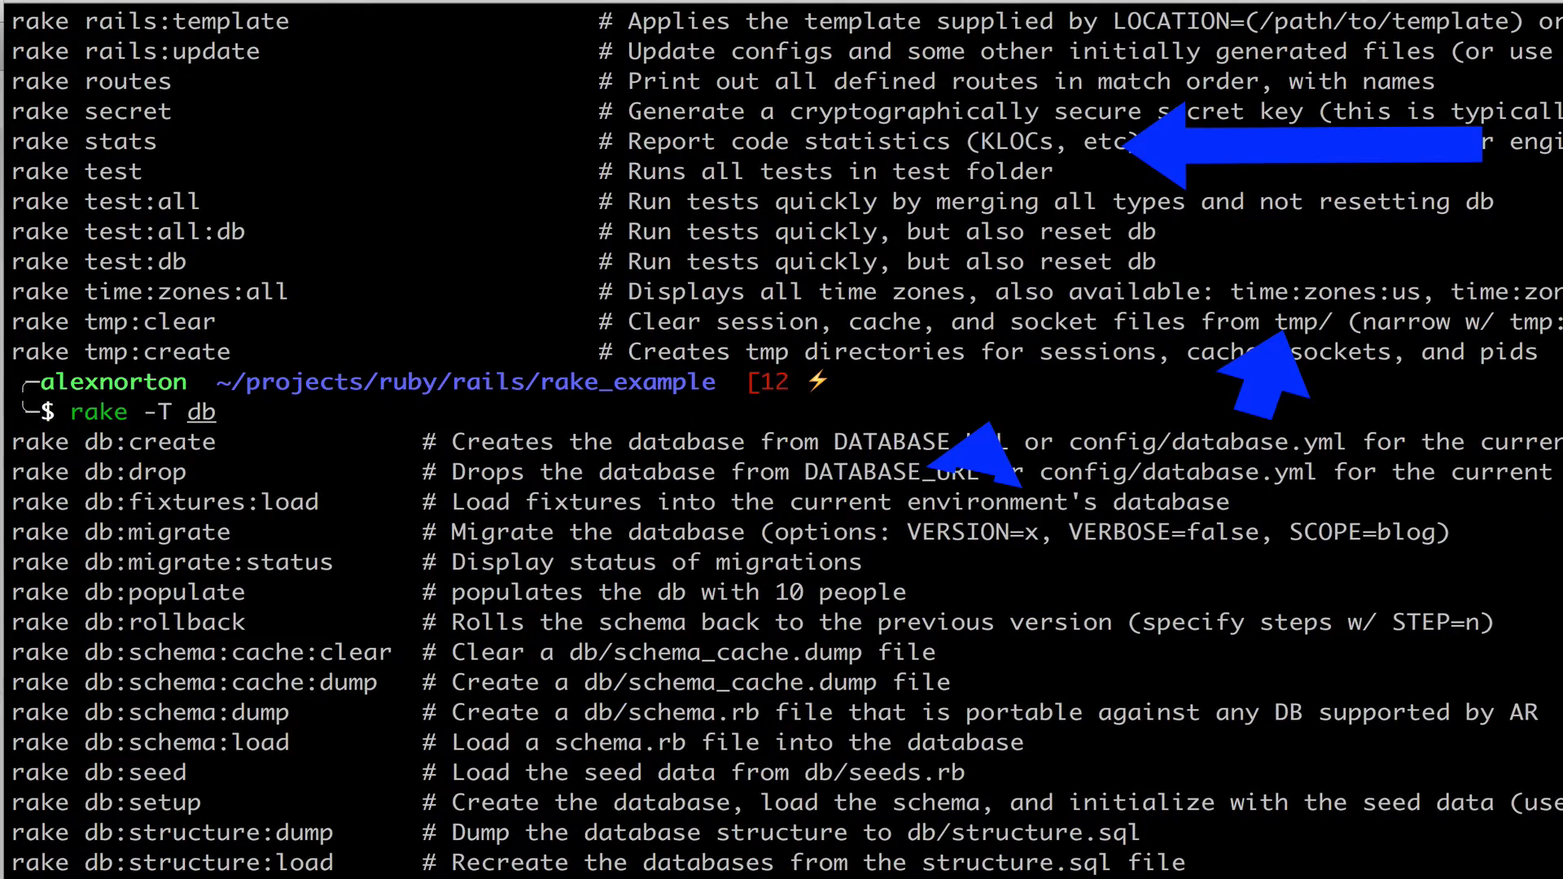
scroll("down", 3)
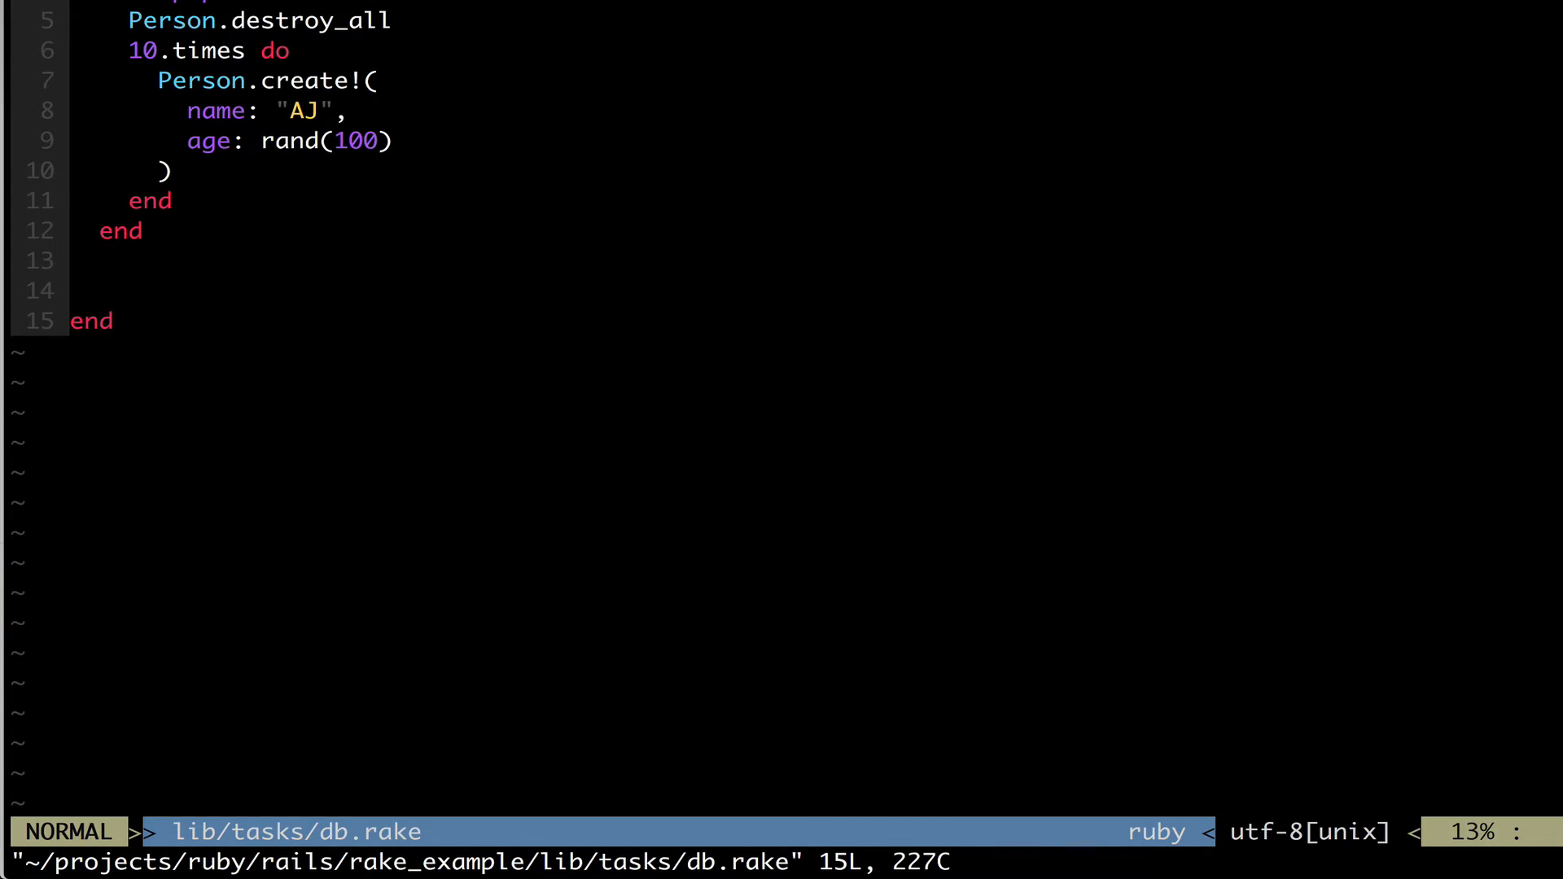
Step: Add task destroy: :environment do with Person.destroy_all on a new line below the populate task
key("o")
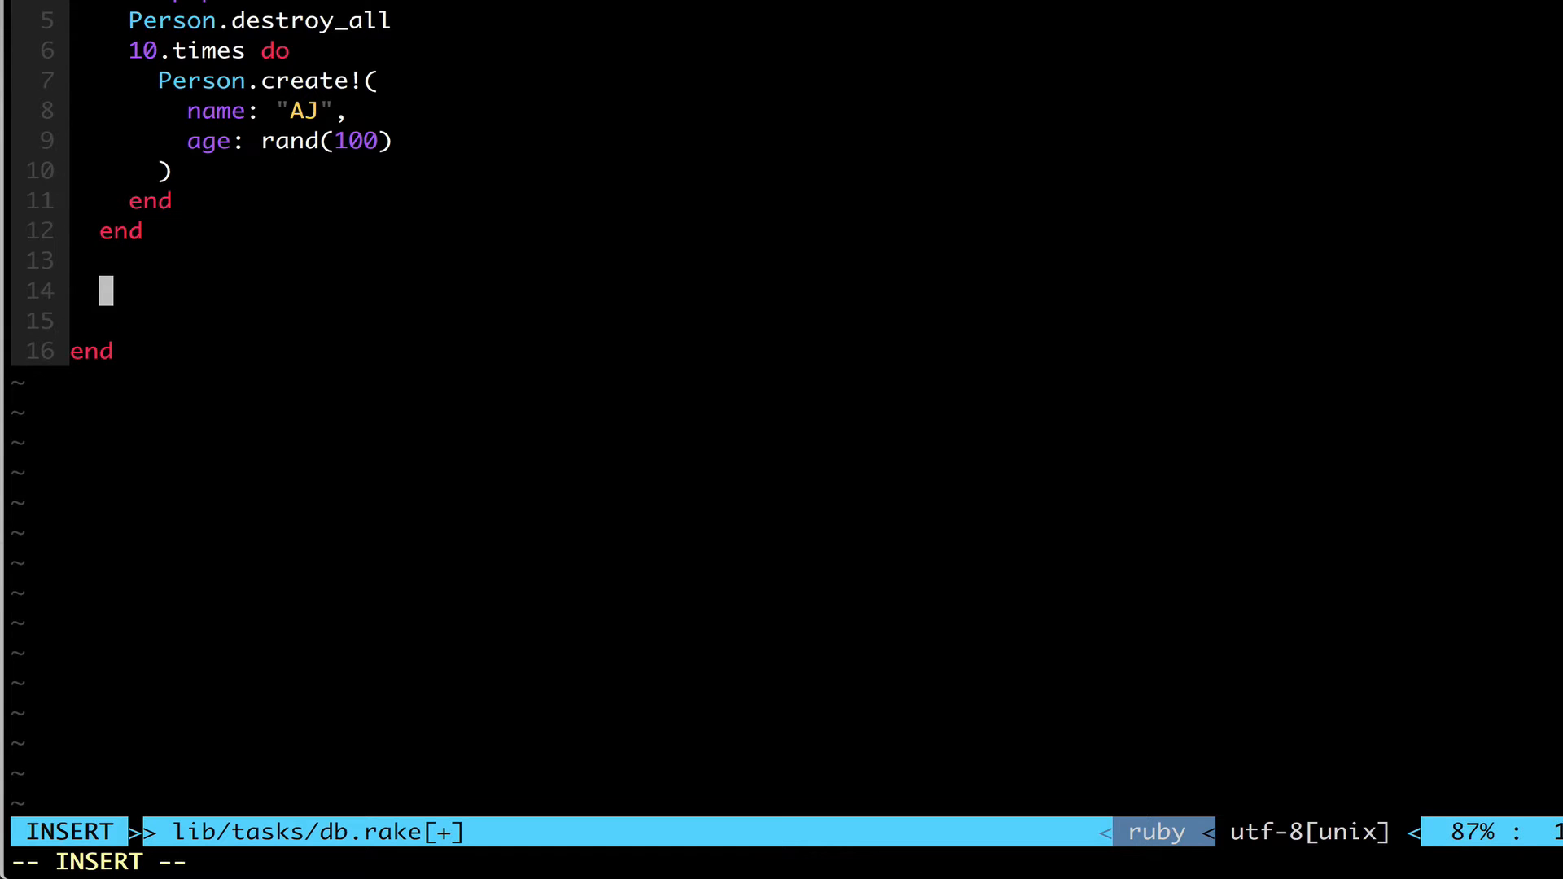
type("task")
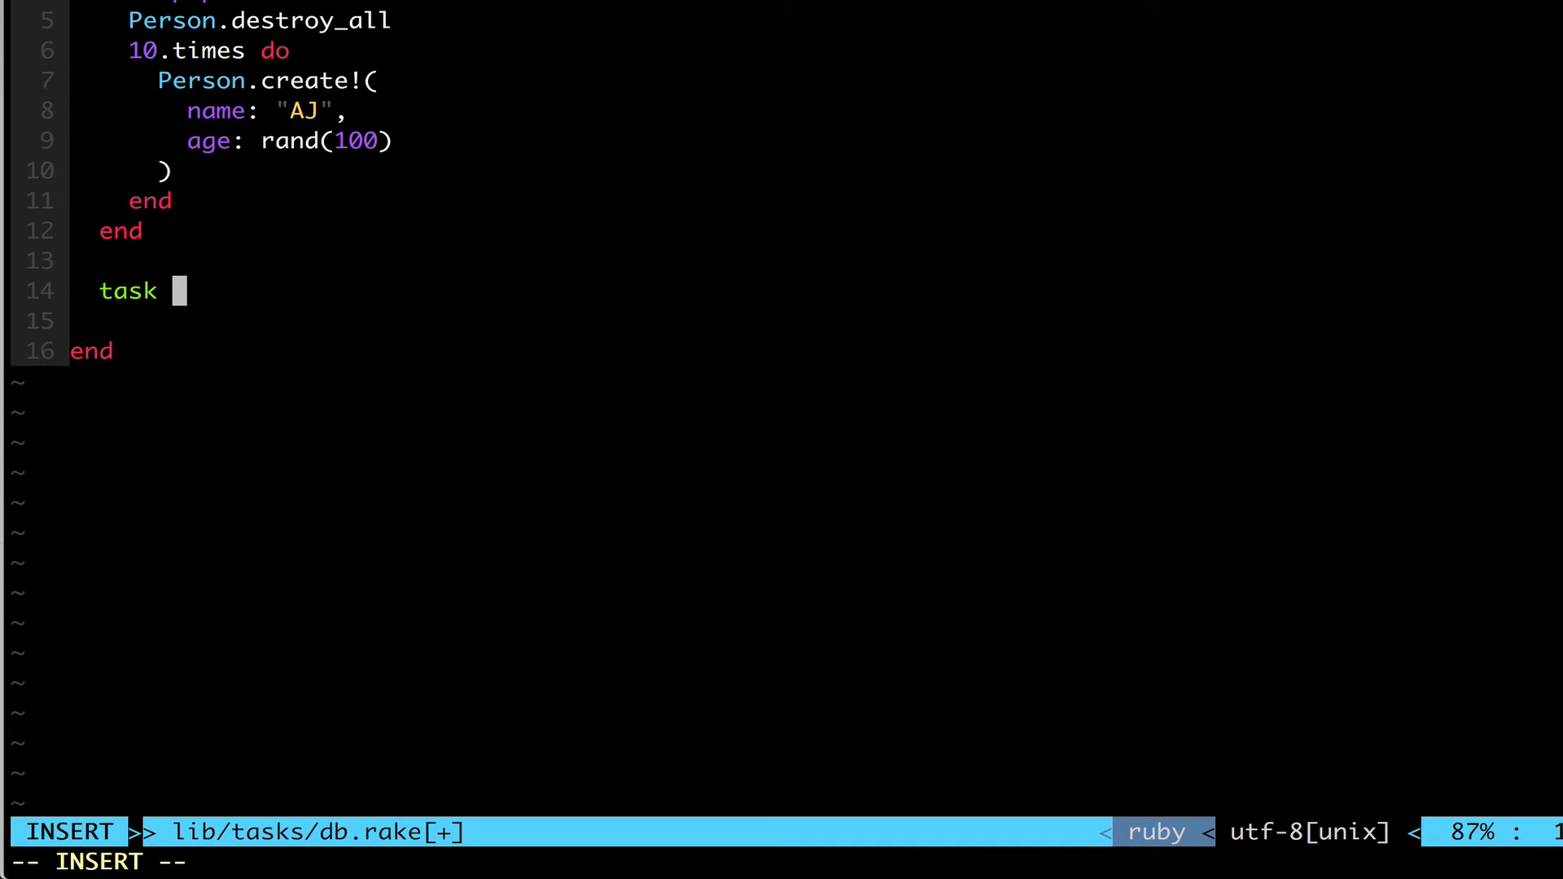
type("destroy: :")
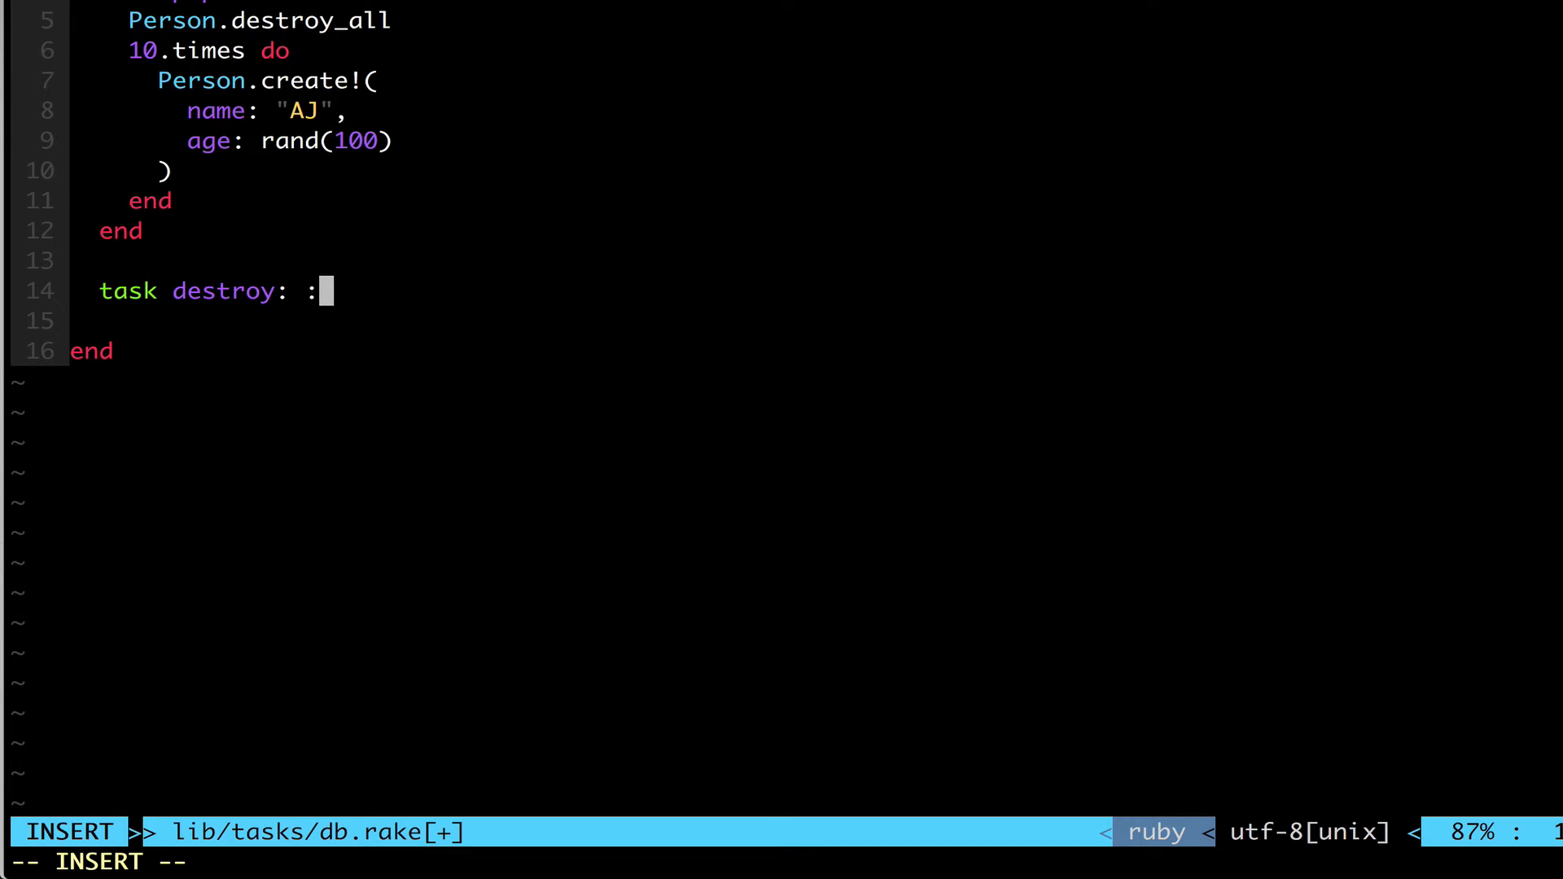
type("enviro")
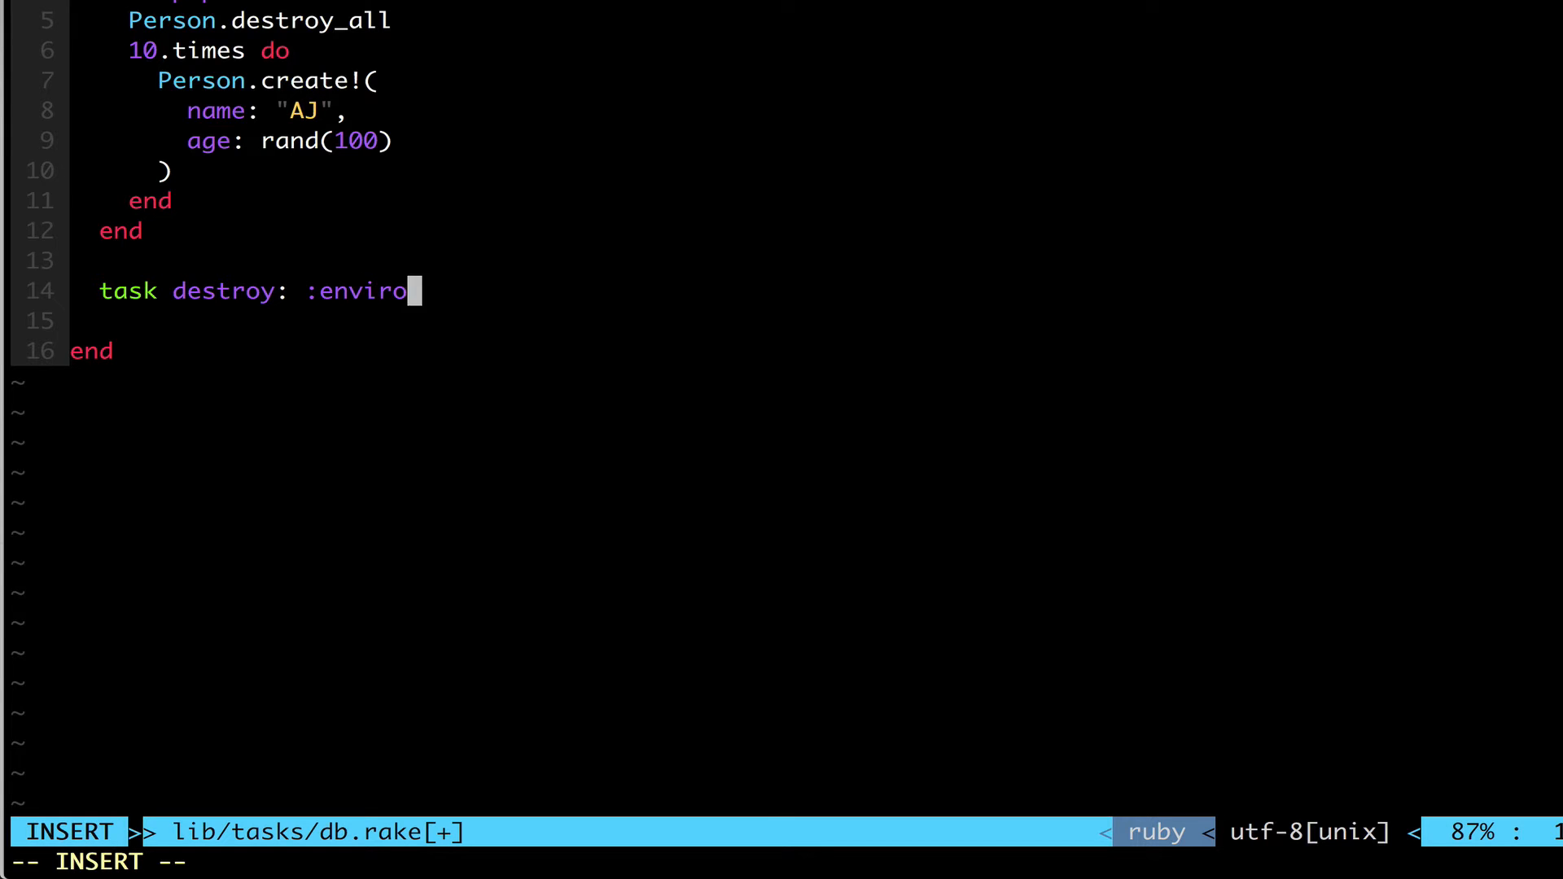
type("nment do")
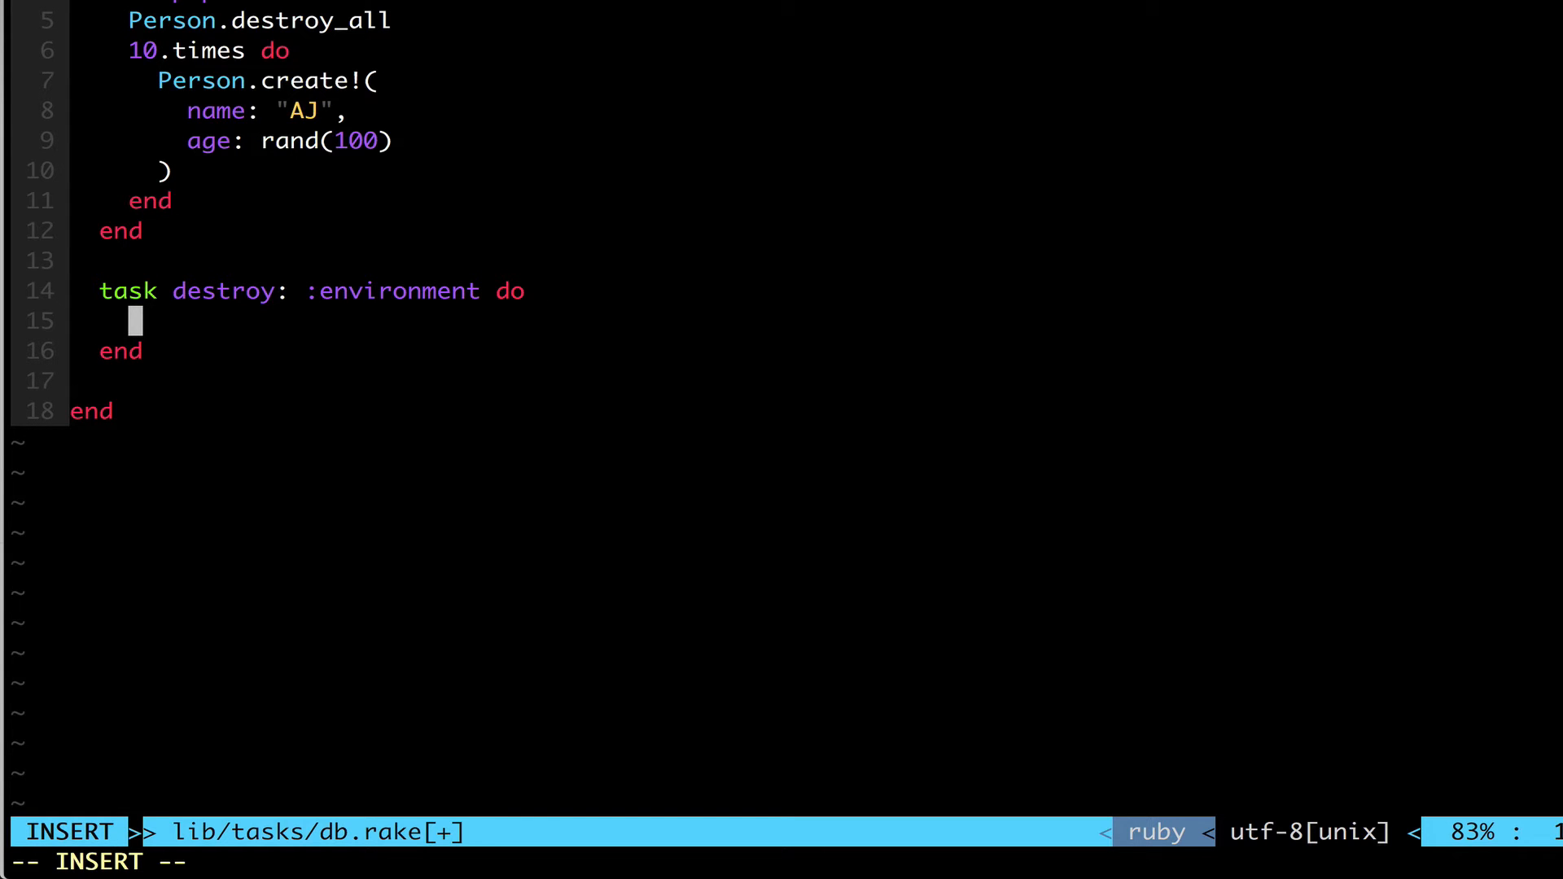
type("Person")
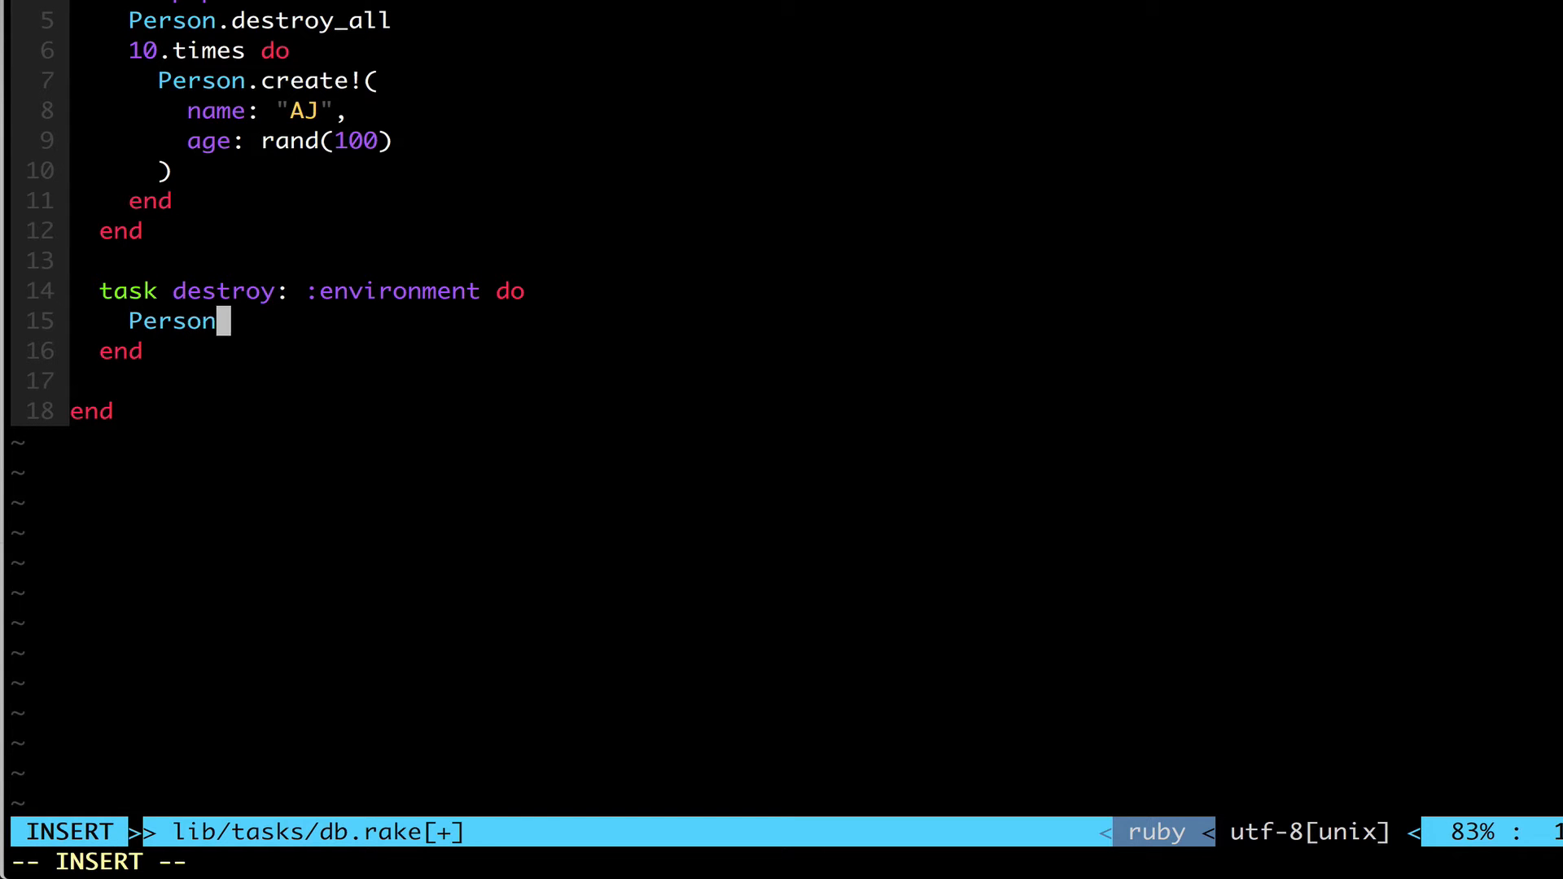
type(".destroy_")
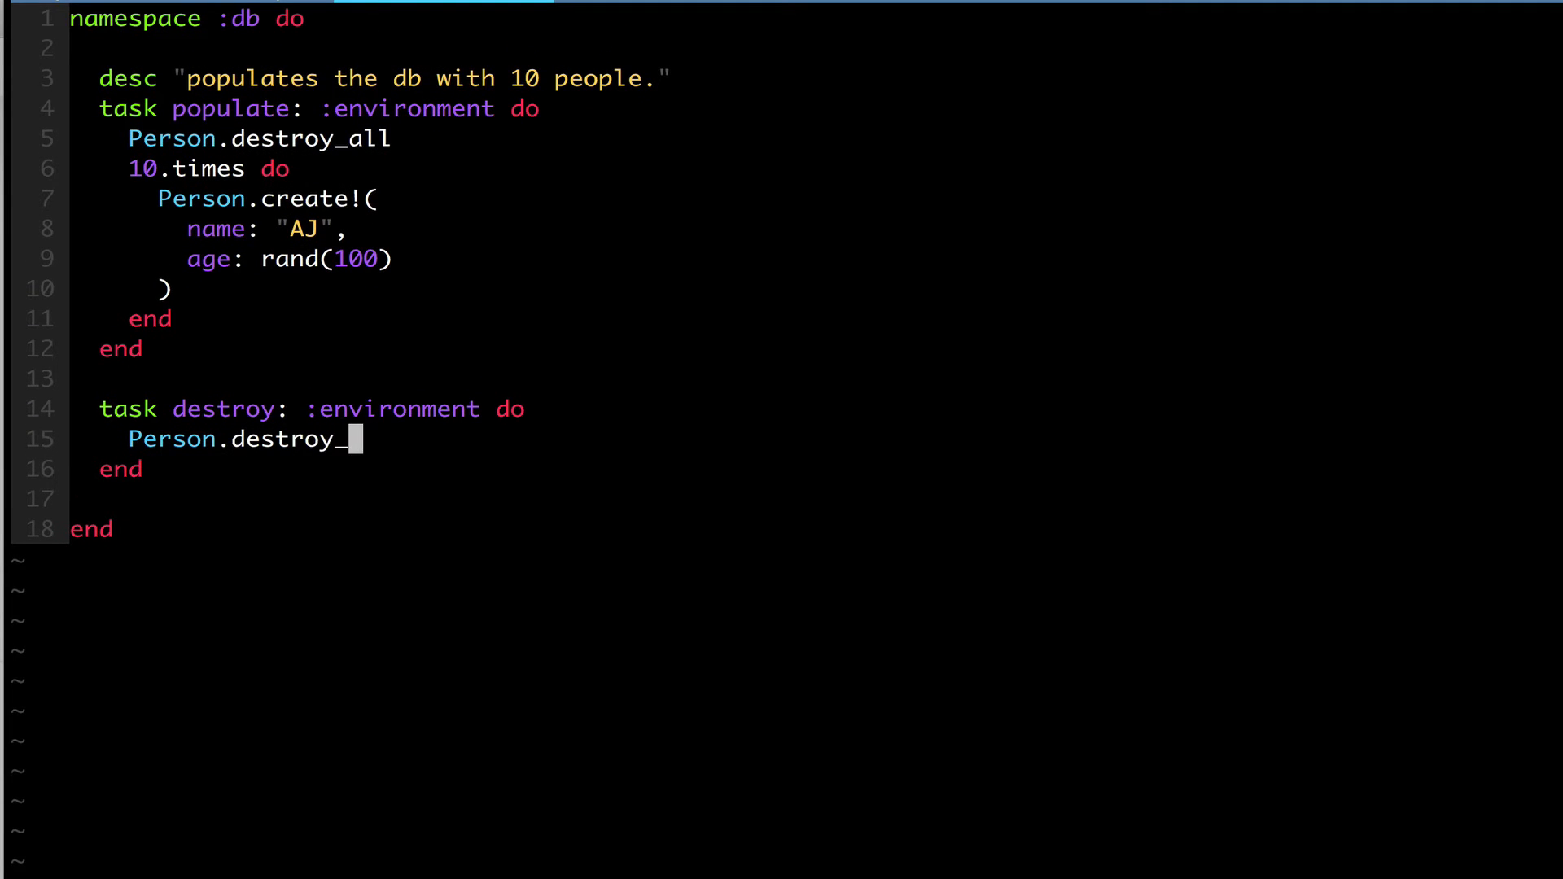
type("all")
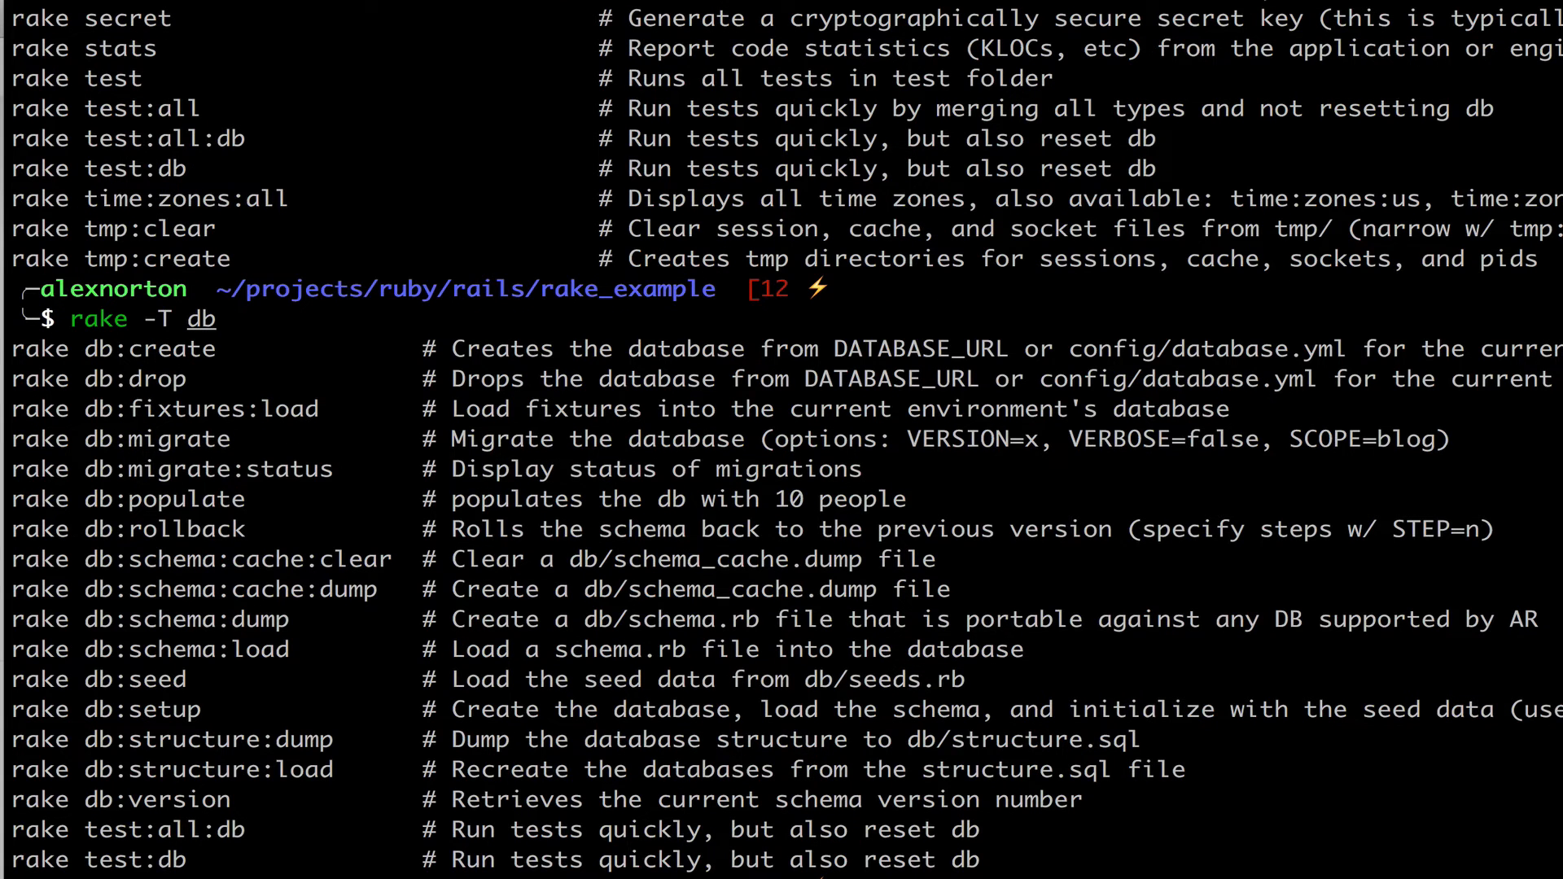
Step: Enter vim .vimrc.bundles at the terminal prompt
type("vim .vimrc.bundles")
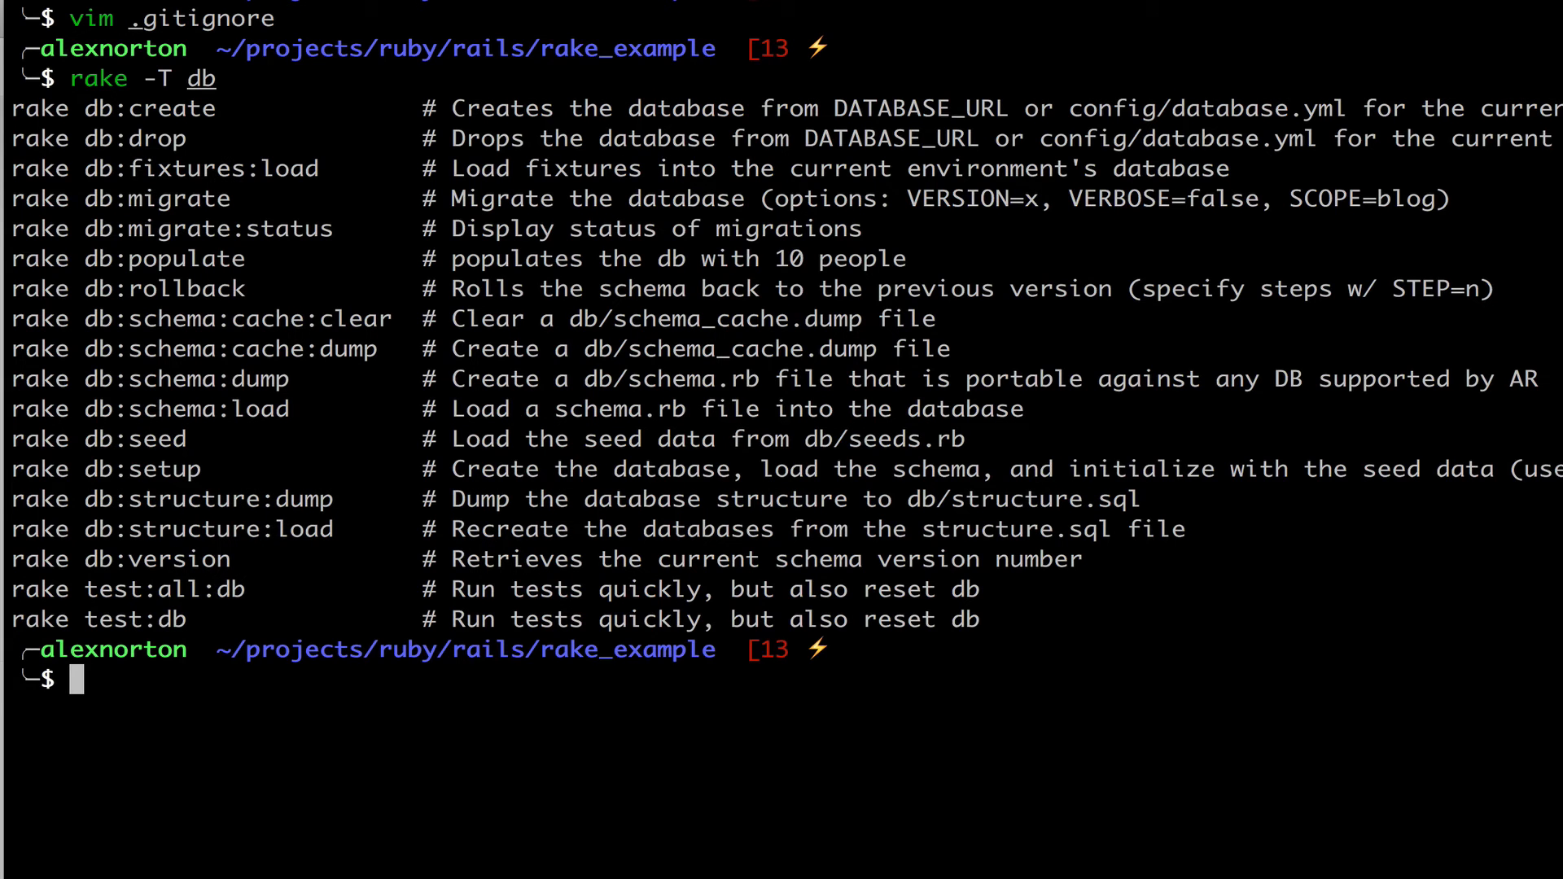
mouse_move(346, 334)
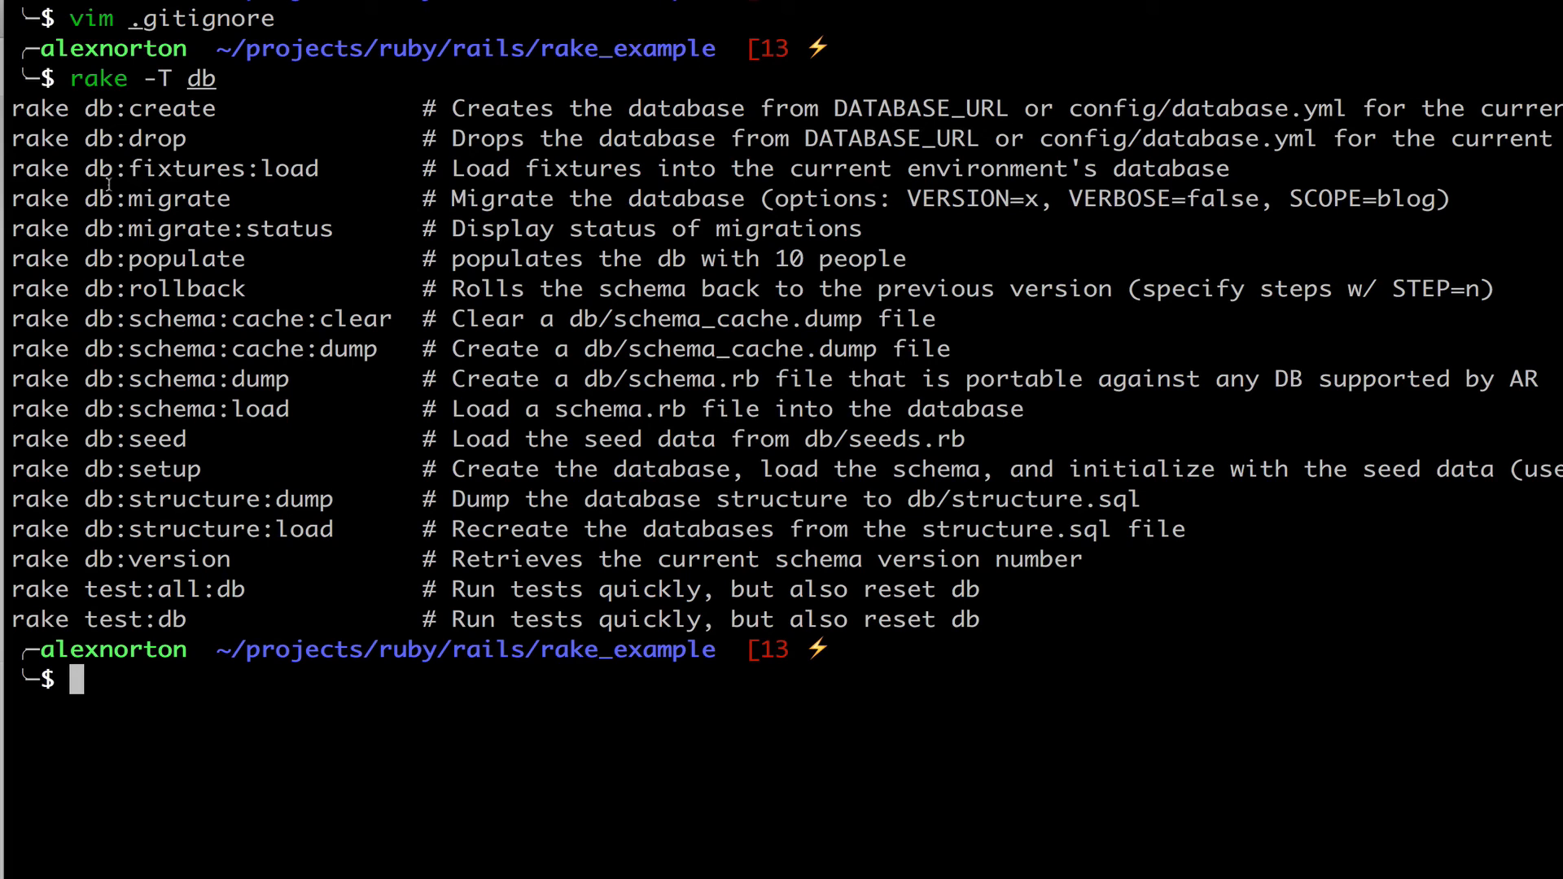
mouse_move(1219, 56)
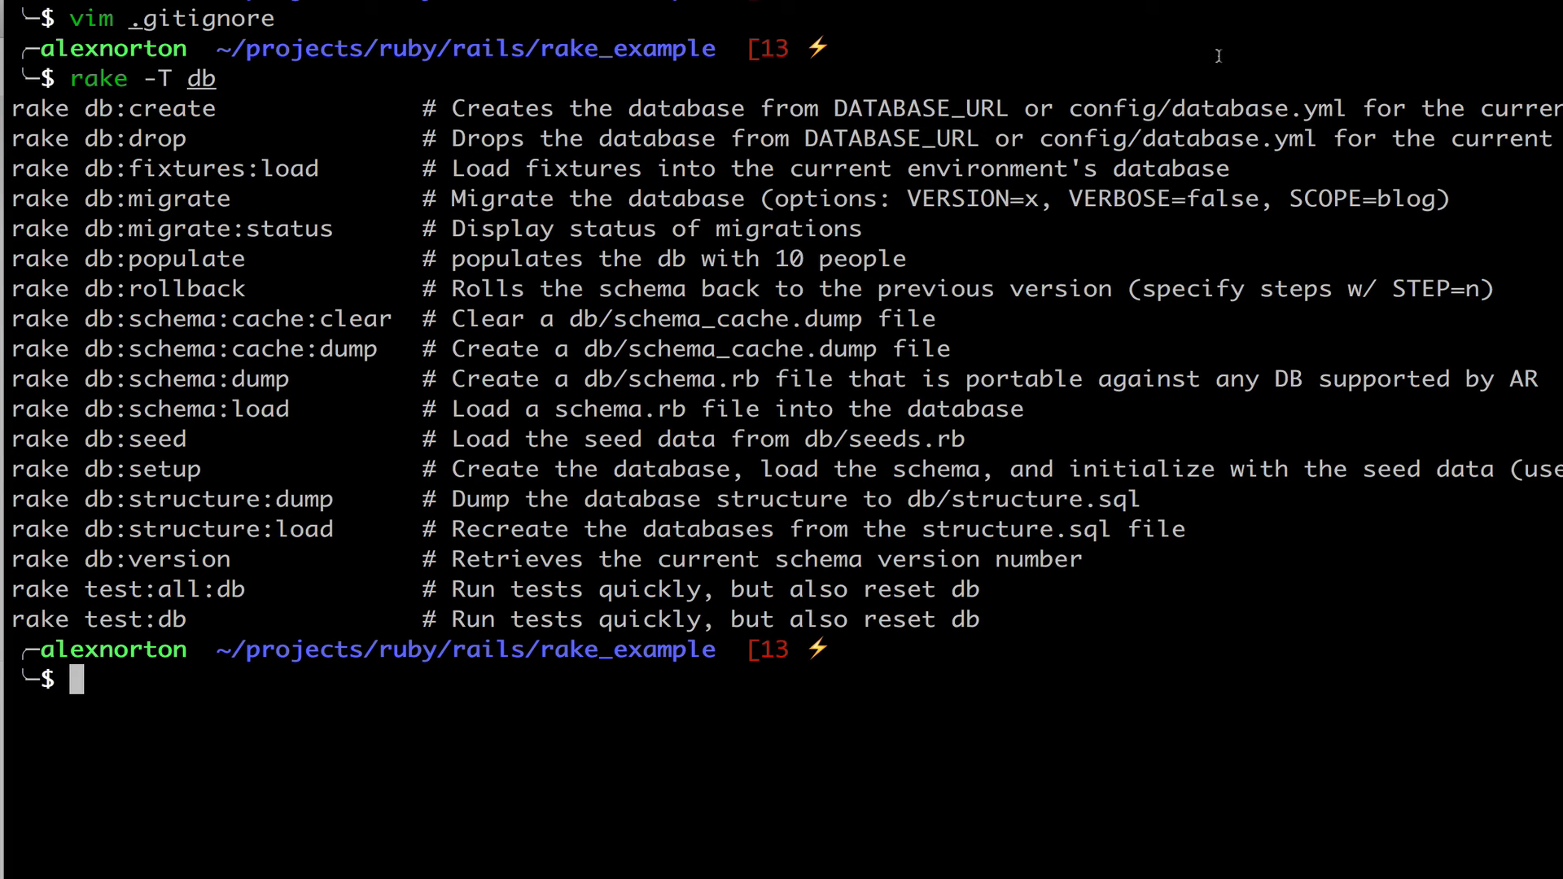